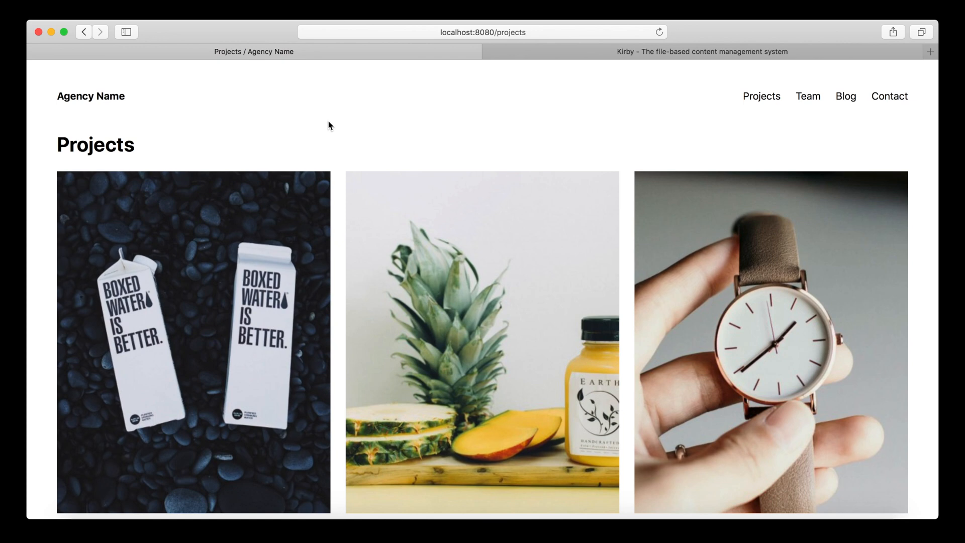
Step: Append ->paginate(3) after listed() in the projects.php foreach loop and save
scroll("down", 3)
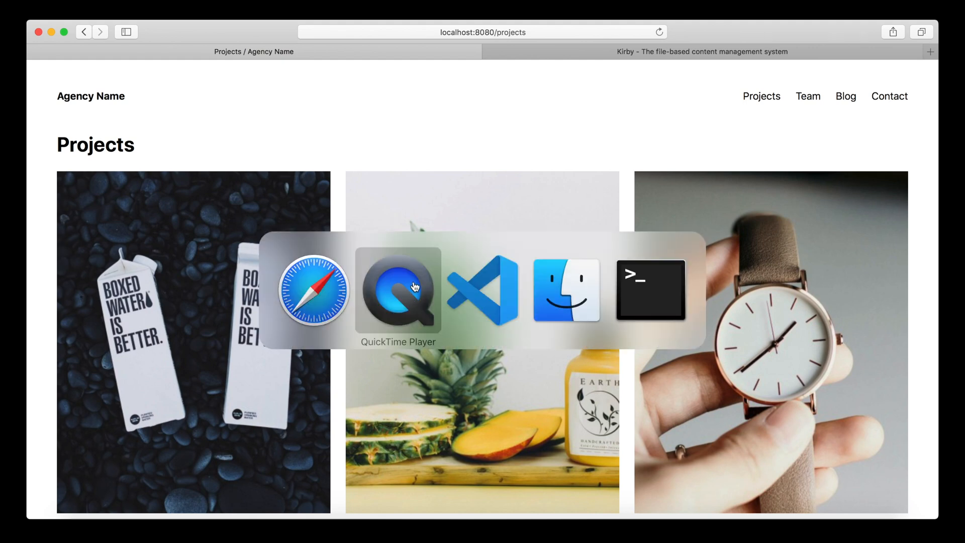
left_click(482, 290)
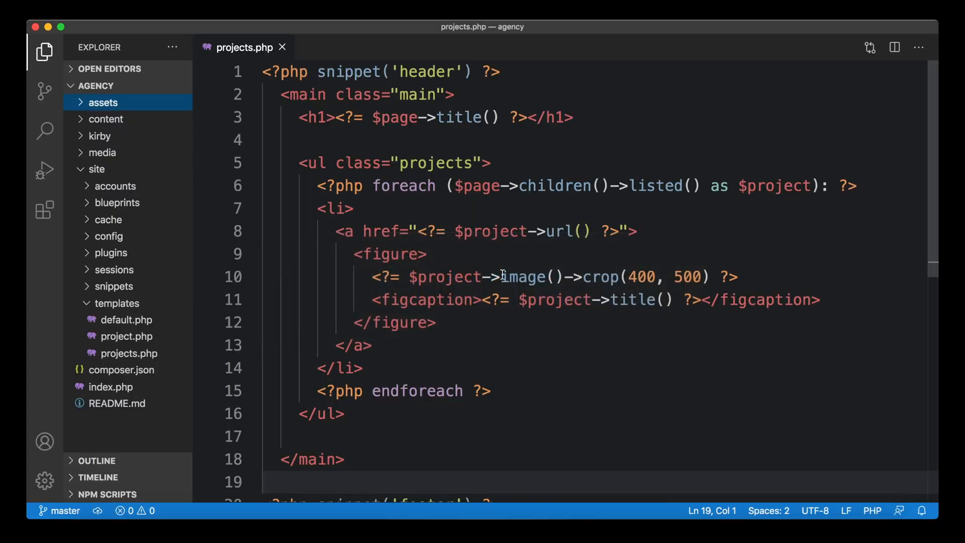
mouse_move(505, 186)
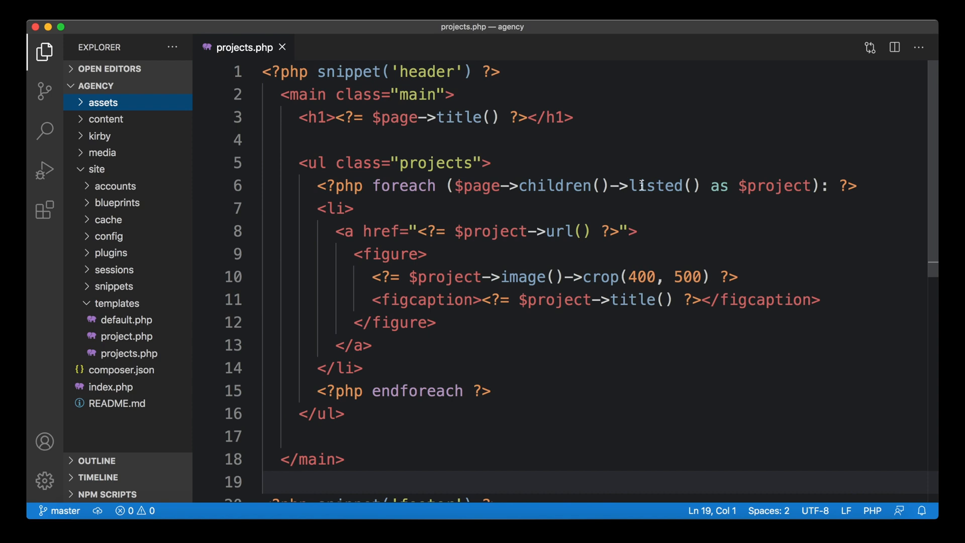
mouse_move(497, 201)
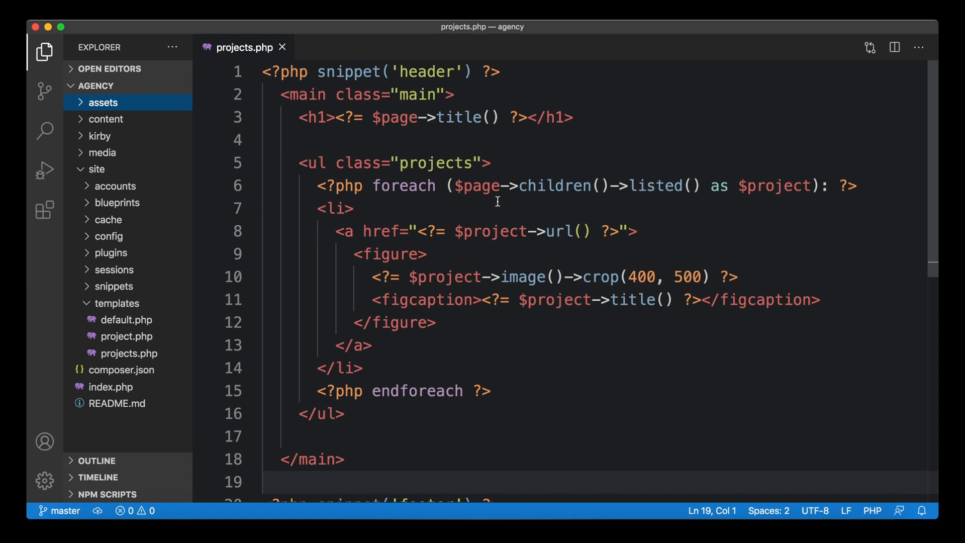
mouse_move(427, 354)
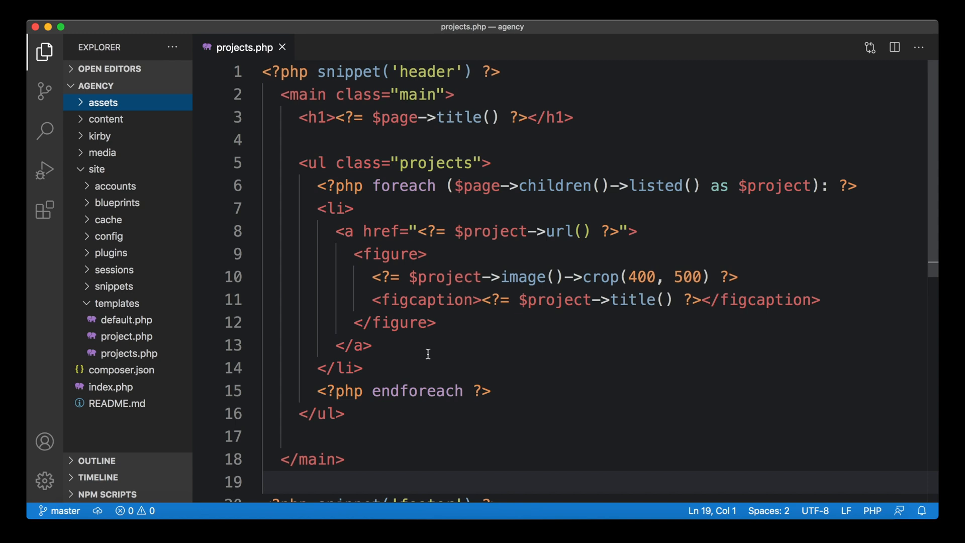
mouse_move(635, 279)
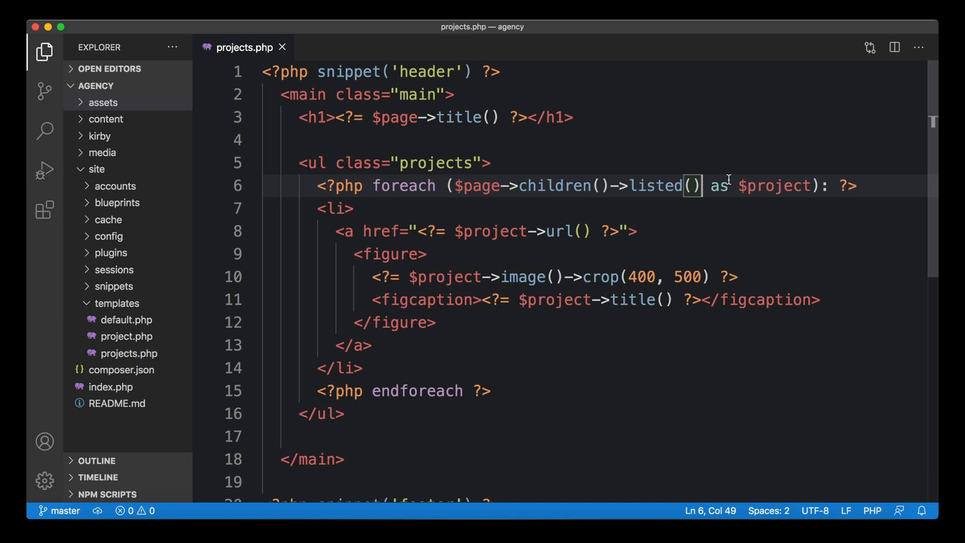
type("->paginate(")
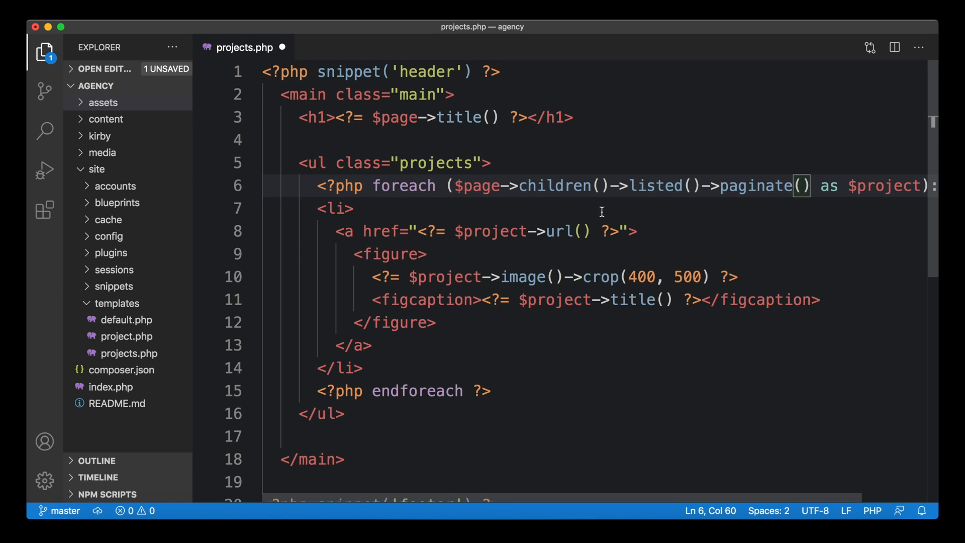
mouse_move(627, 192)
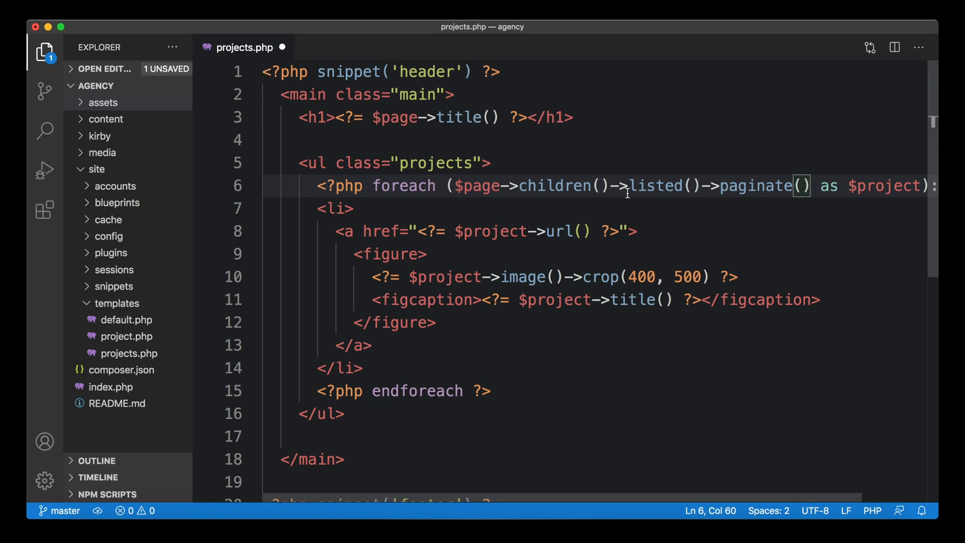
mouse_move(750, 189)
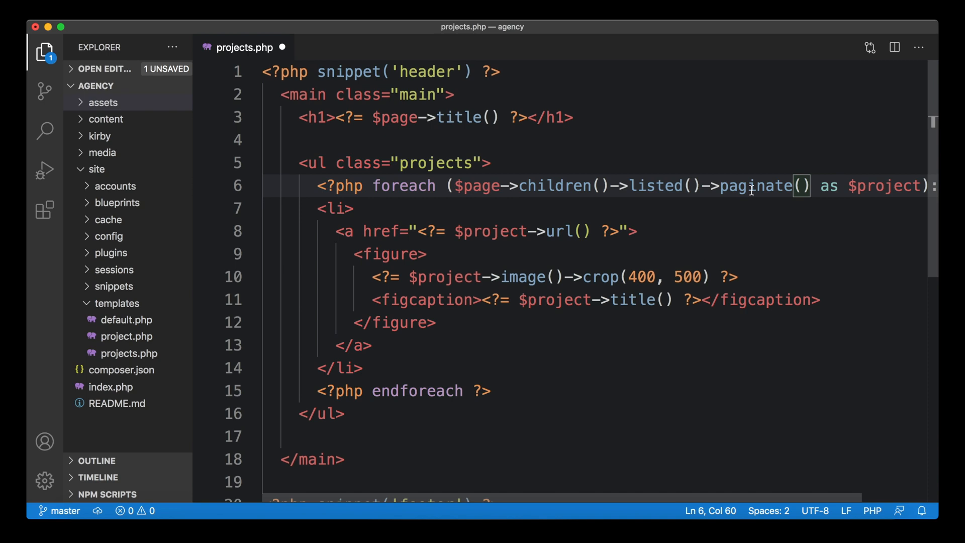
type("3")
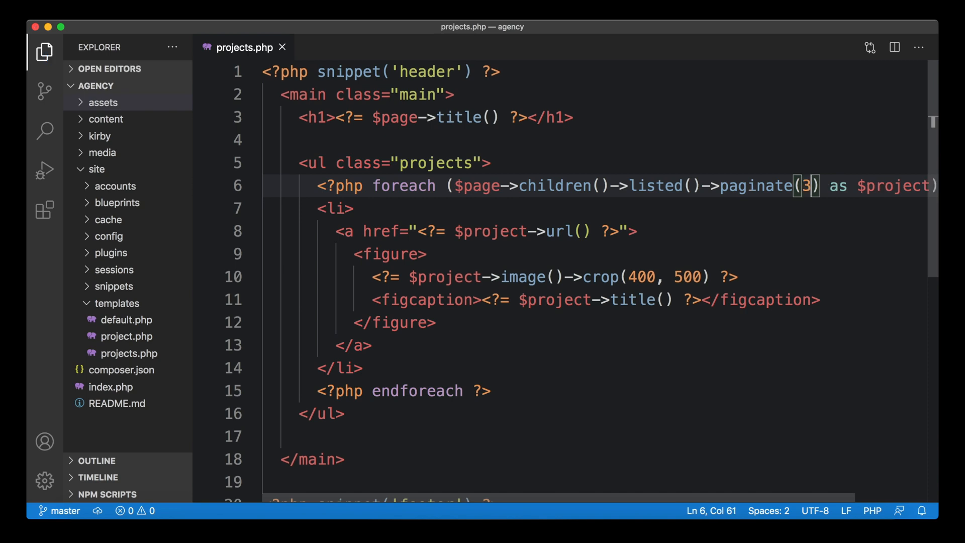
mouse_move(709, 209)
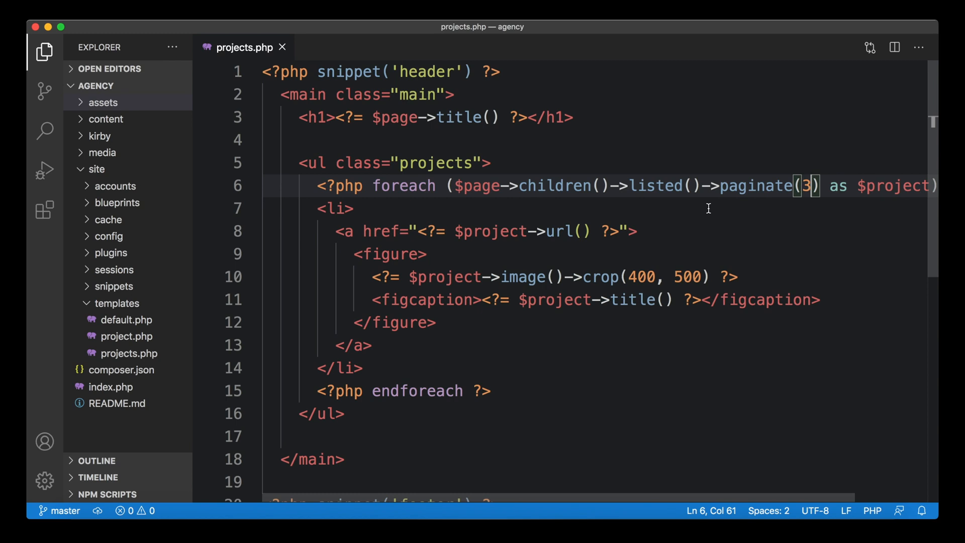
mouse_move(688, 207)
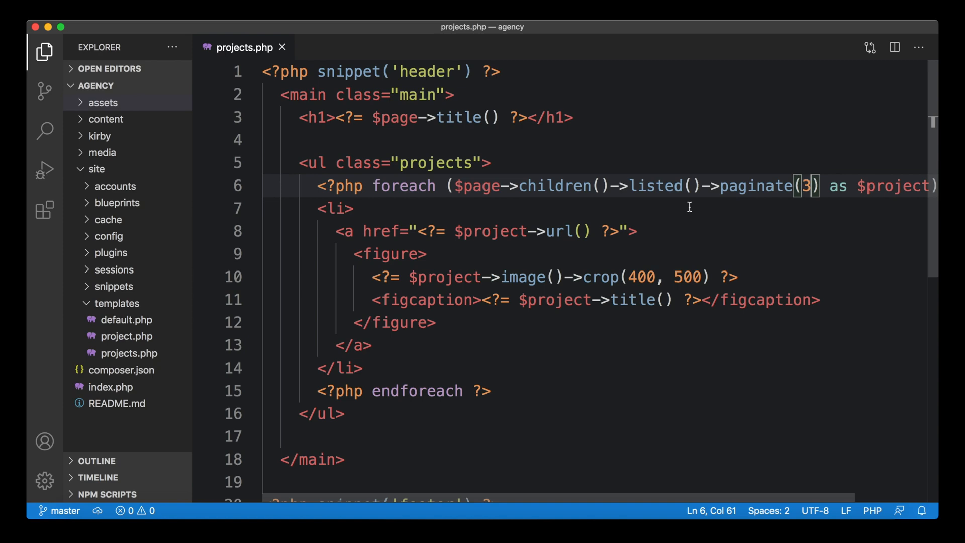
mouse_move(679, 249)
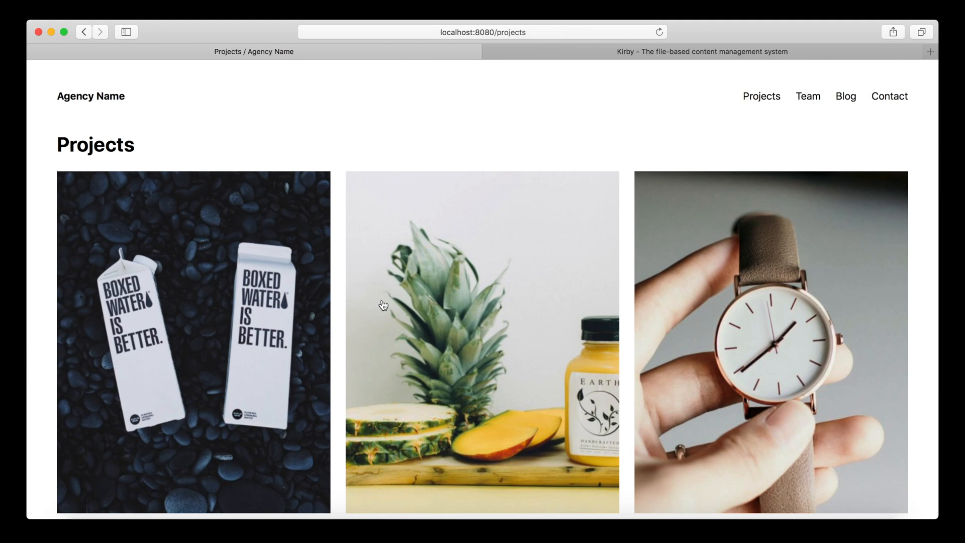
Step: Load localhost:8080/projects/page:2 and scroll to Wayfare Inc., Heinz & Sons Bikes, Trusty Glasses
scroll("down", 3)
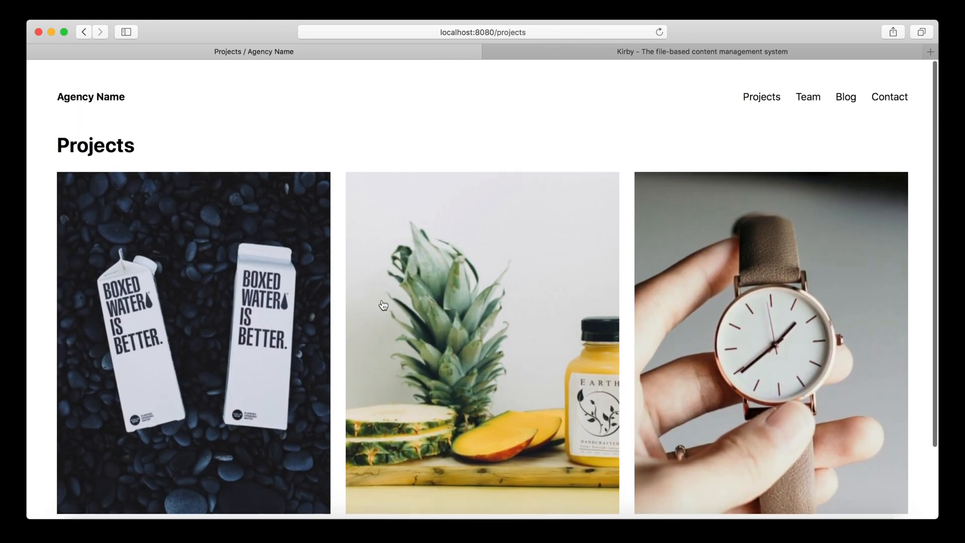
scroll("down", 3)
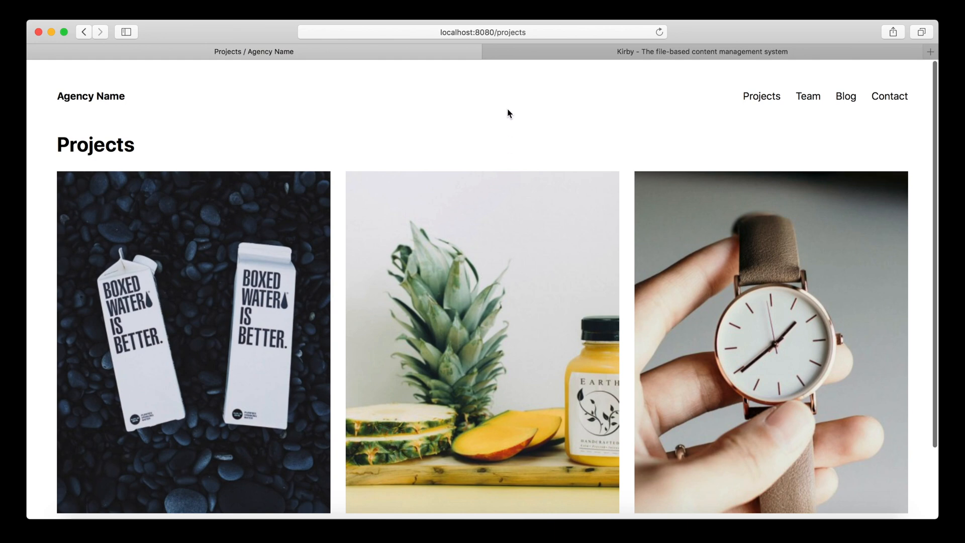
left_click(482, 32)
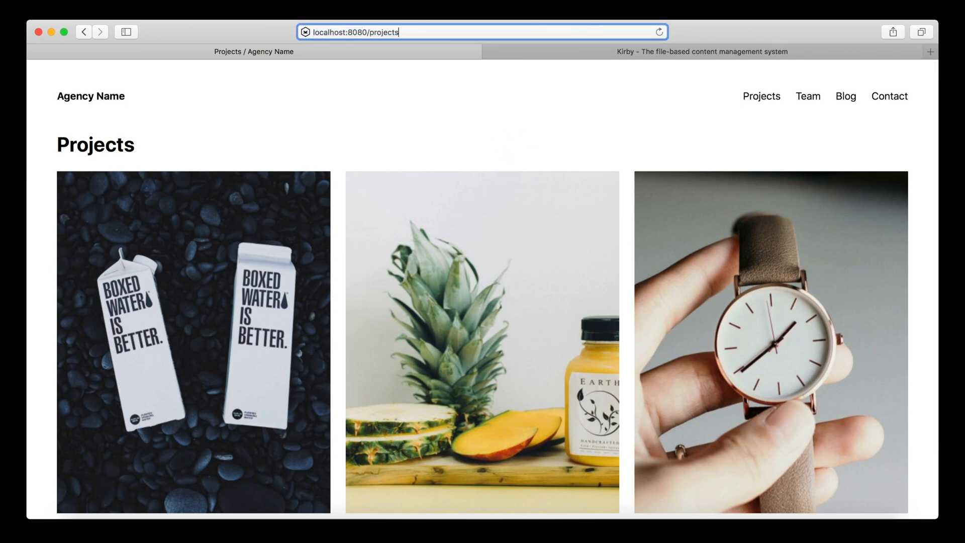
type("/page:2")
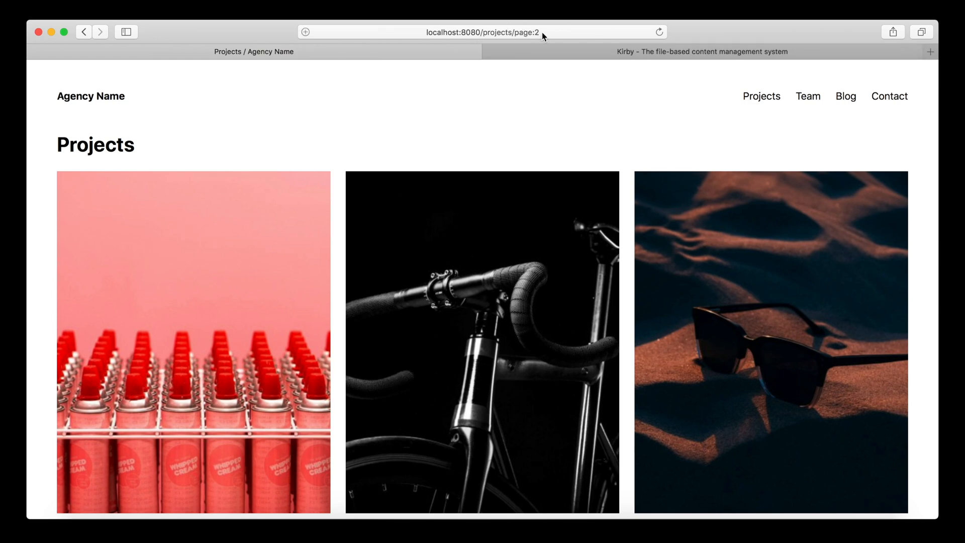
mouse_move(463, 164)
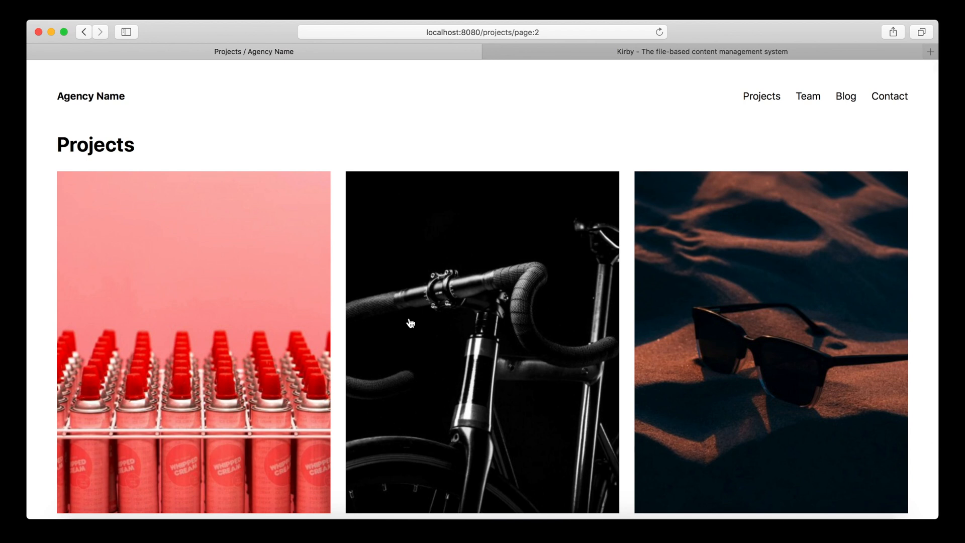
mouse_move(402, 313)
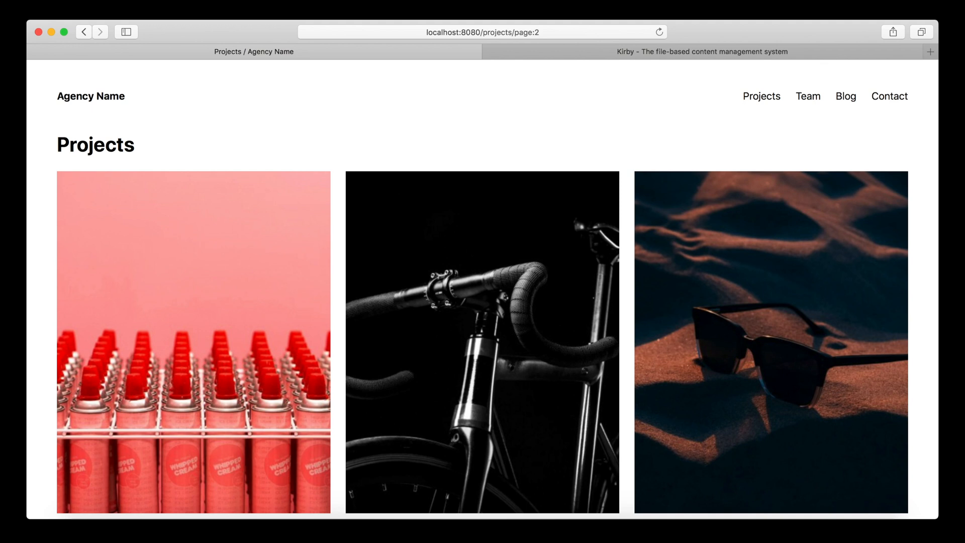
mouse_move(569, 99)
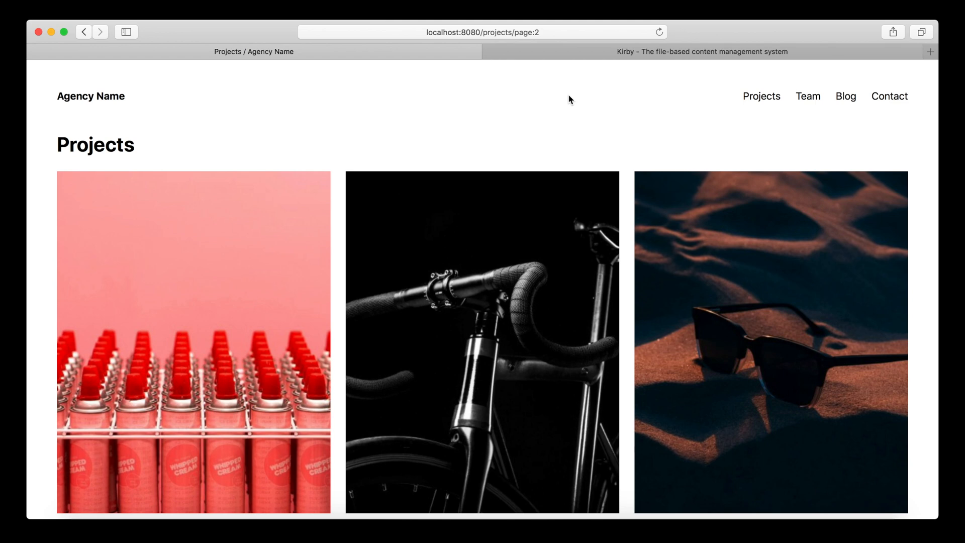
scroll("down", 3)
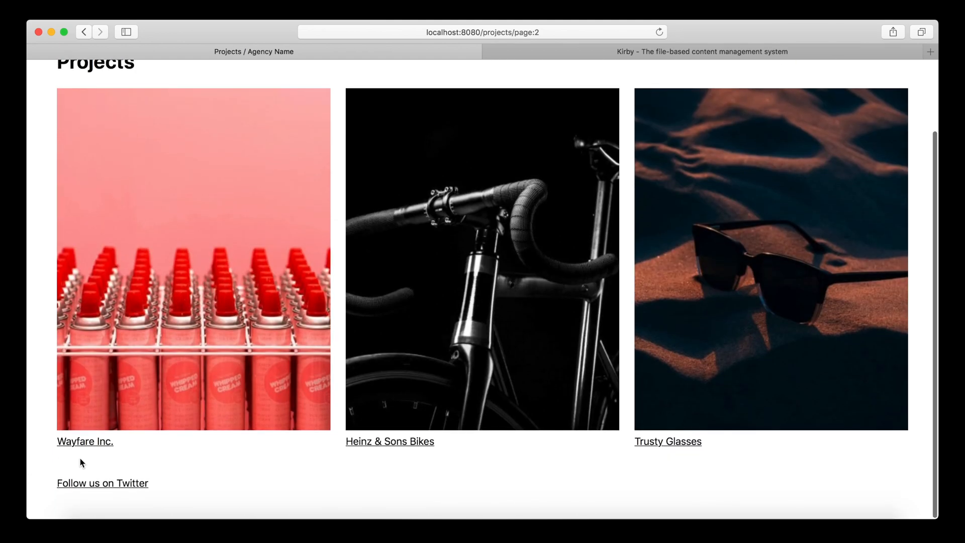
mouse_move(827, 459)
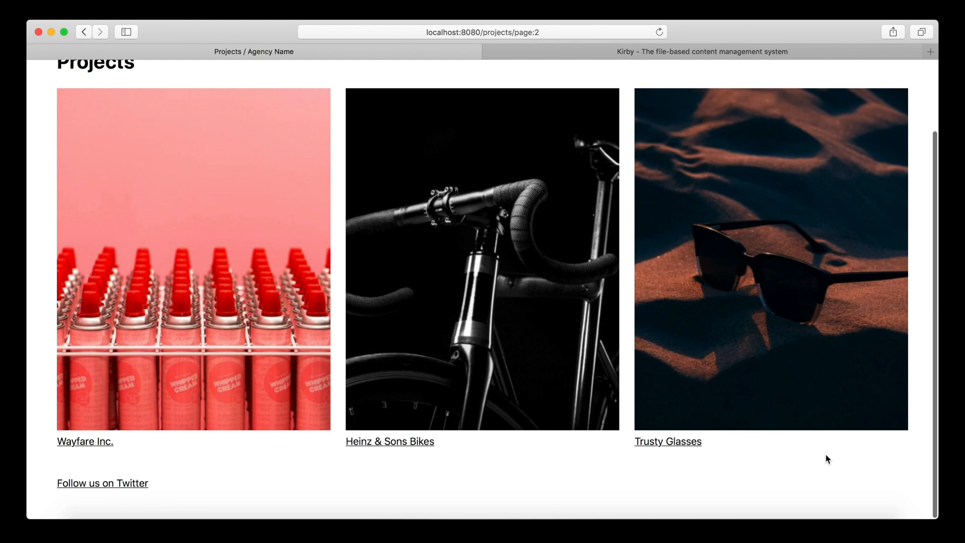
mouse_move(672, 443)
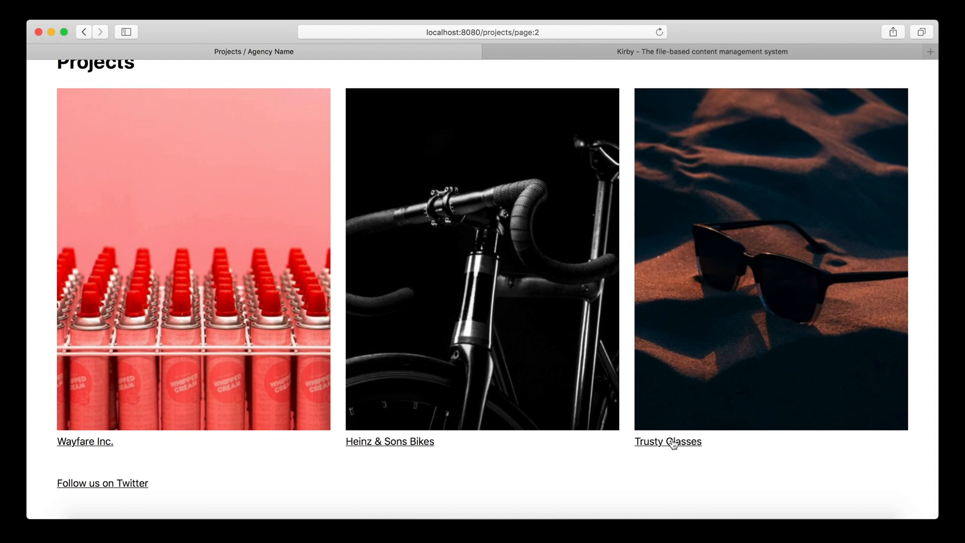
mouse_move(501, 193)
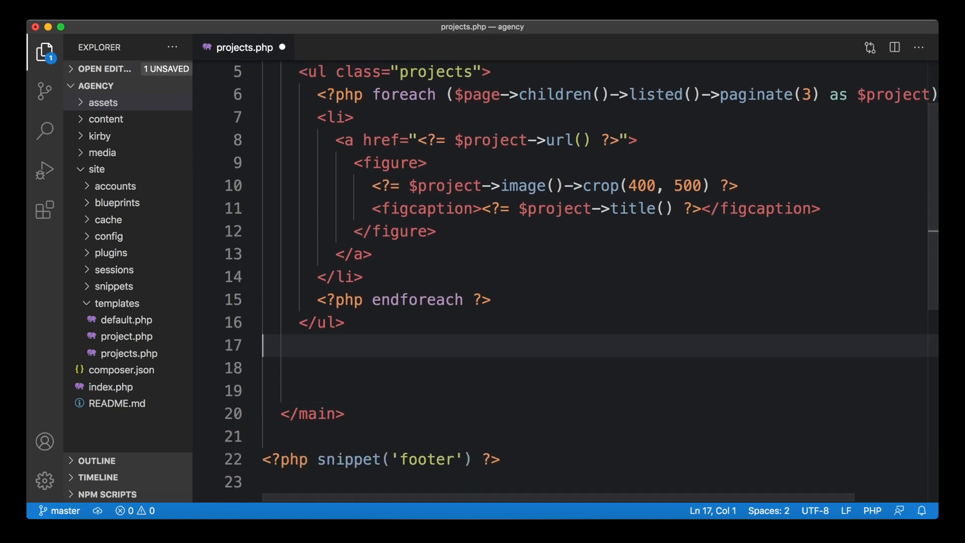
Step: Add a nav containing an empty arrow link in projects.php
type("nav>")
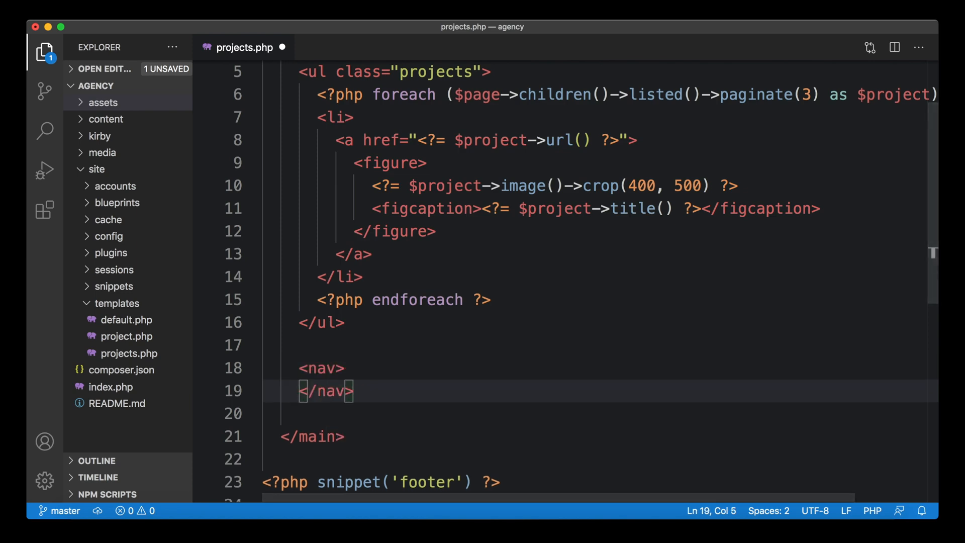
type("<a href=\"\"></a>")
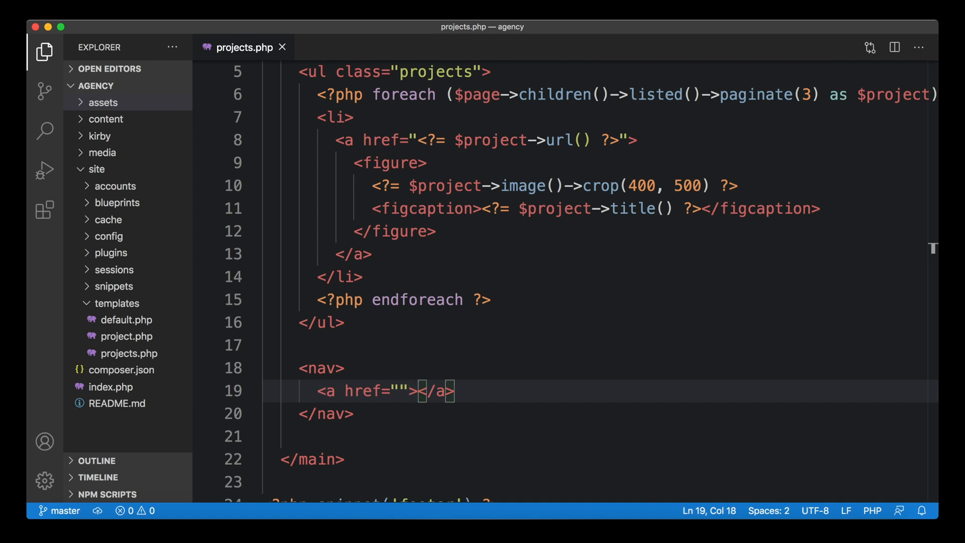
type("&larr;")
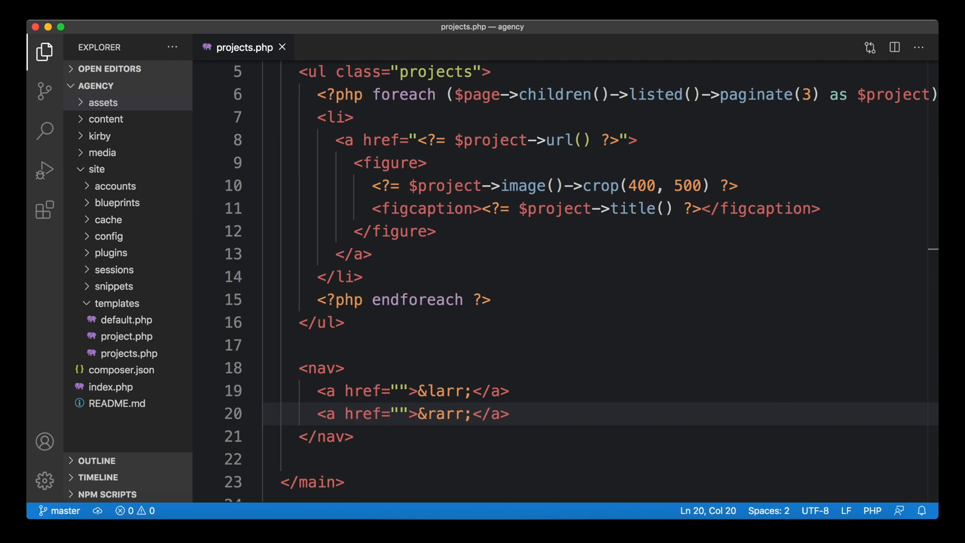
Step: Label the arrow links 'Go to previous page' and 'Go to next page' with aria-label
type("aria-label")
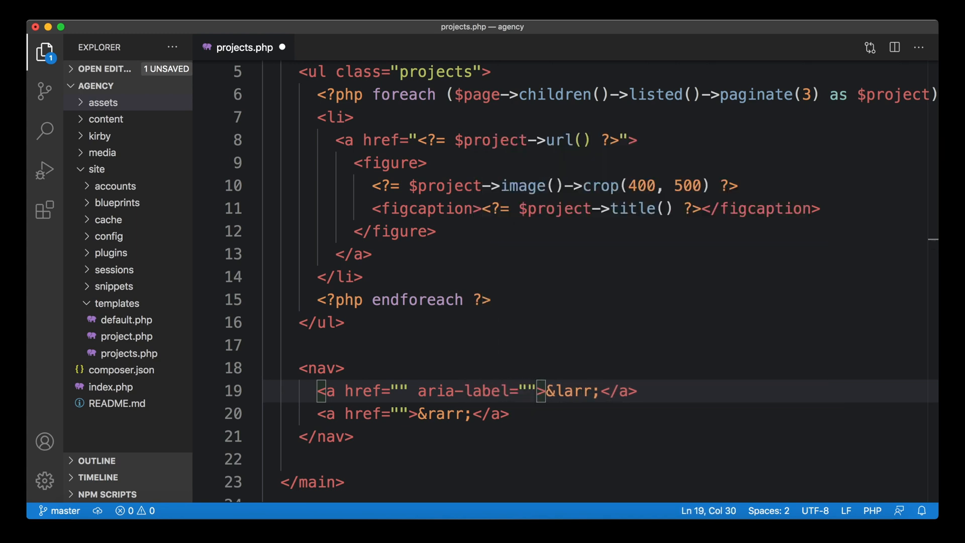
type("Go to")
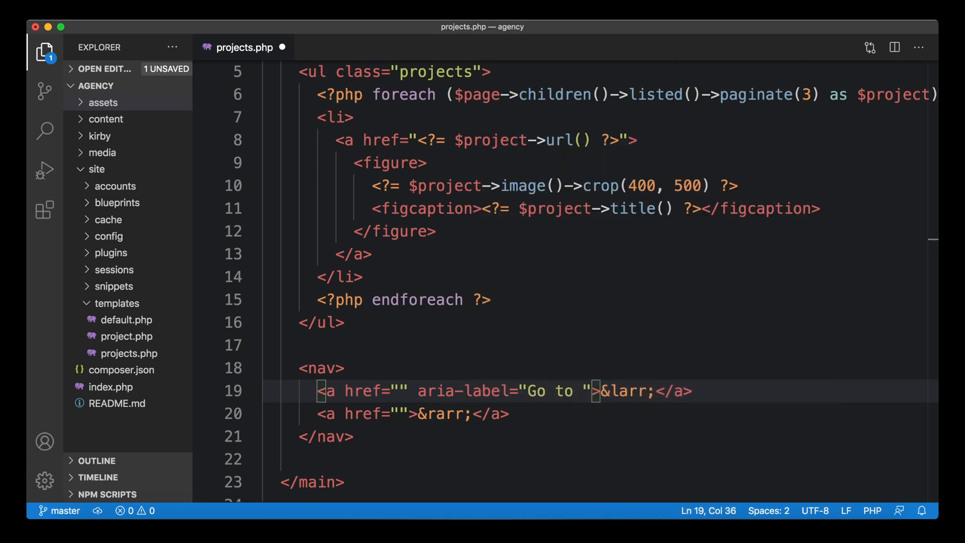
type("previous")
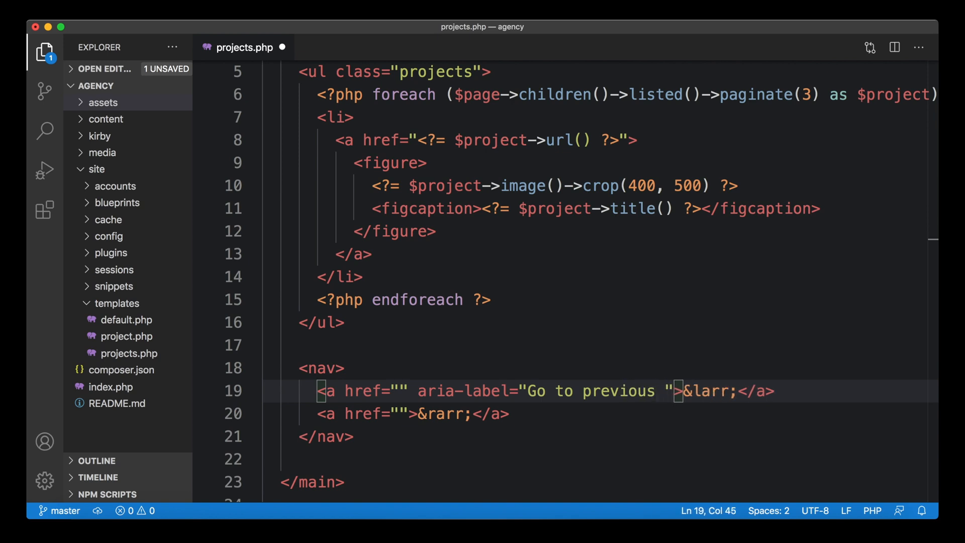
type("pages")
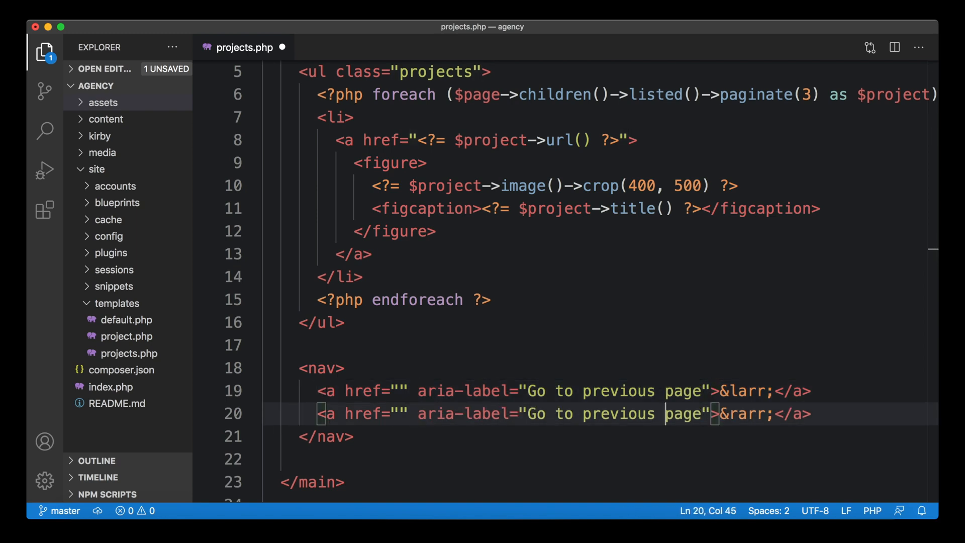
double_click(617, 414)
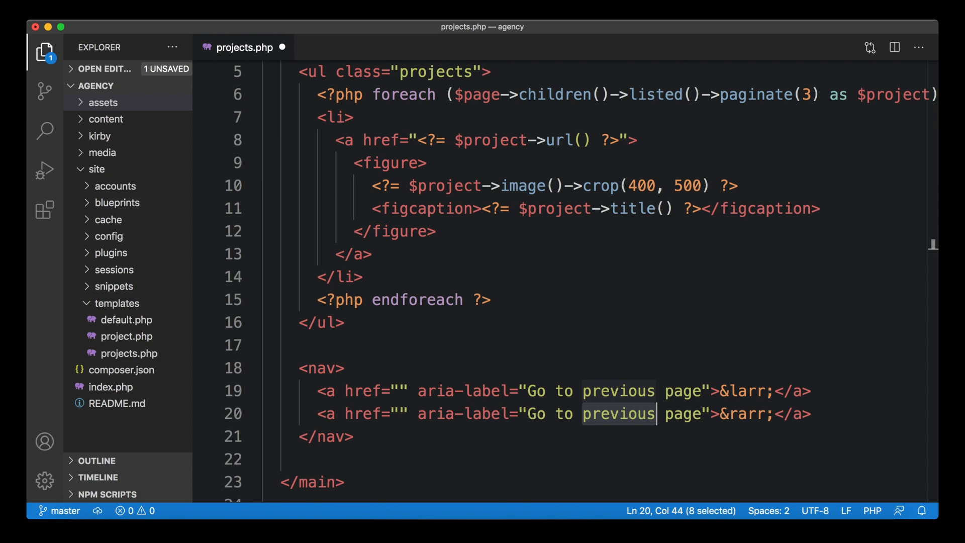
type("ne")
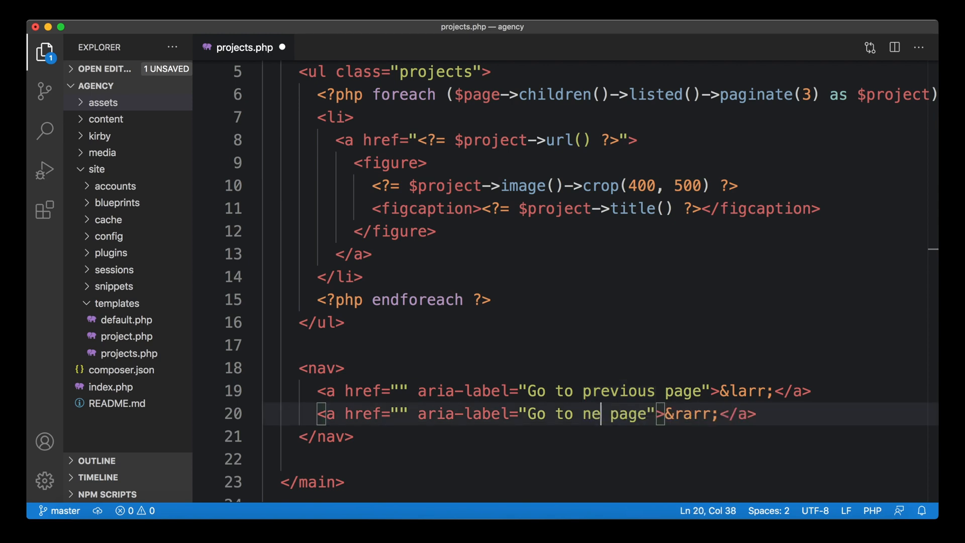
type("xt")
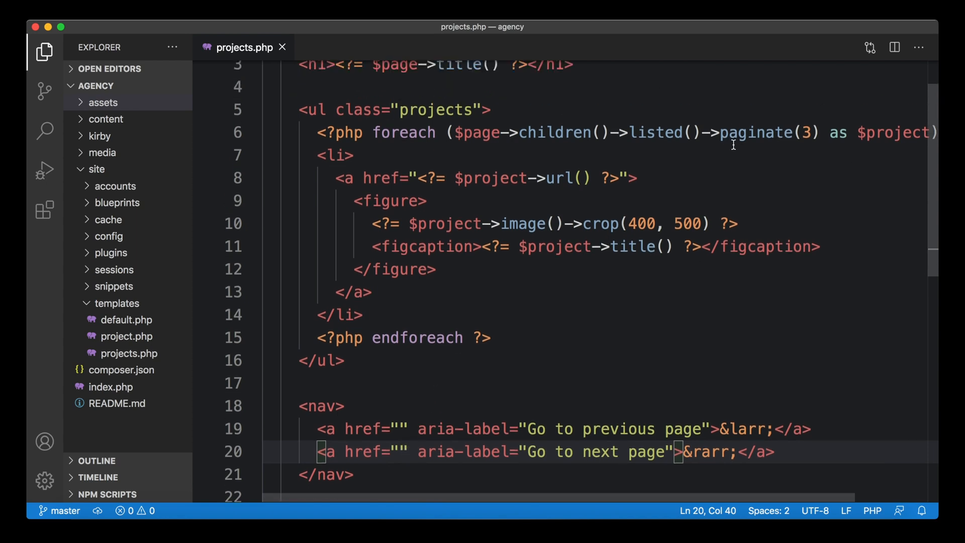
mouse_move(549, 137)
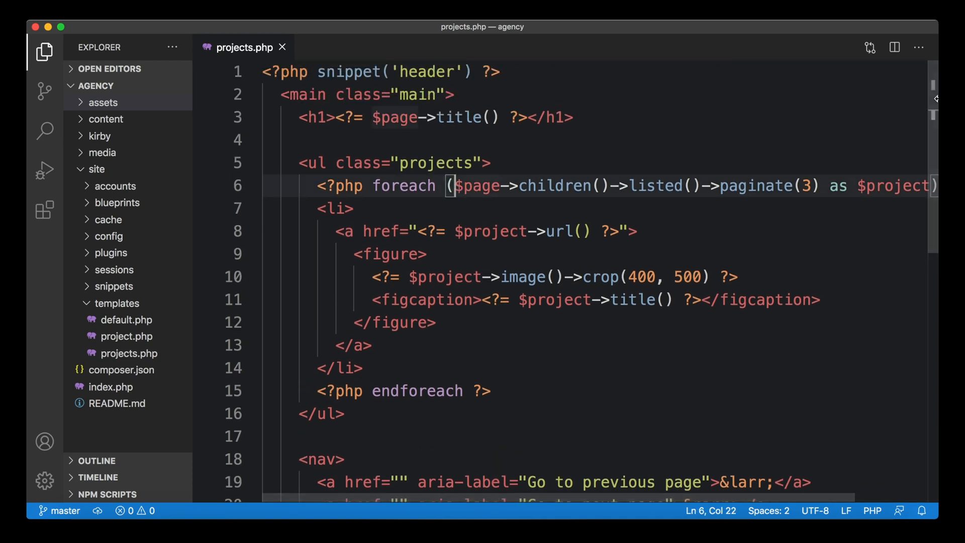
Step: Assign $projects in the foreach and point the arrows to prevPageUrl() and nextPageUrl()
type("$projects =")
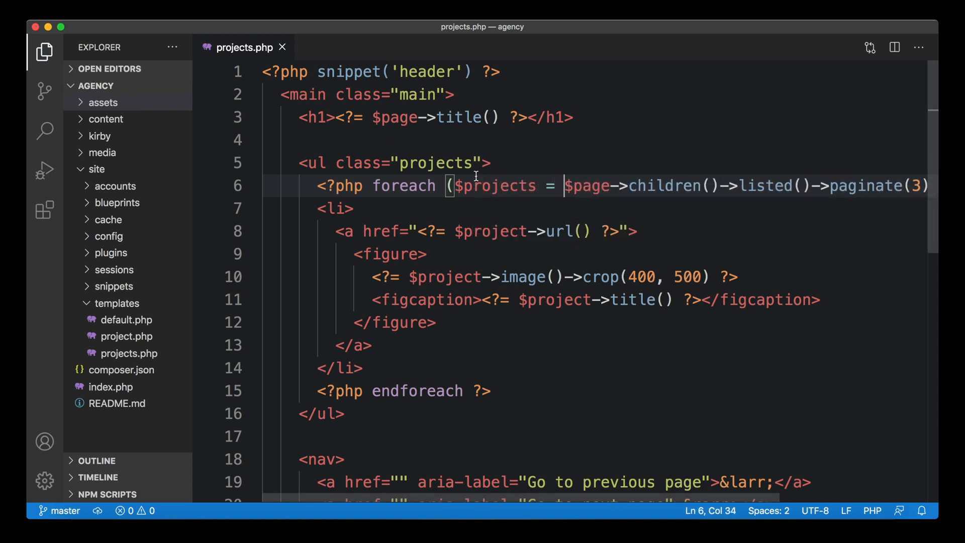
scroll("down", 3)
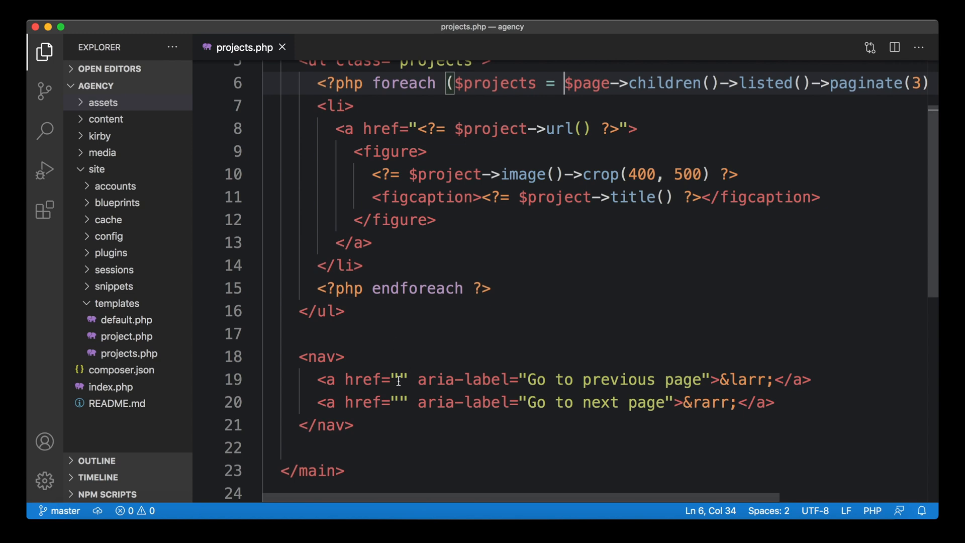
type("<?= $projects->")
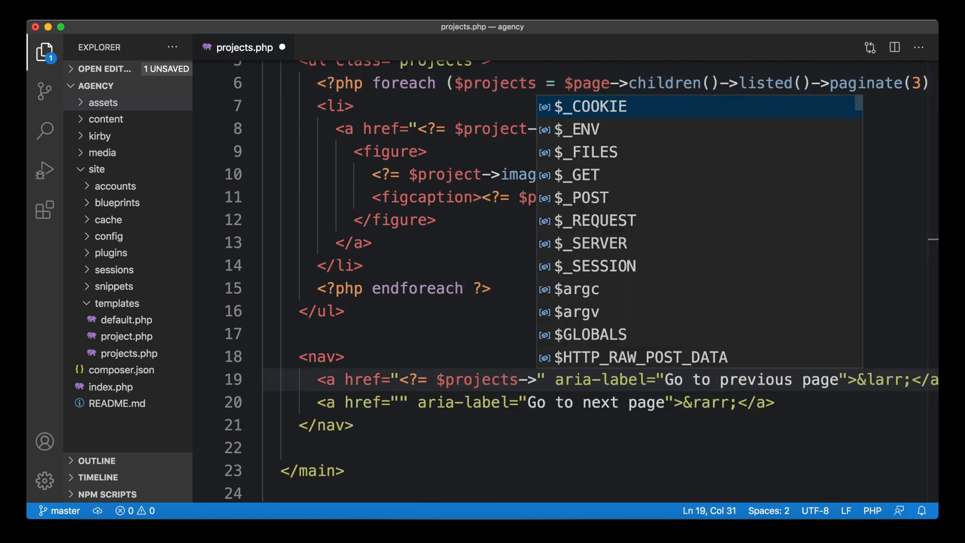
type("paginat")
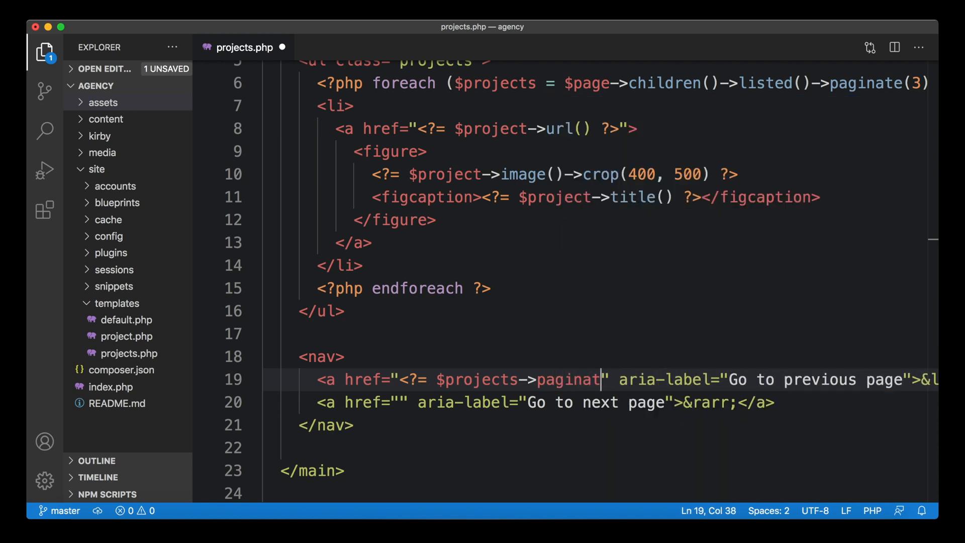
type("ion()->")
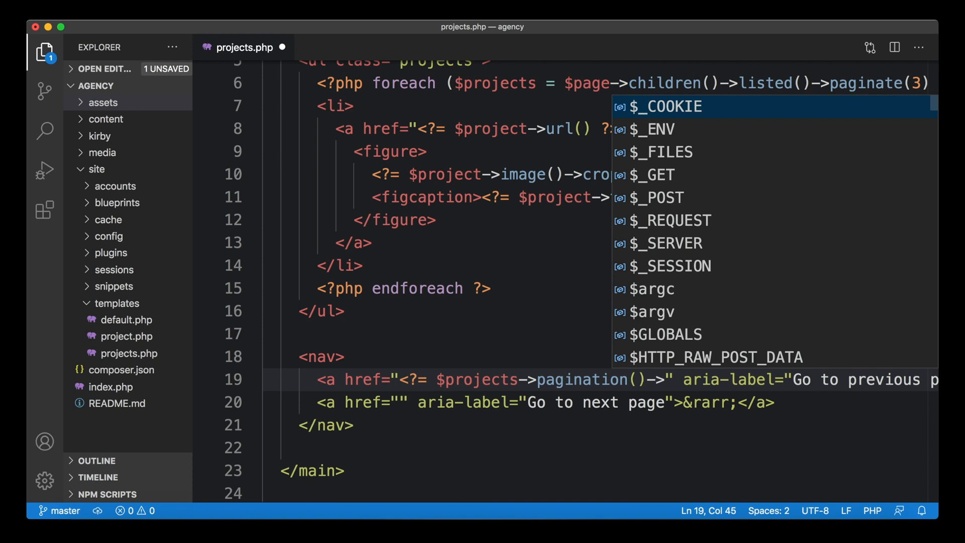
type("prevPageUrl() ?>")
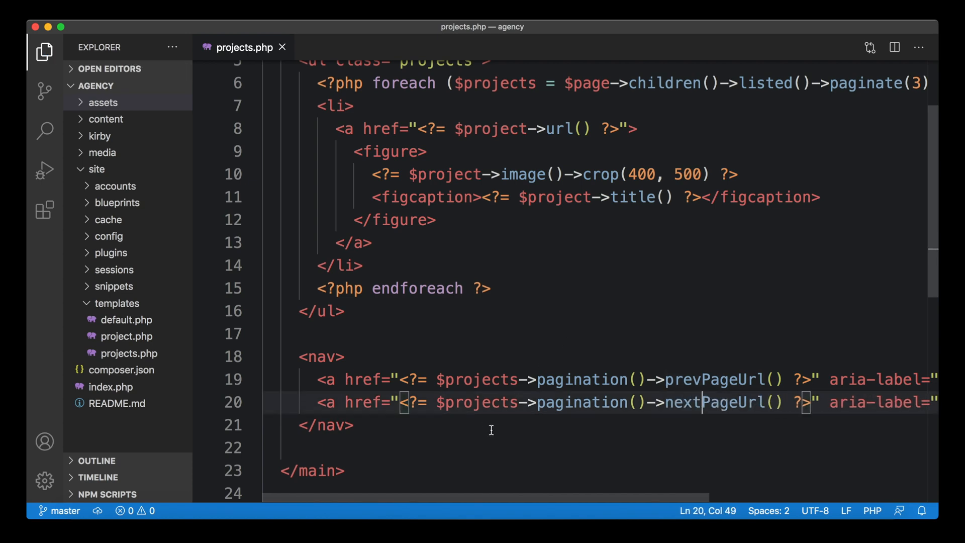
key("cmd+tab")
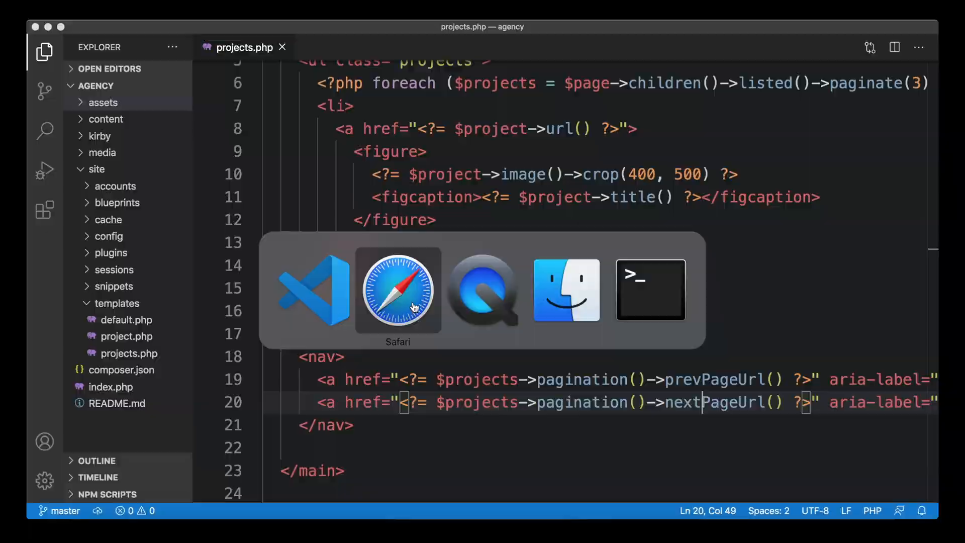
Step: From projects page 2, follow the previous arrow back to /projects
left_click(398, 290)
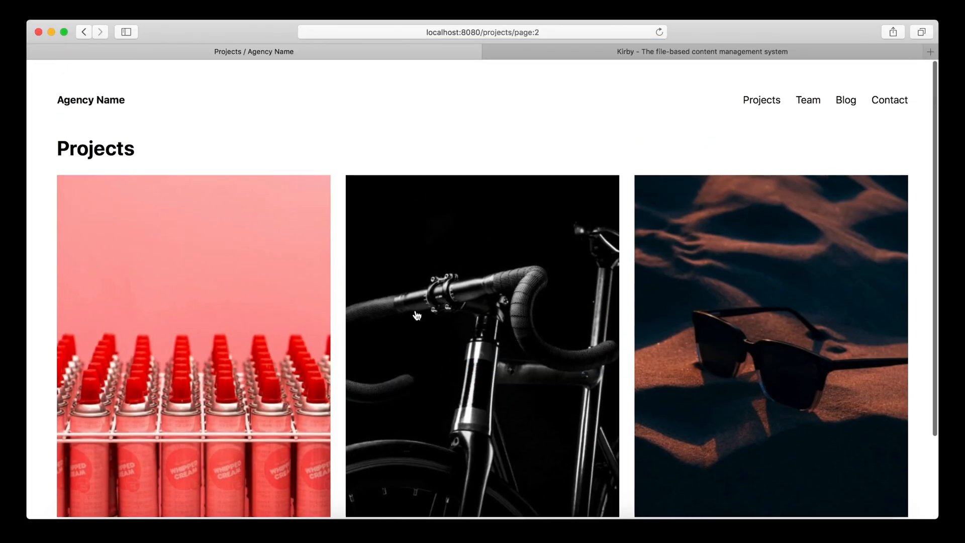
scroll("down", 3)
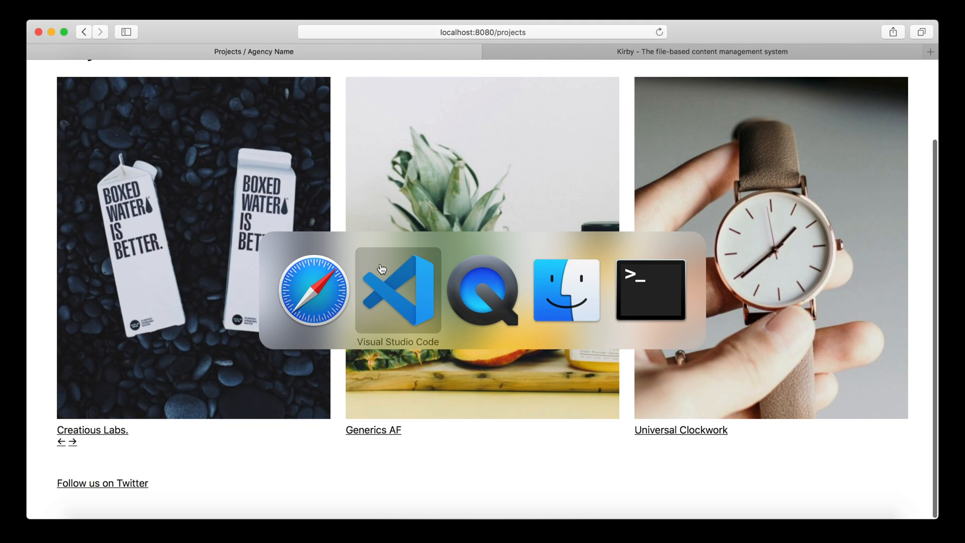
left_click(397, 291)
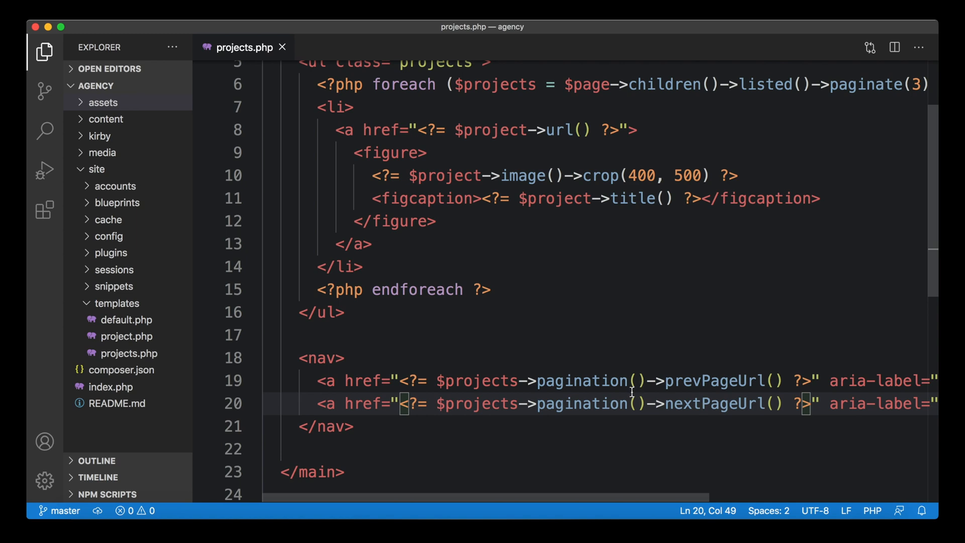
Step: Add a PHP block defining $projects and $pagination = $projects->pagination(), used by the foreach
scroll("down", 3)
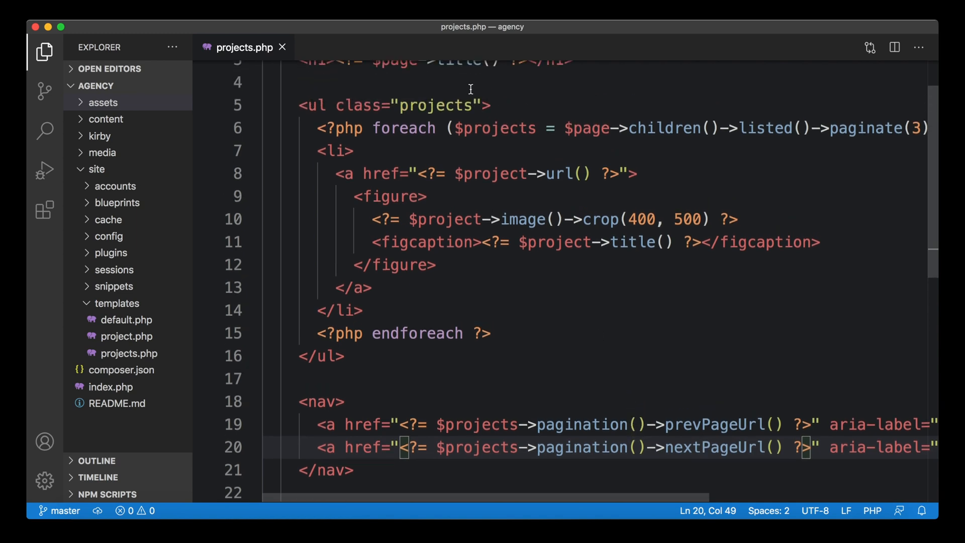
mouse_move(602, 434)
type("<main class=\"main\">")
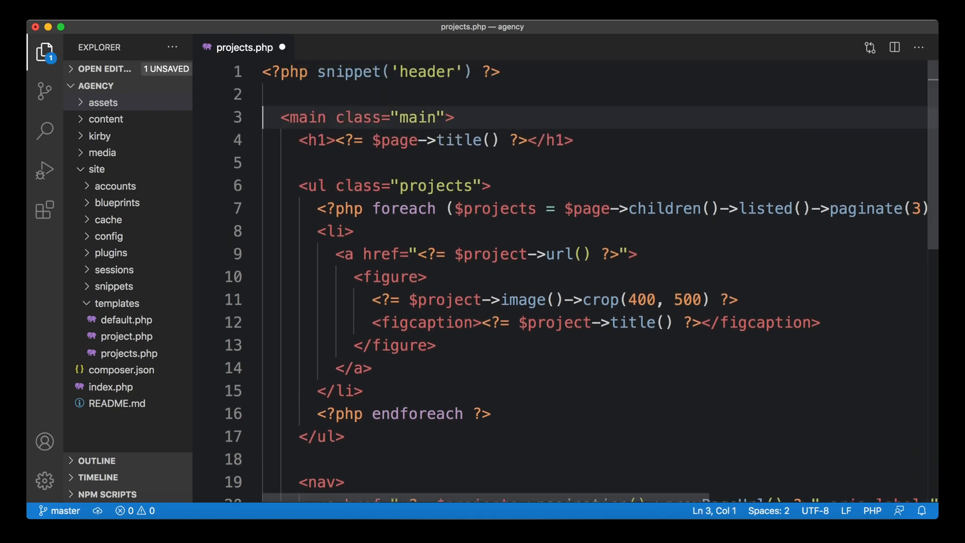
type("<?=php")
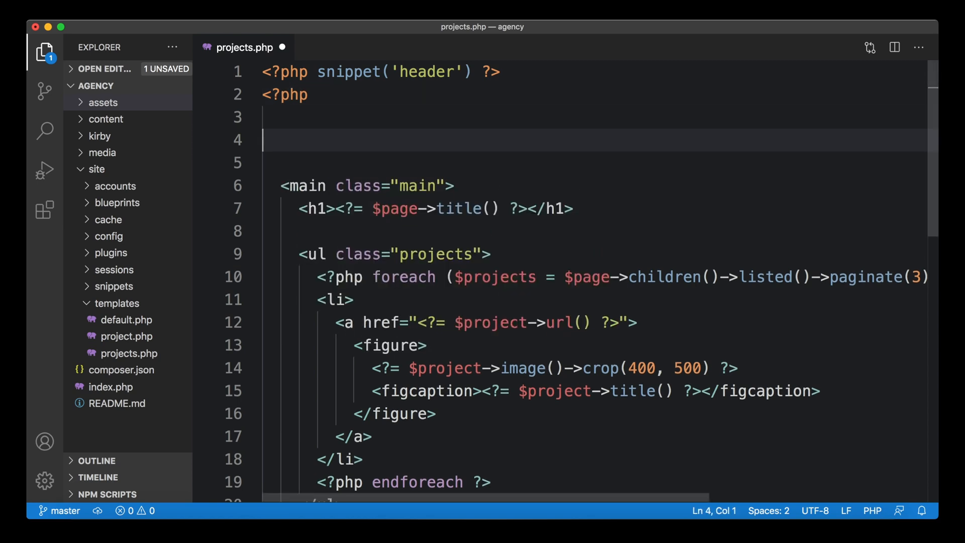
type("?>")
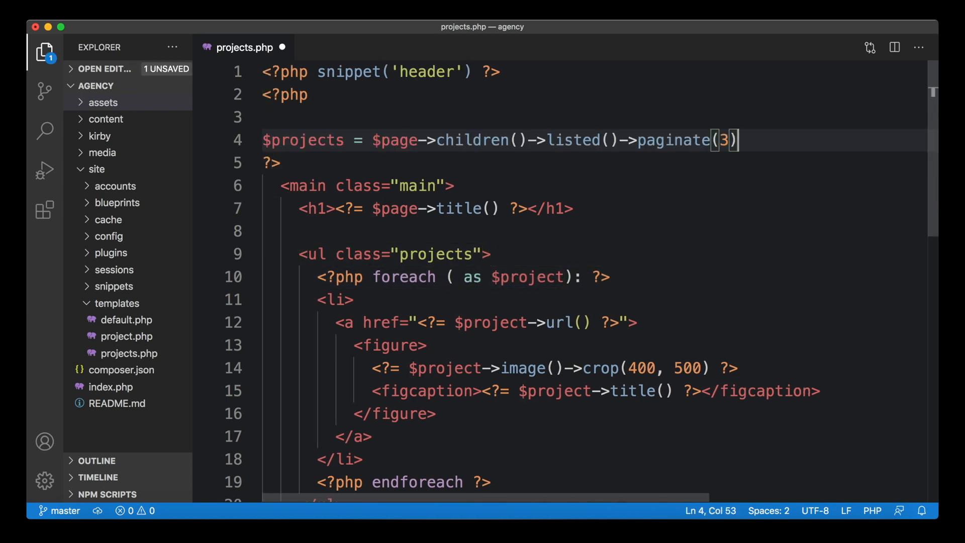
type(";")
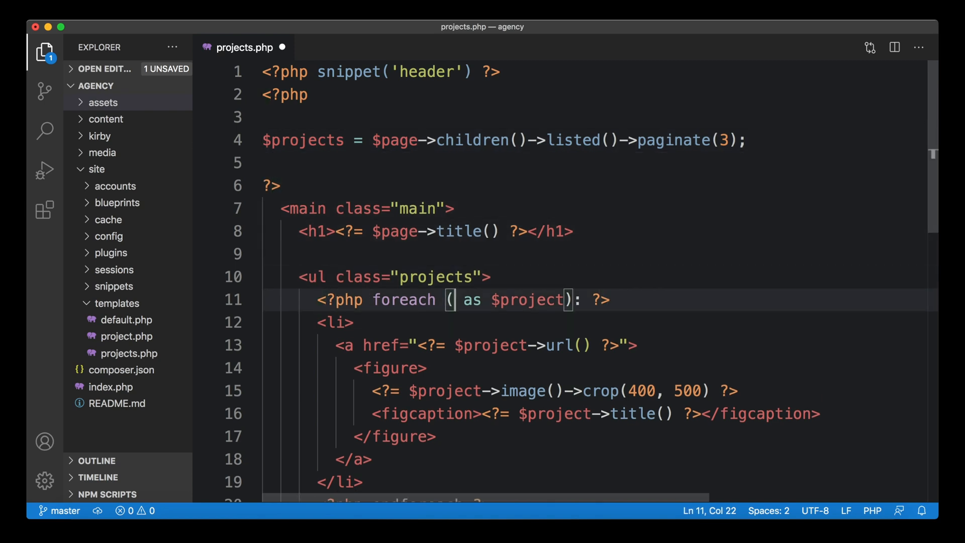
type("$projects")
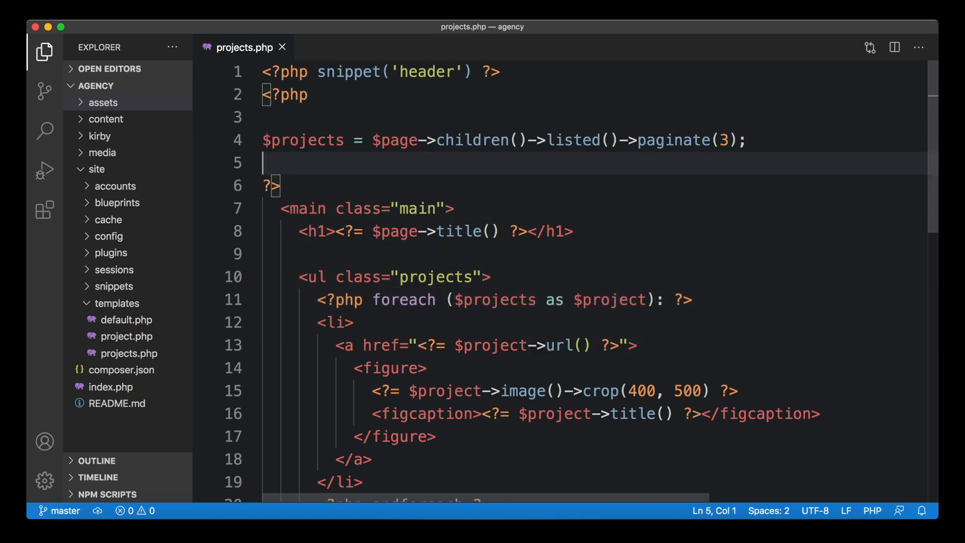
type("$")
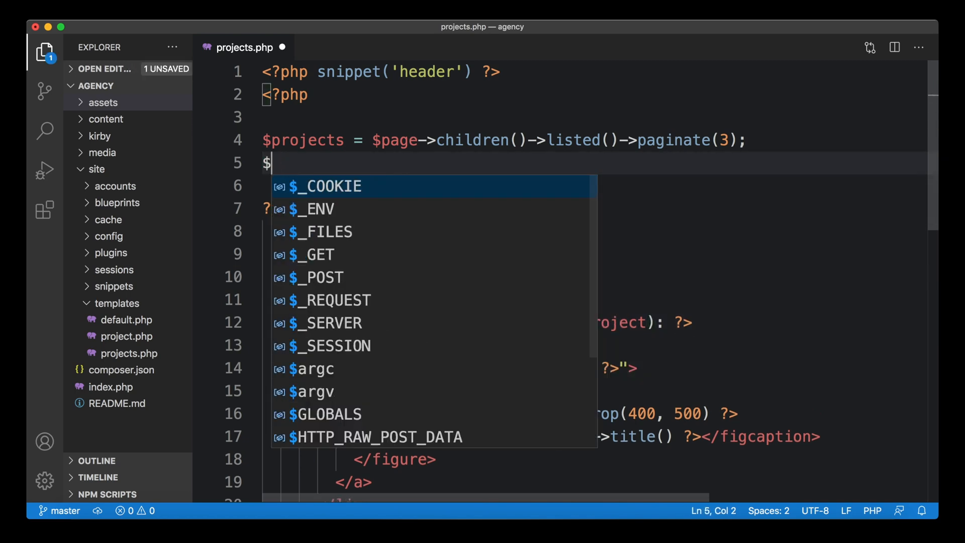
type("pagination =")
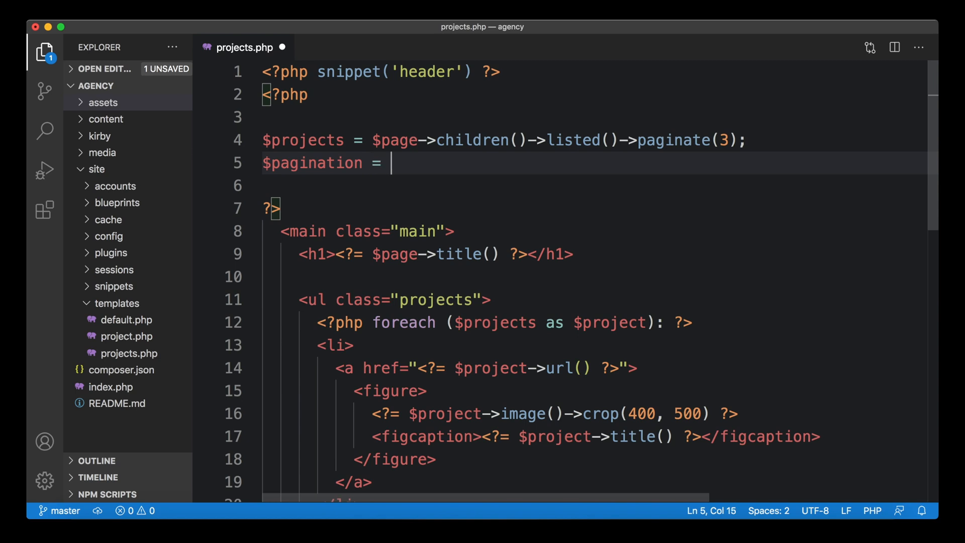
type("$projects->")
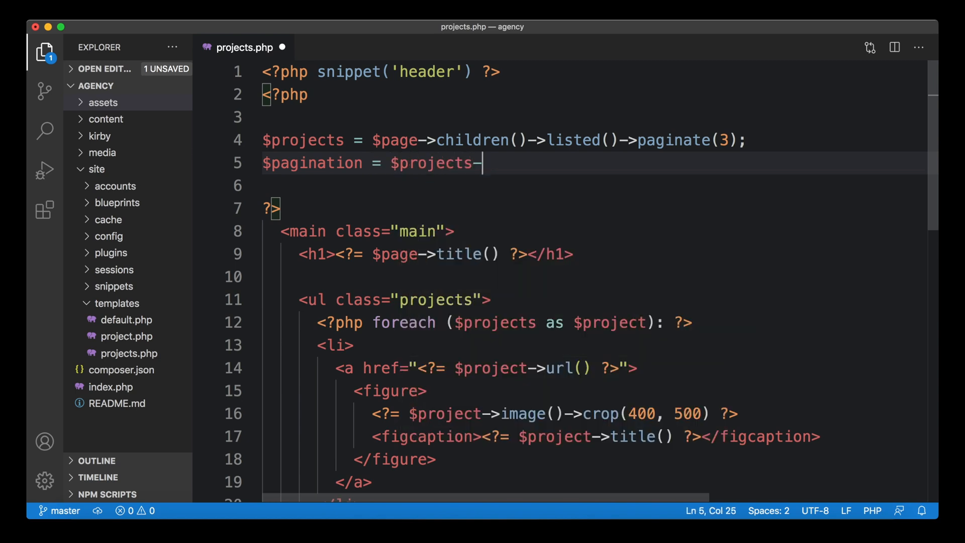
type("pagination();")
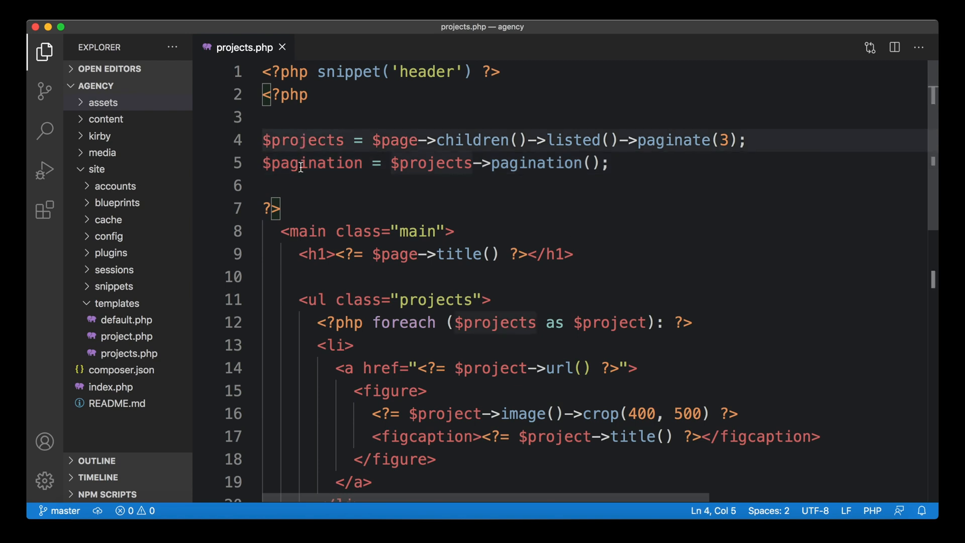
scroll("down", 3)
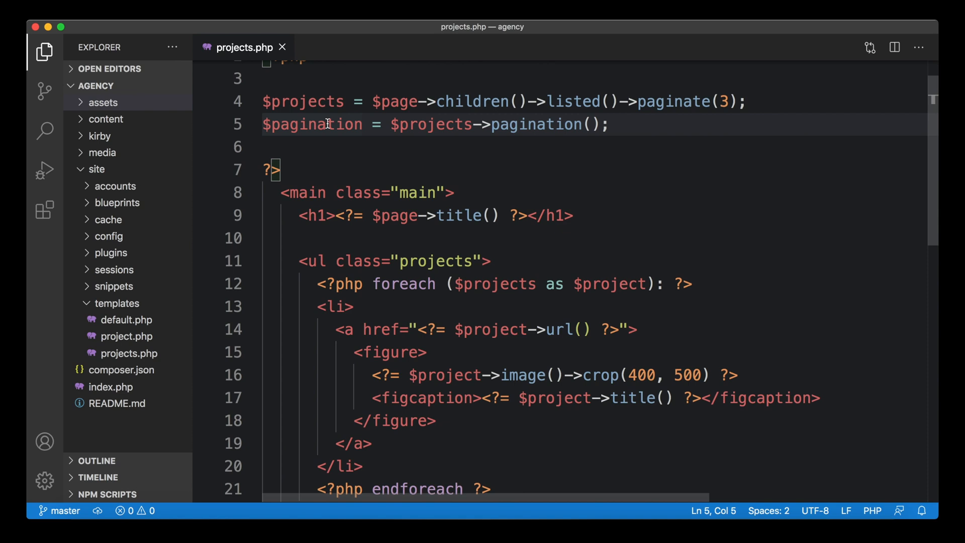
scroll("down", 3)
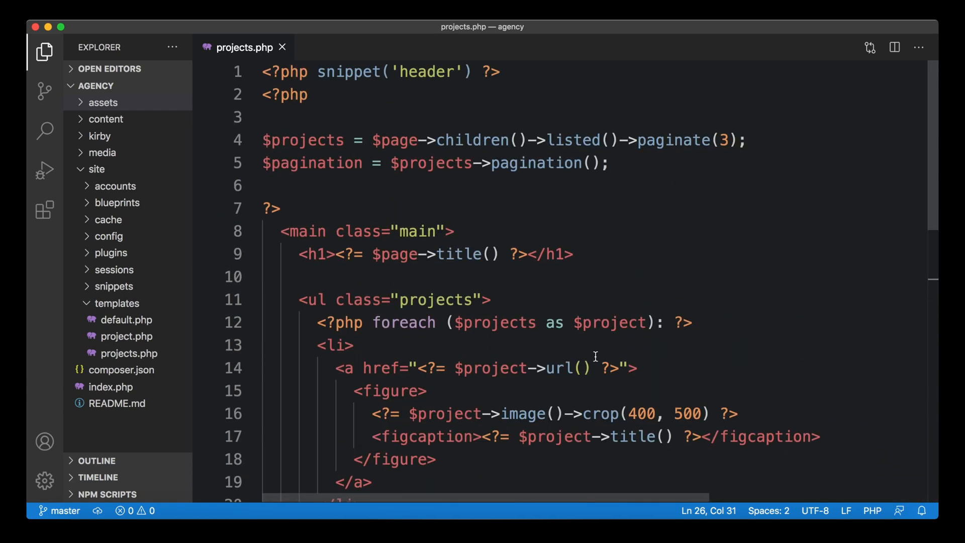
Step: Scroll to the $pagination-based arrow links, then bring Safari forward for testing
scroll("down", 3)
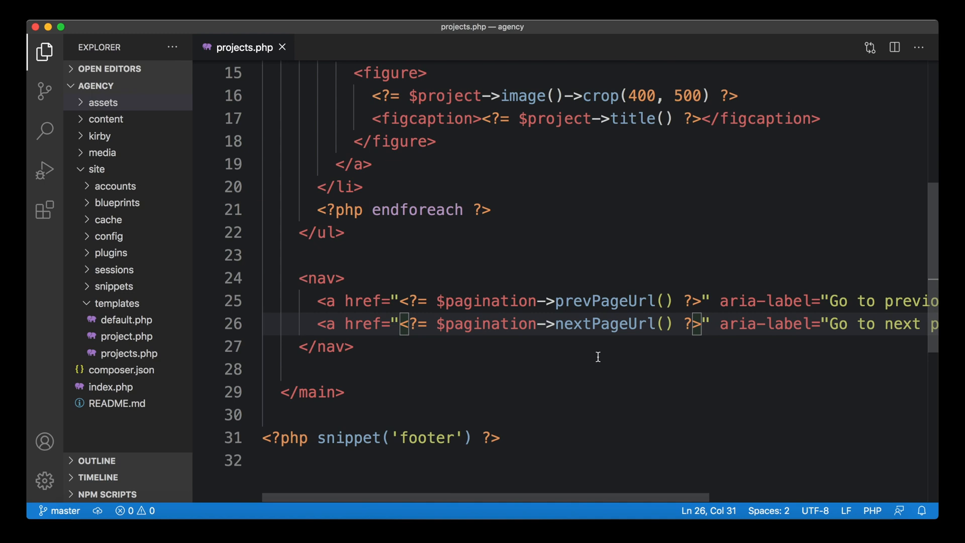
mouse_move(471, 313)
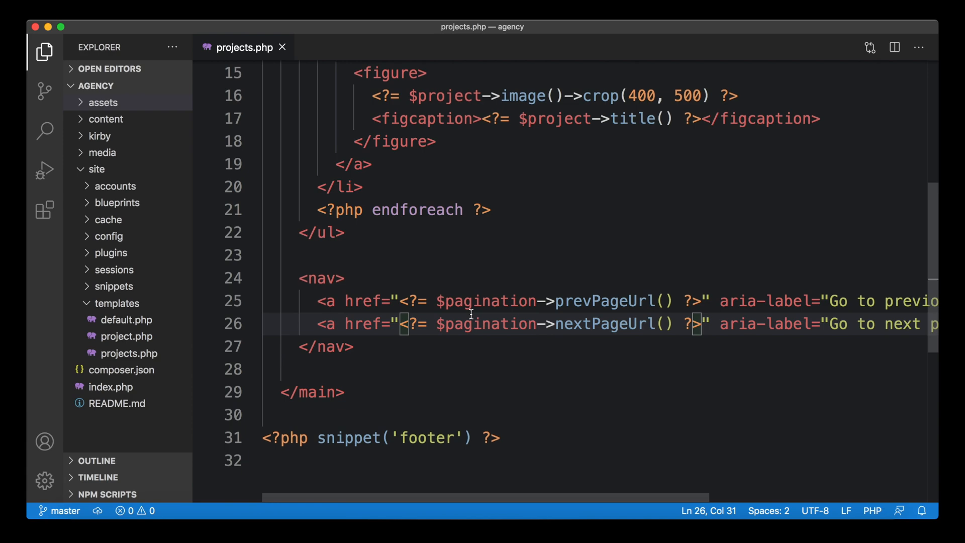
key("cmd+tab")
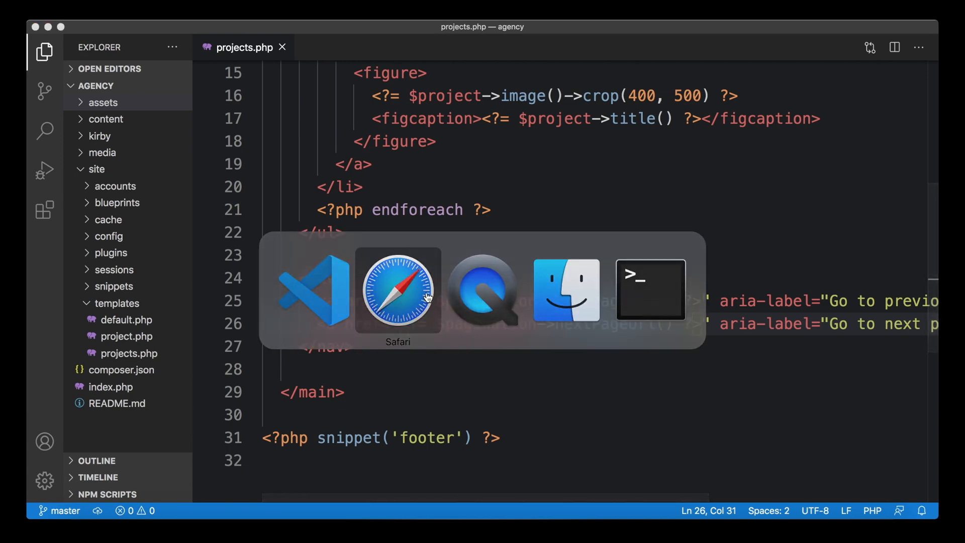
Step: Use the next arrow to load projects page 2, then return to page 1
left_click(398, 290)
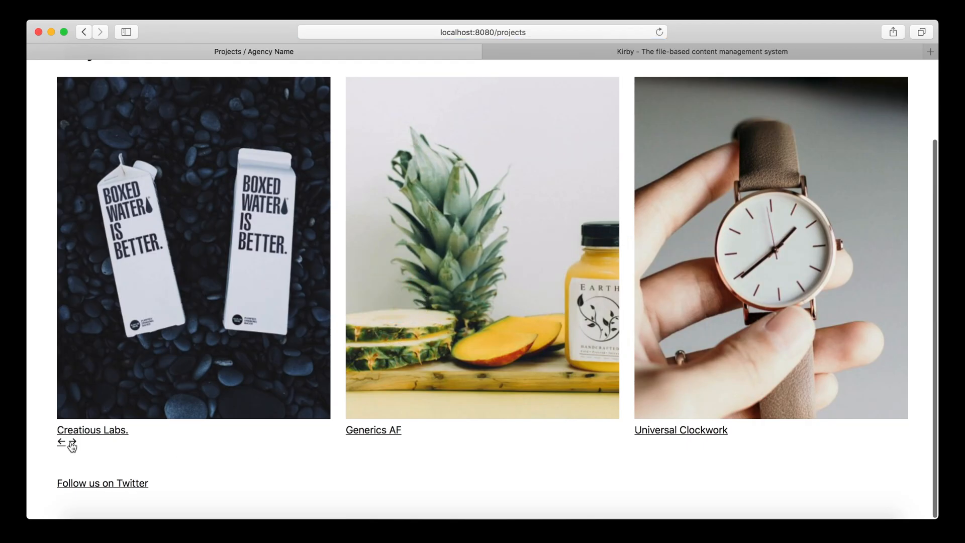
left_click(71, 444)
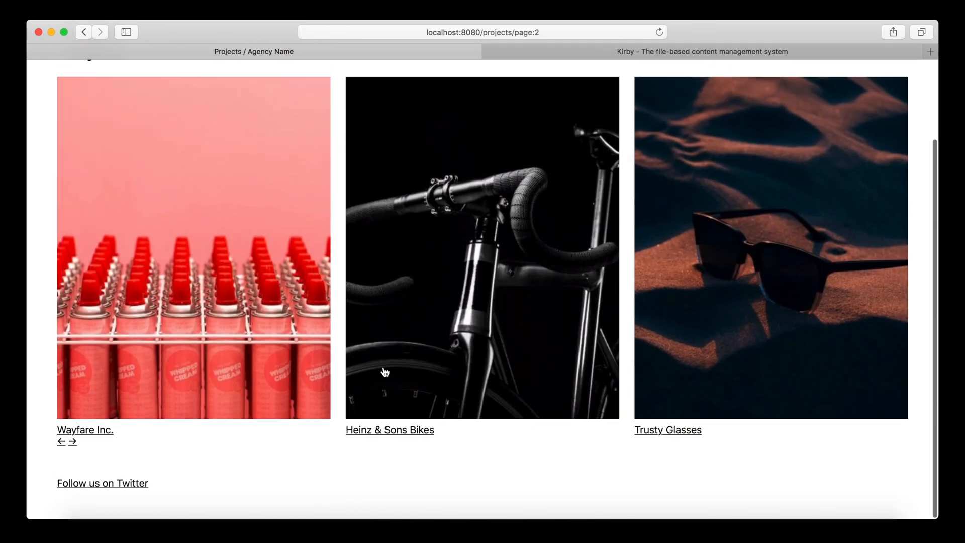
mouse_move(105, 438)
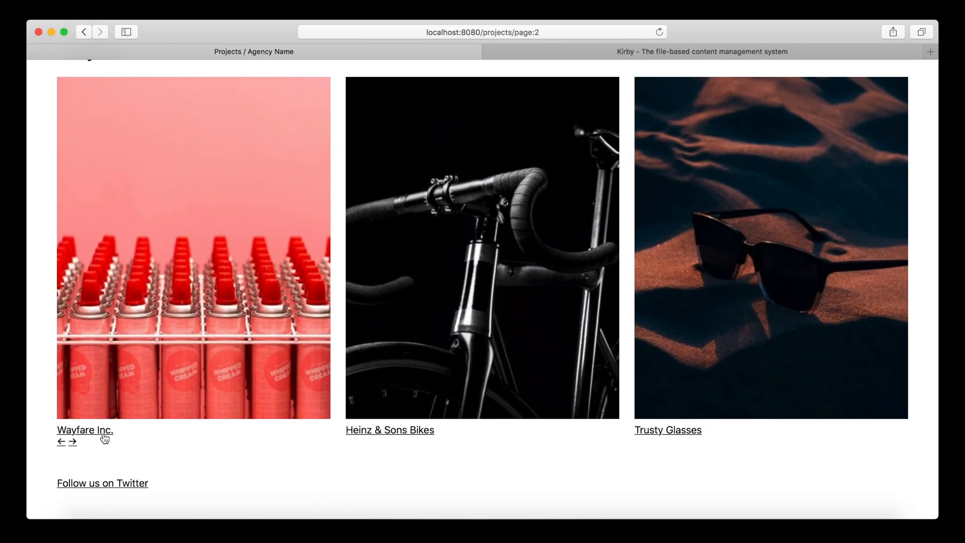
mouse_move(73, 445)
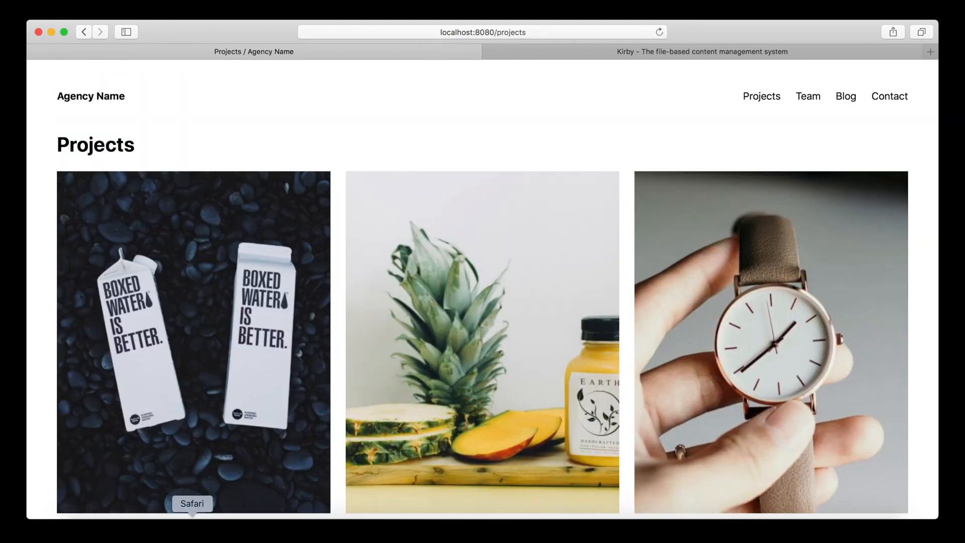
scroll("down", 3)
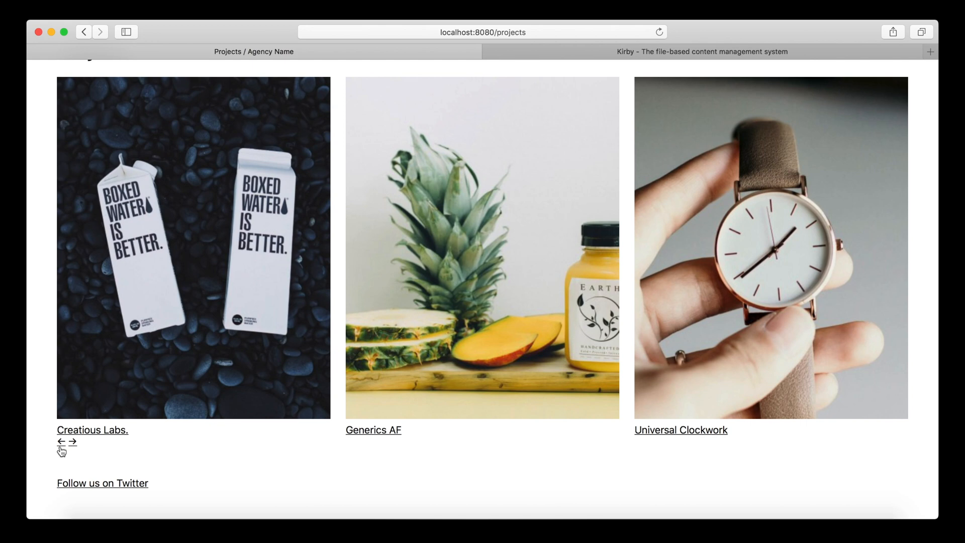
key("cmd+tab")
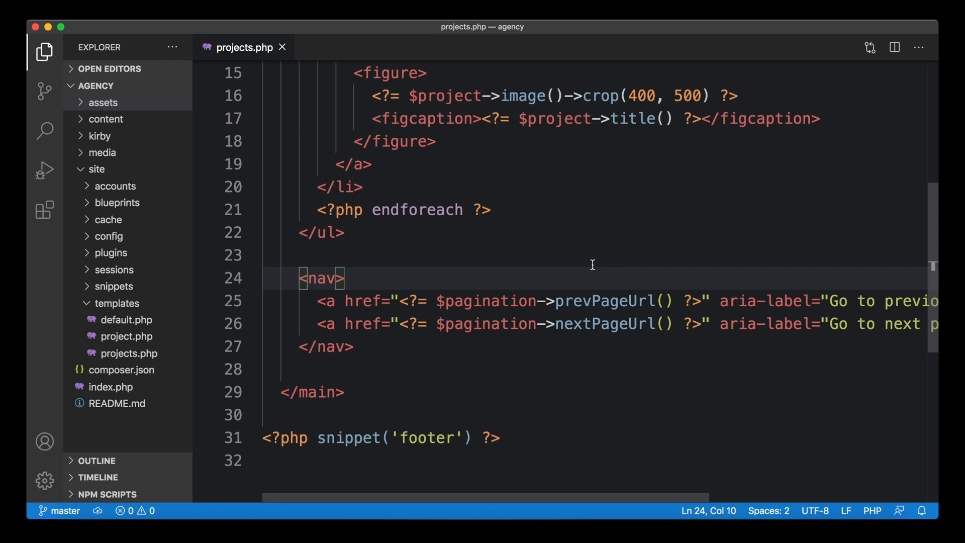
mouse_move(638, 261)
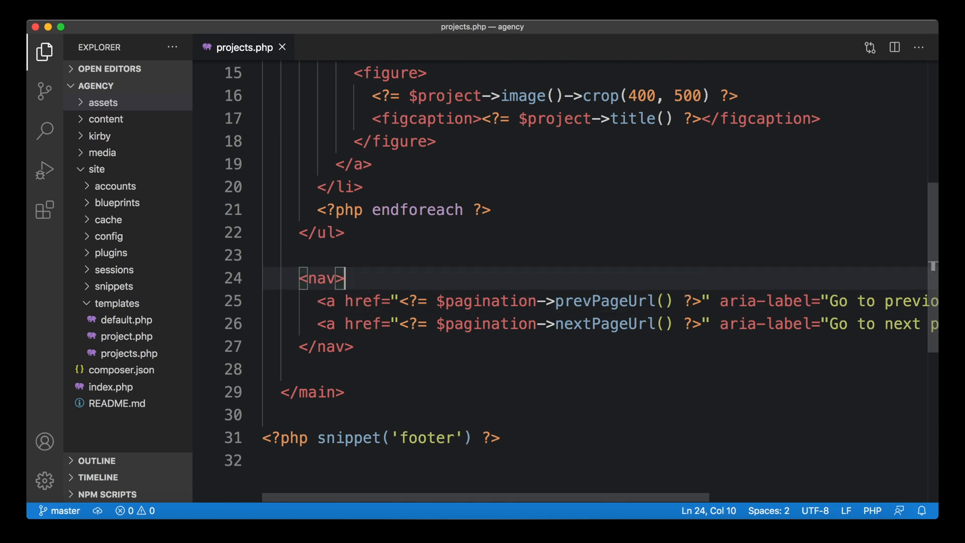
Step: Wrap the arrow links in $pagination->hasPrevPage() and hasNextPage() if/endif conditions and save
type("<?")
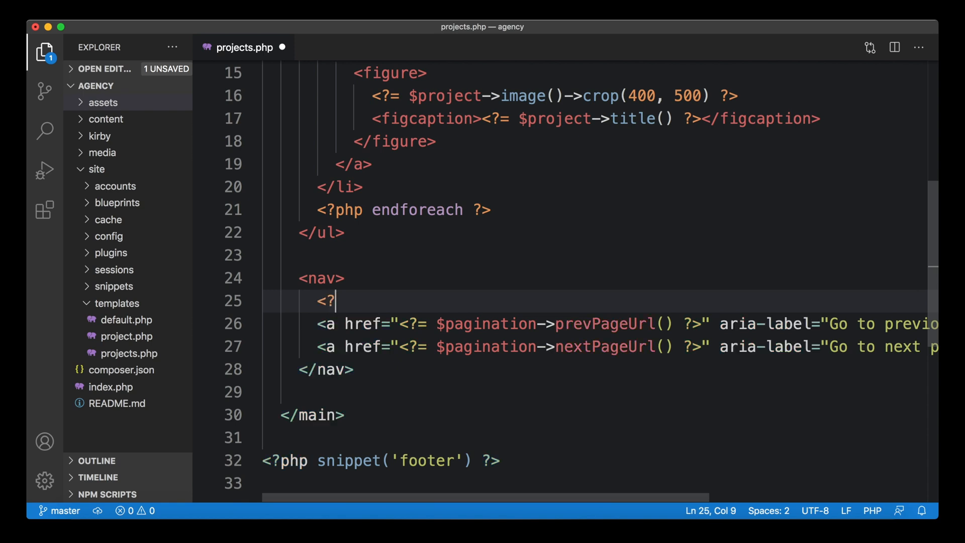
type("php if (")
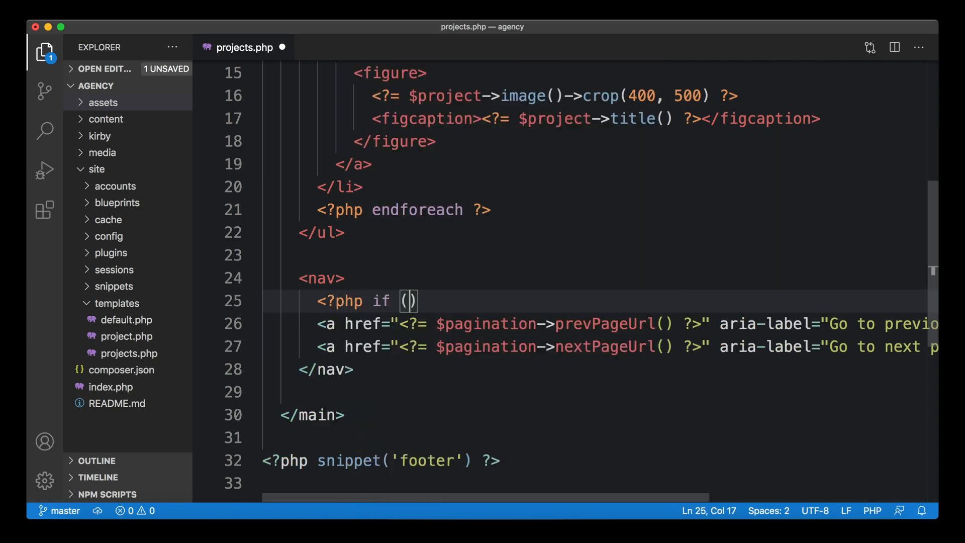
type("$pagination")
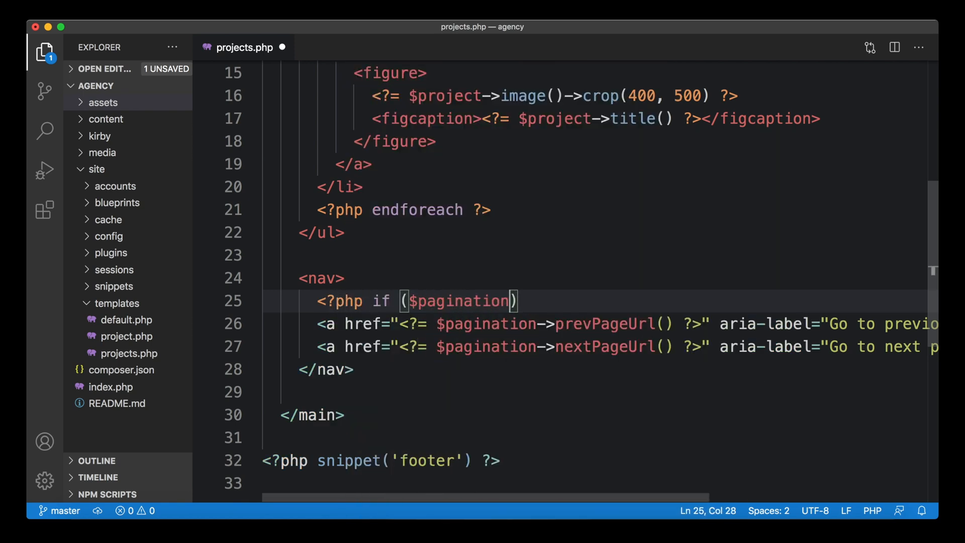
type("->hasPrevPage(")
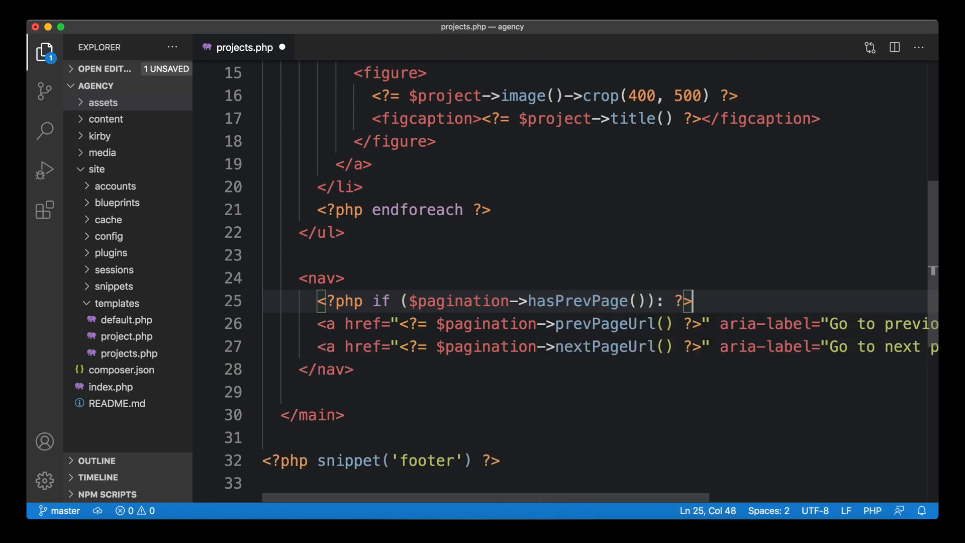
type("<?php endif ?>")
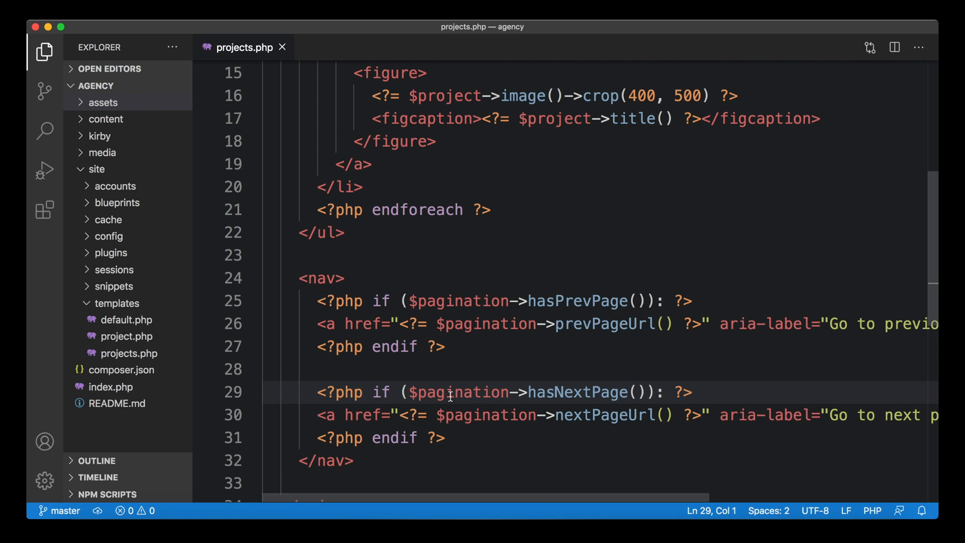
mouse_move(438, 414)
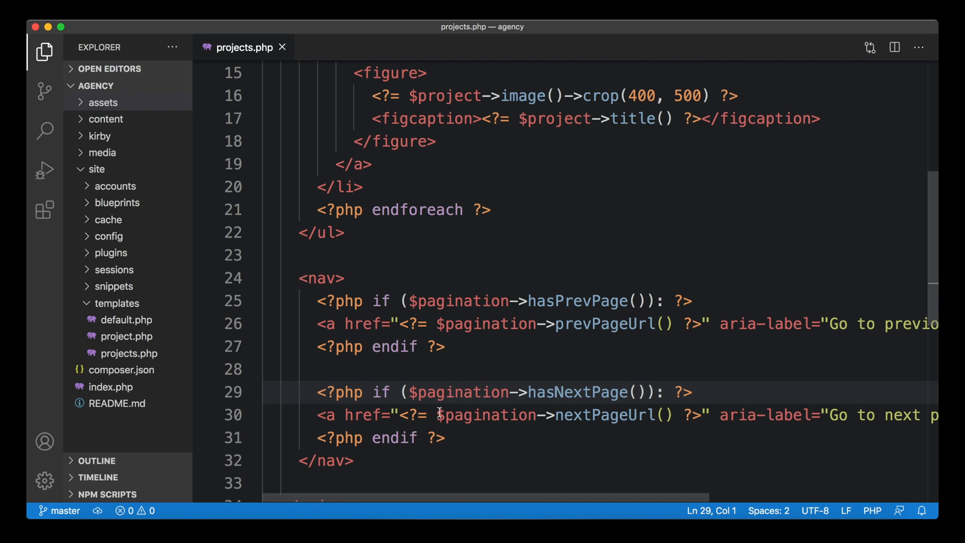
key("cmd+tab")
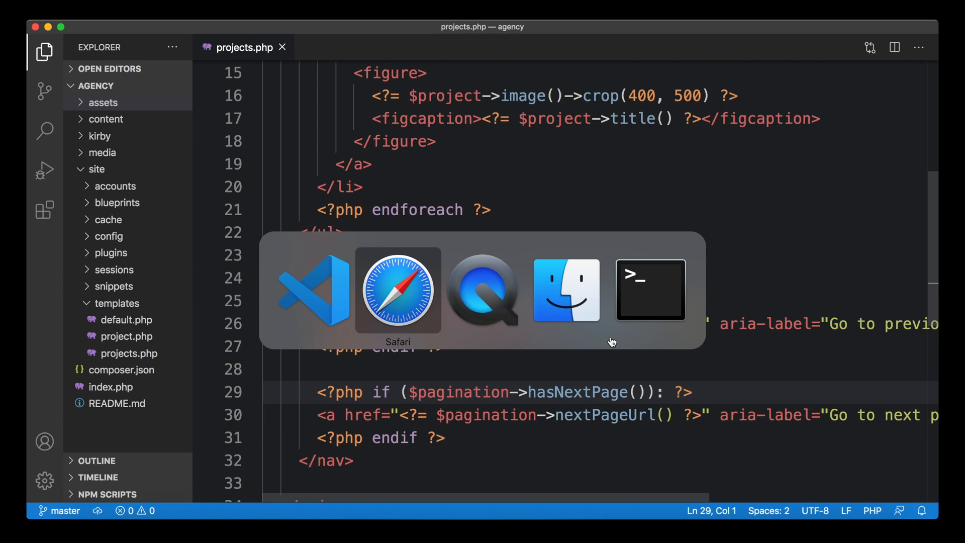
Step: Reload projects page 2 and confirm only the previous arrow appears at the bottom
left_click(398, 291)
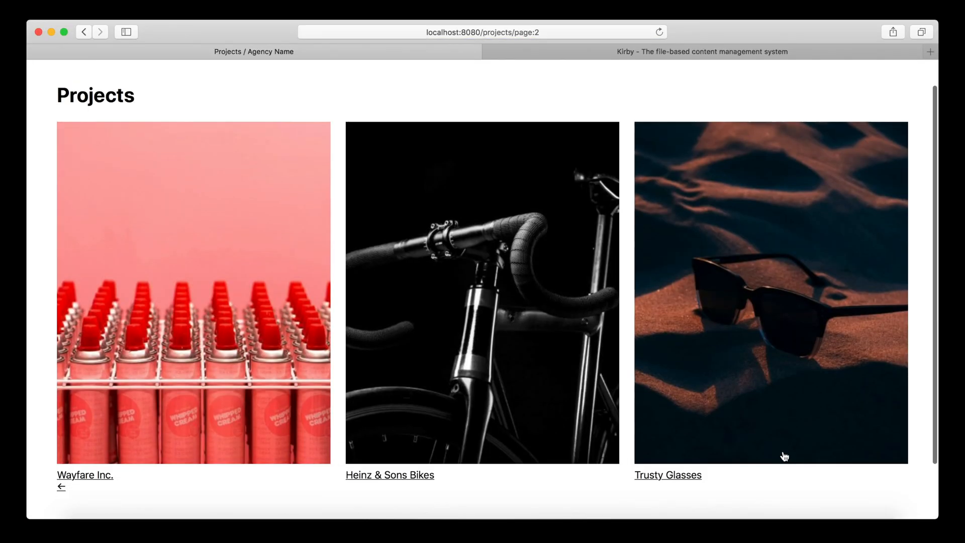
left_click(61, 486)
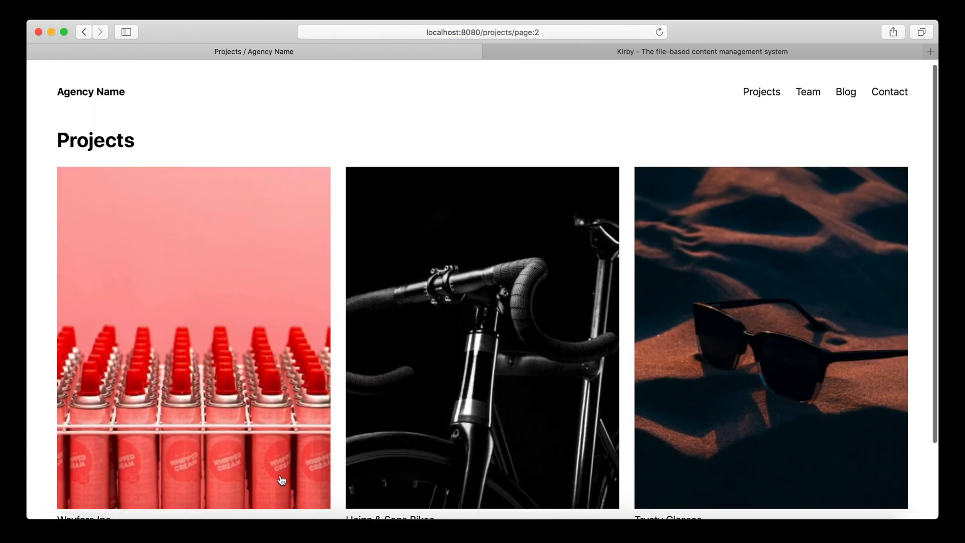
scroll("down", 3)
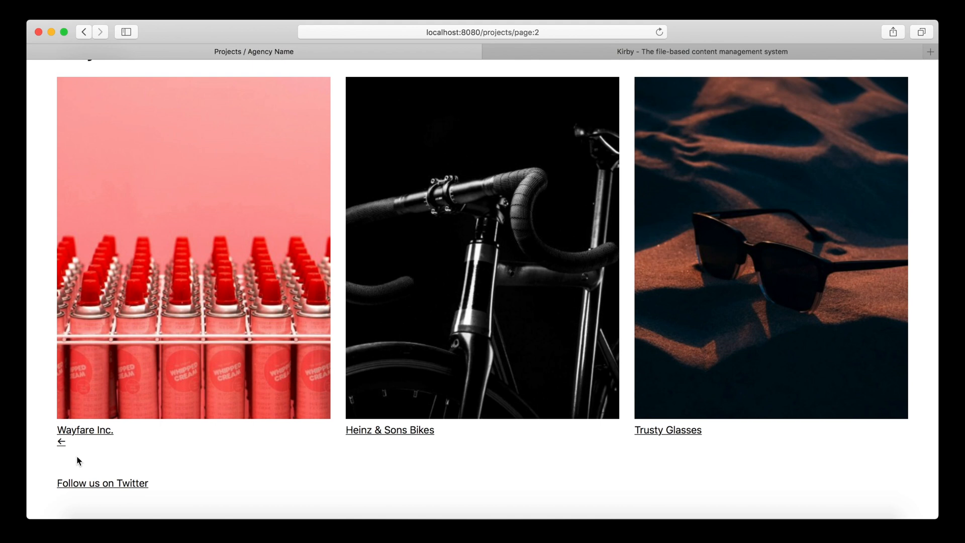
mouse_move(249, 419)
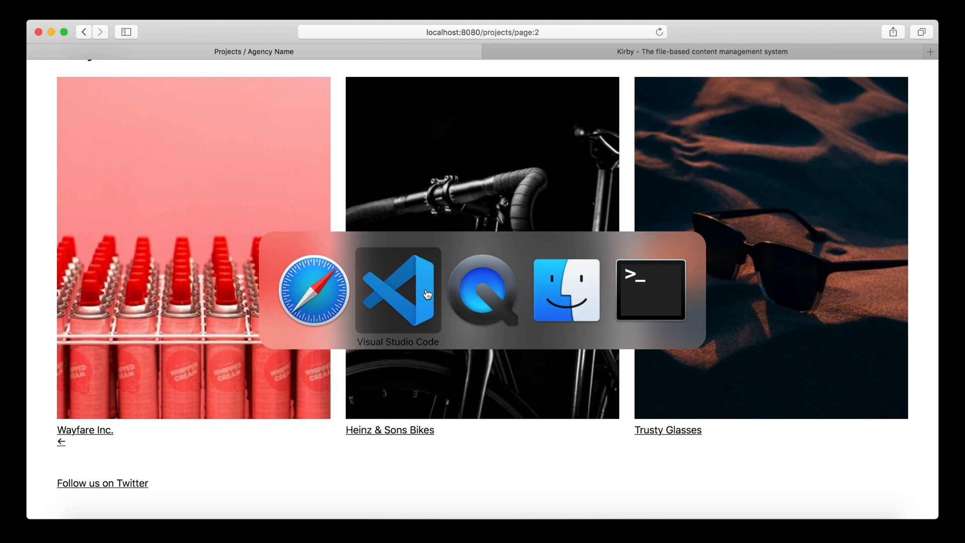
left_click(397, 291)
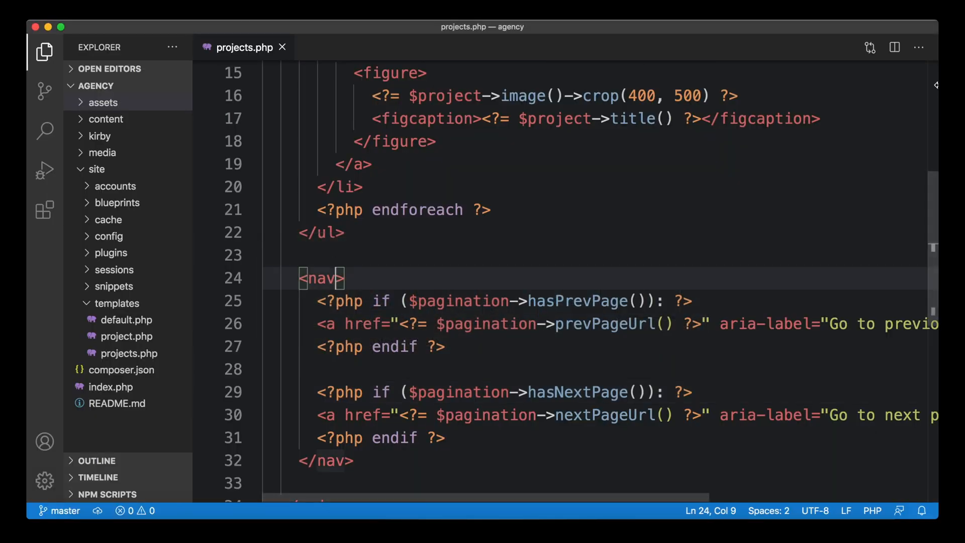
Step: Add class="pagination" to the <nav> tag, then expand assets > css in the Explorer
type("class=\"pag\"")
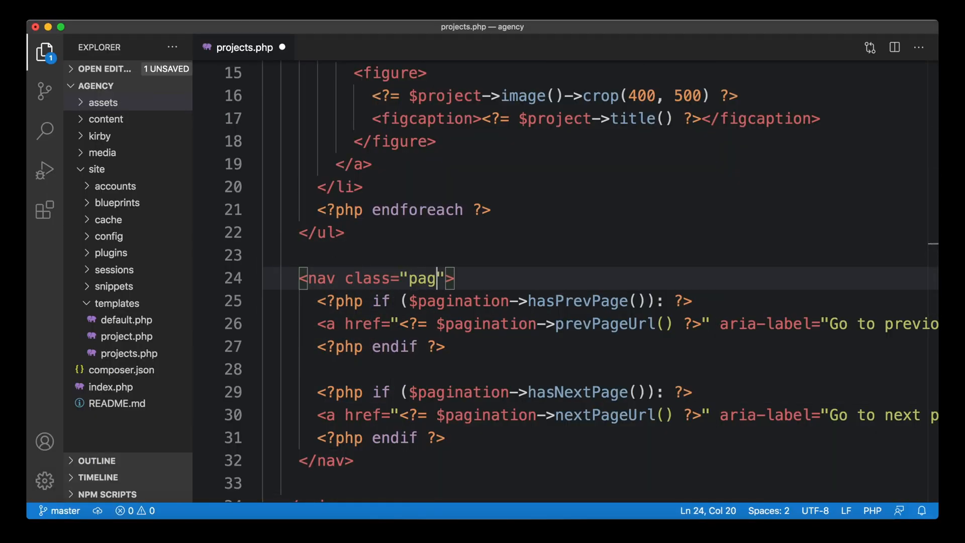
type("ination")
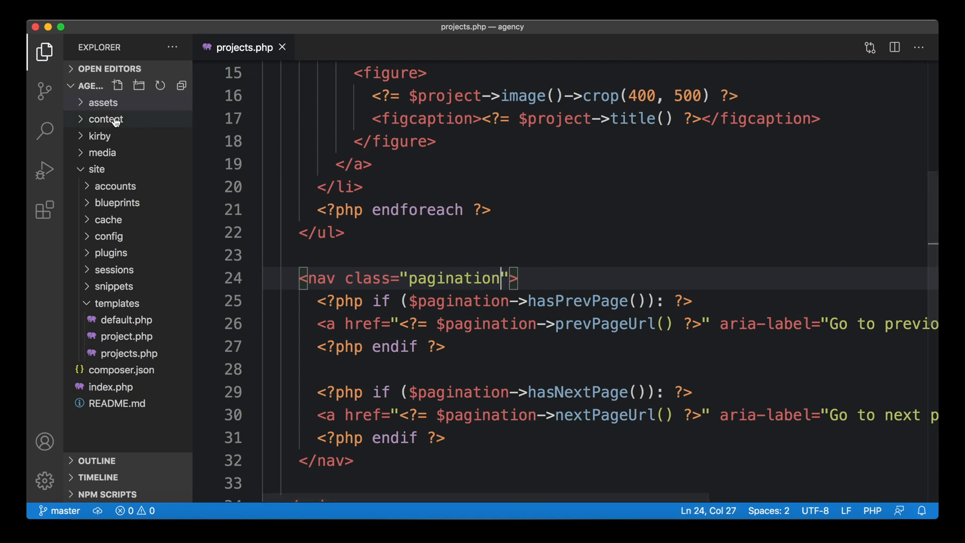
left_click(103, 102)
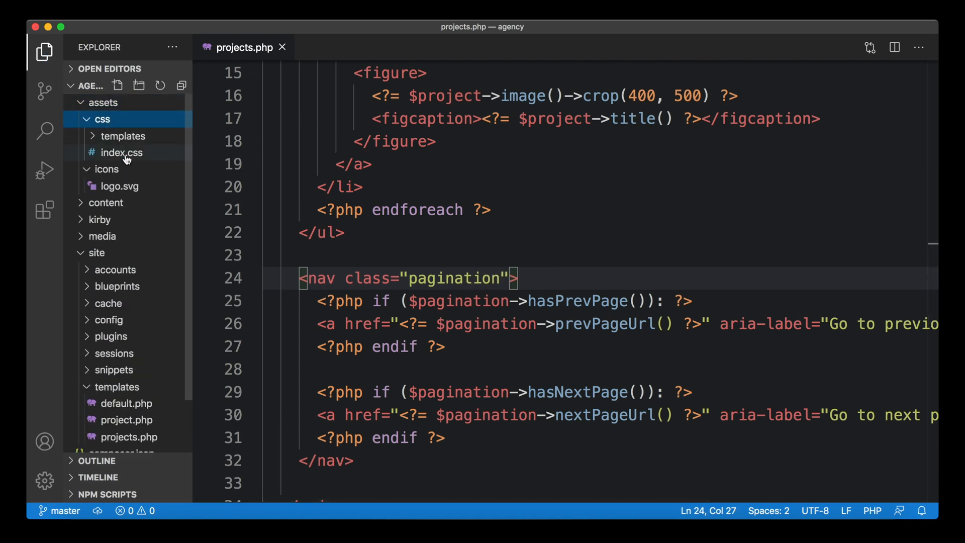
Step: In index.css, add a .pagination rule with display: flex and justify-content: space-between
left_click(121, 152)
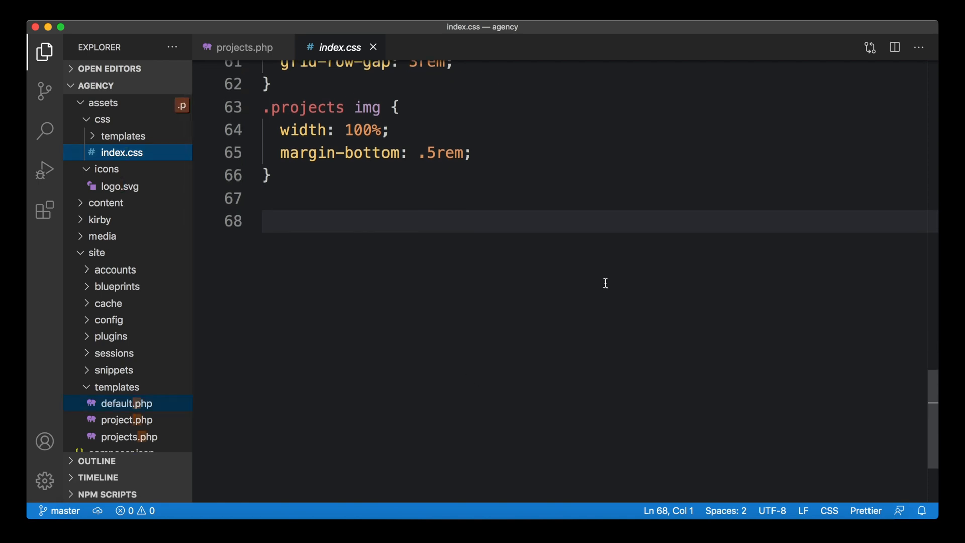
type(".")
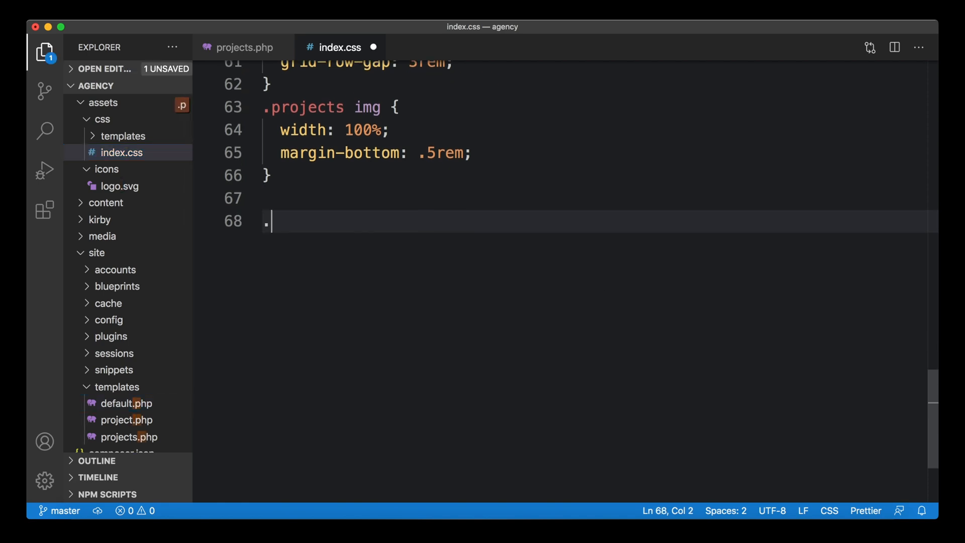
type("pagination")
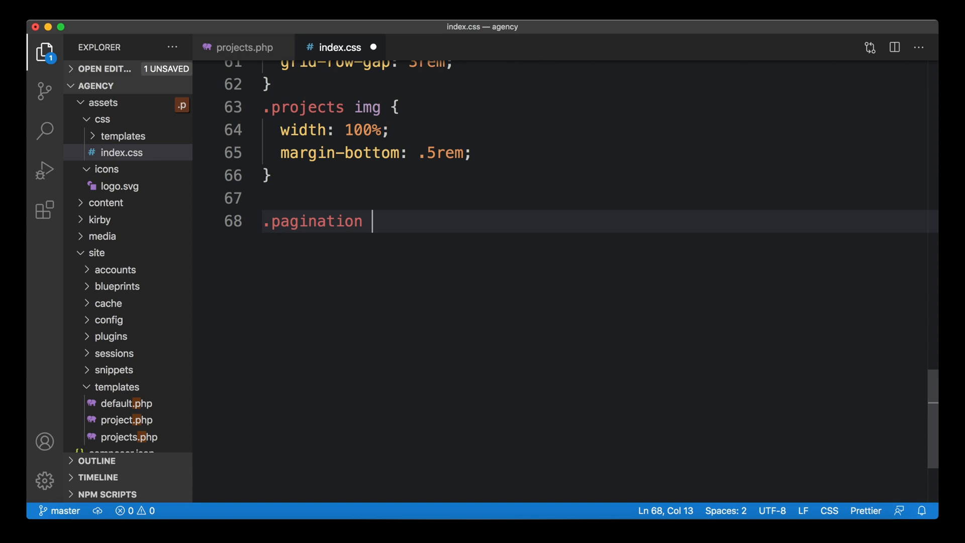
type("{")
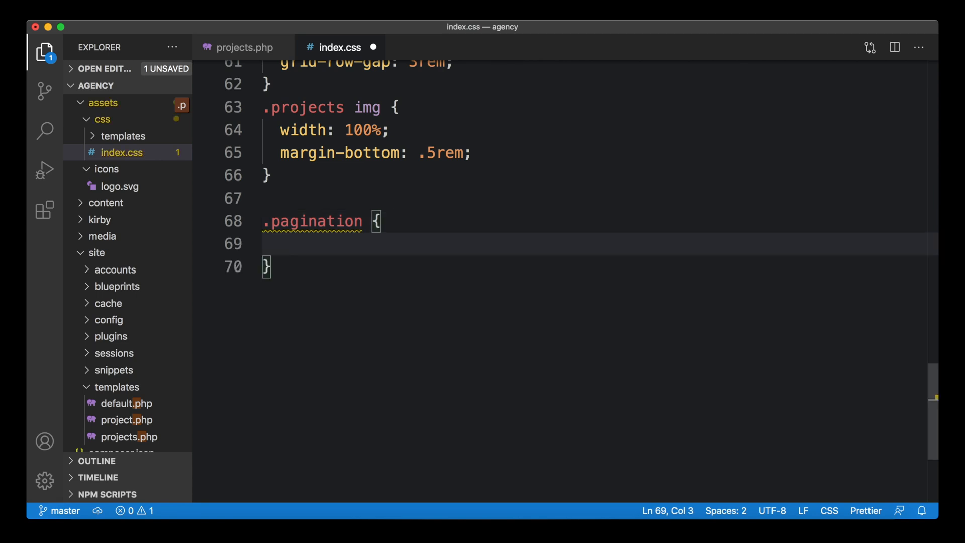
type("displa")
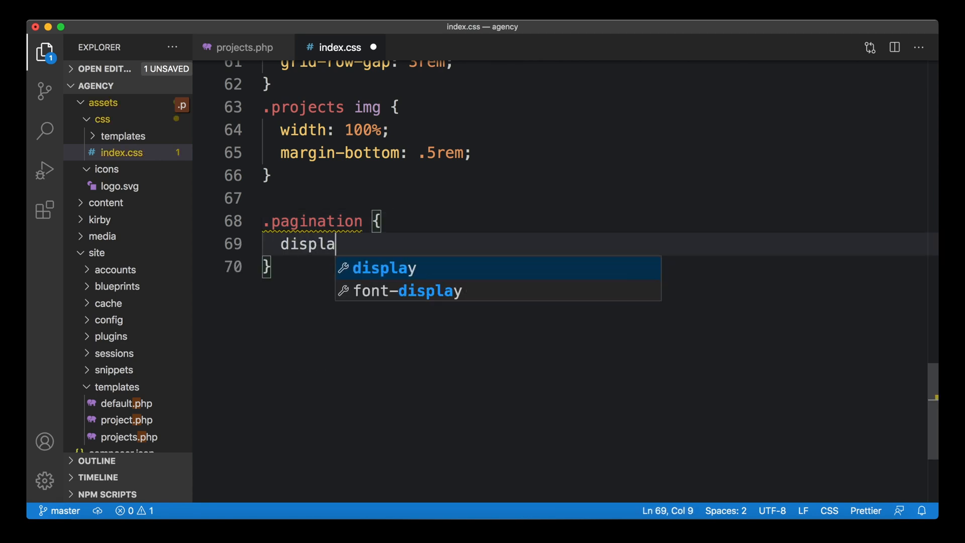
type("y: flex;")
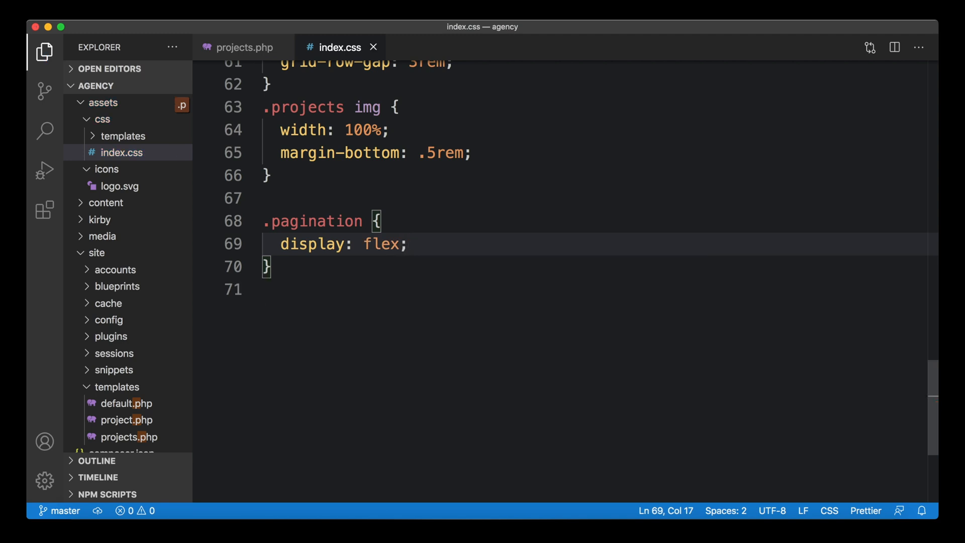
type("justiof")
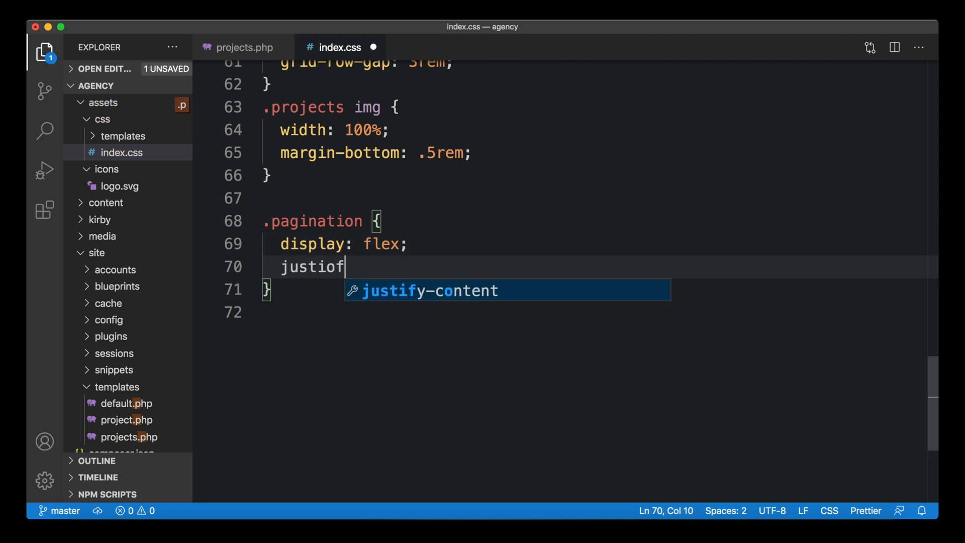
key("Tab")
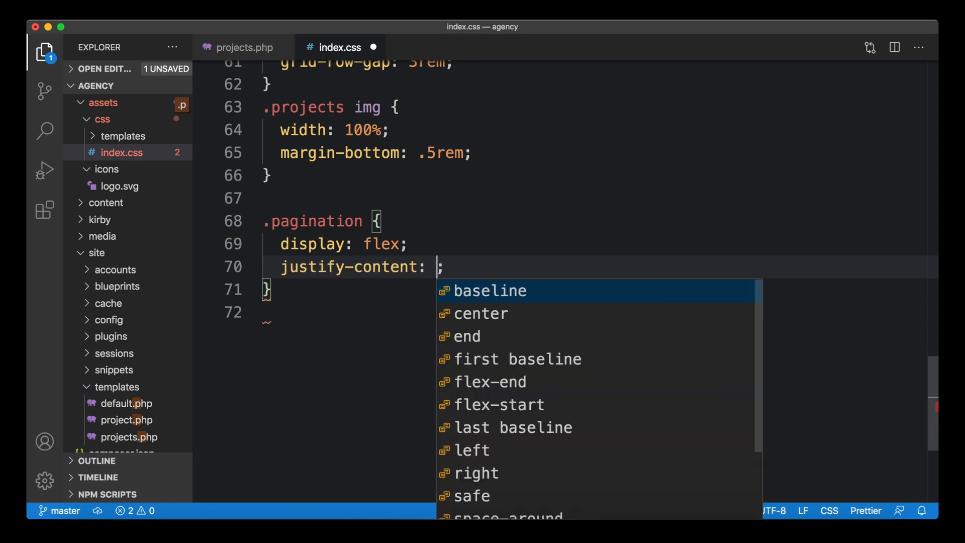
type("space-betwe")
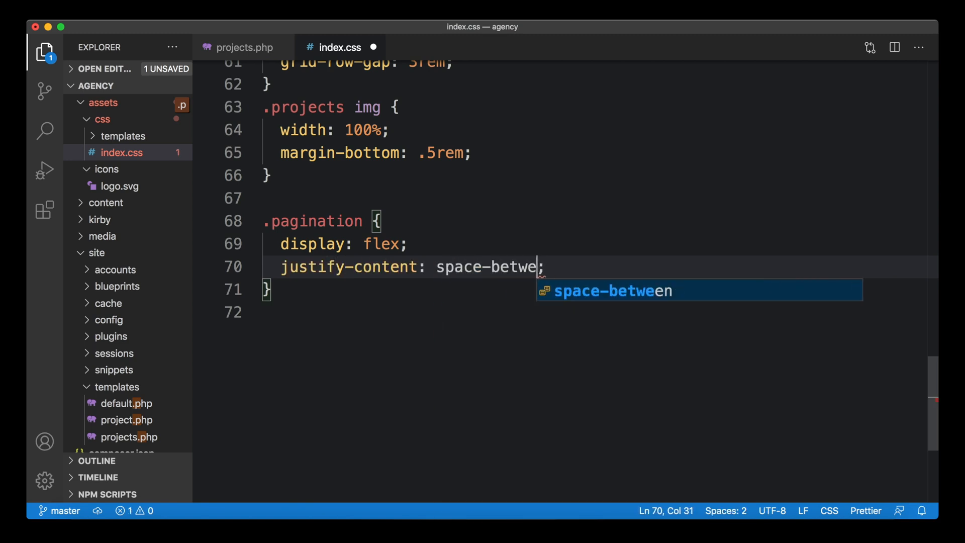
key("Tab")
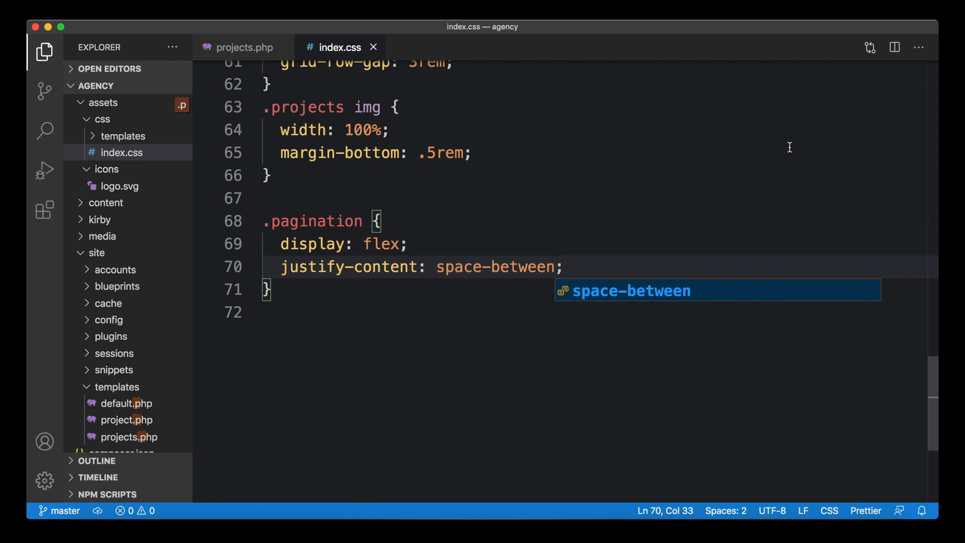
mouse_move(603, 160)
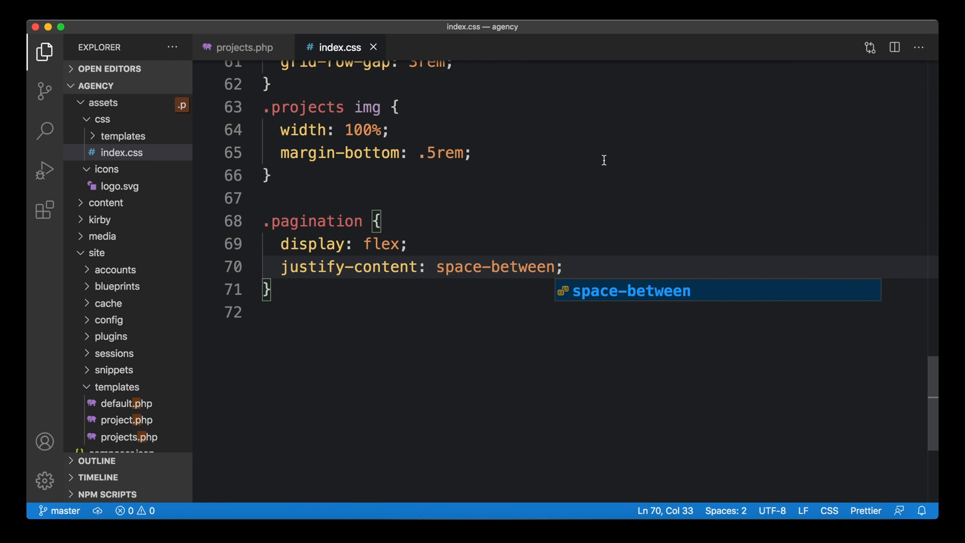
mouse_move(456, 274)
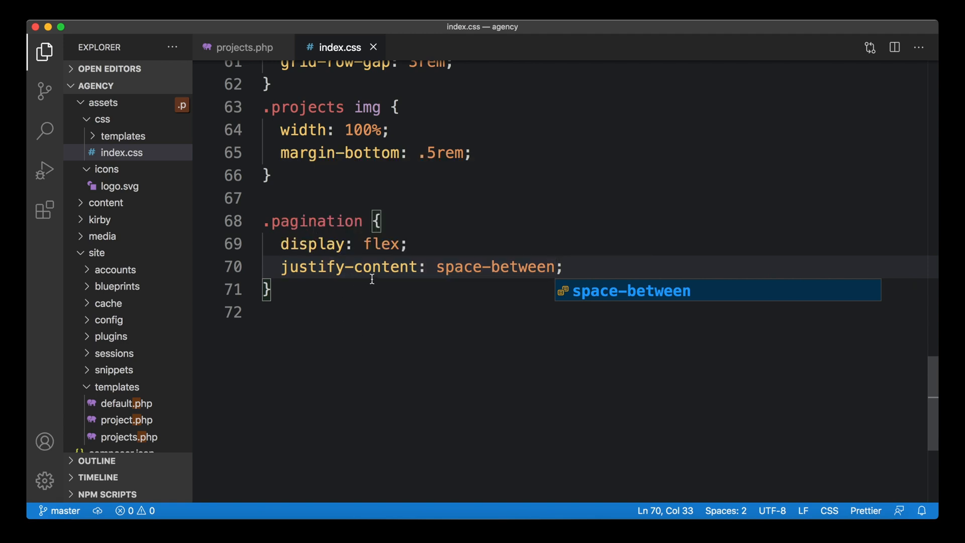
key("cmd+tab")
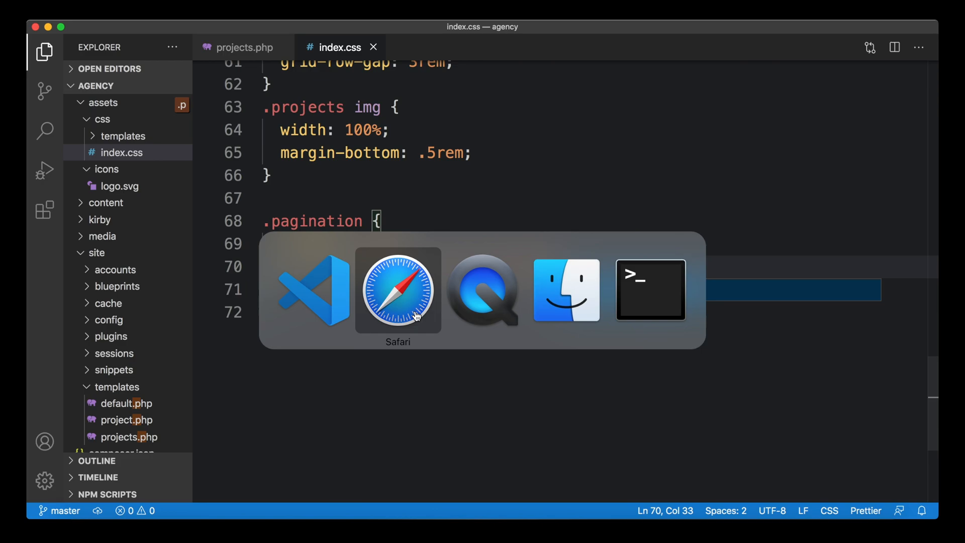
Step: Go from projects page 2 back to page 1 in Safari and scroll to its arrow
left_click(397, 290)
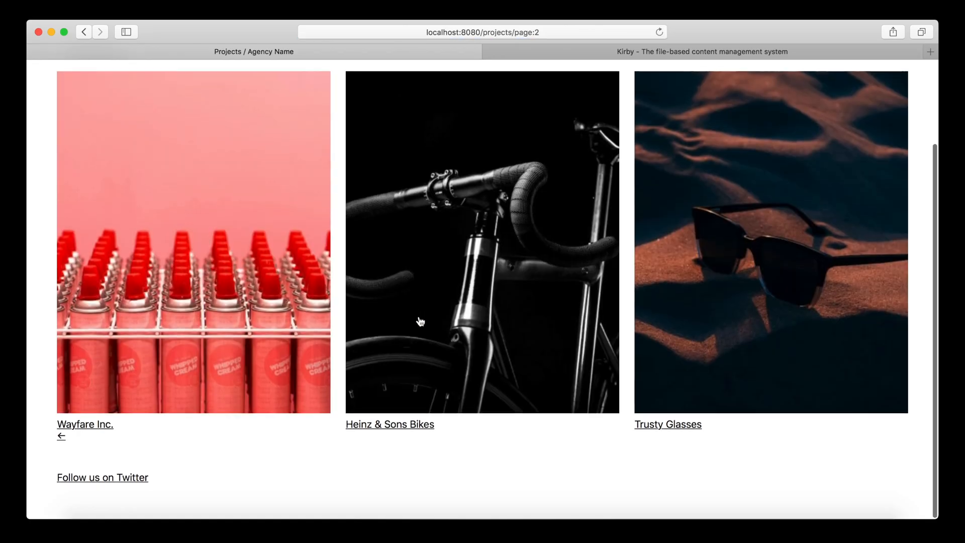
left_click(61, 435)
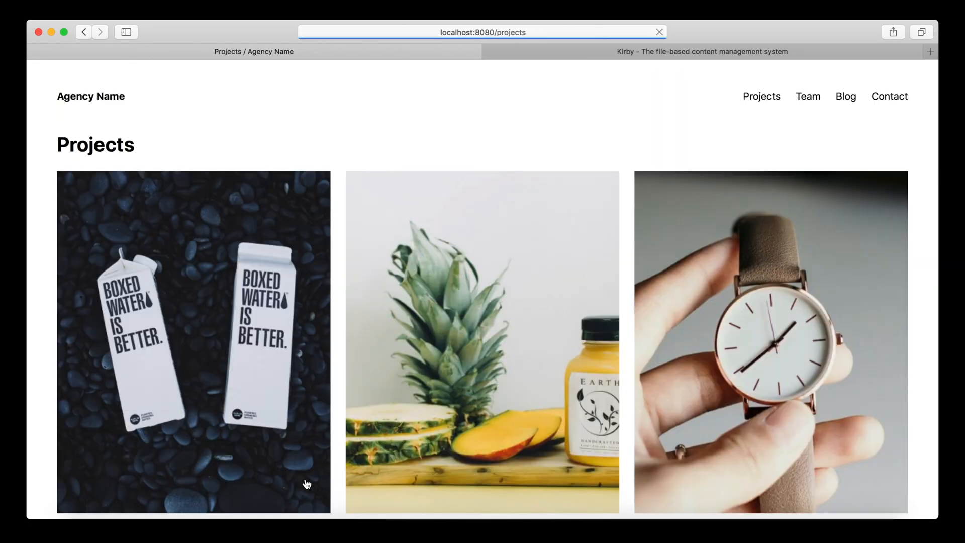
scroll("down", 3)
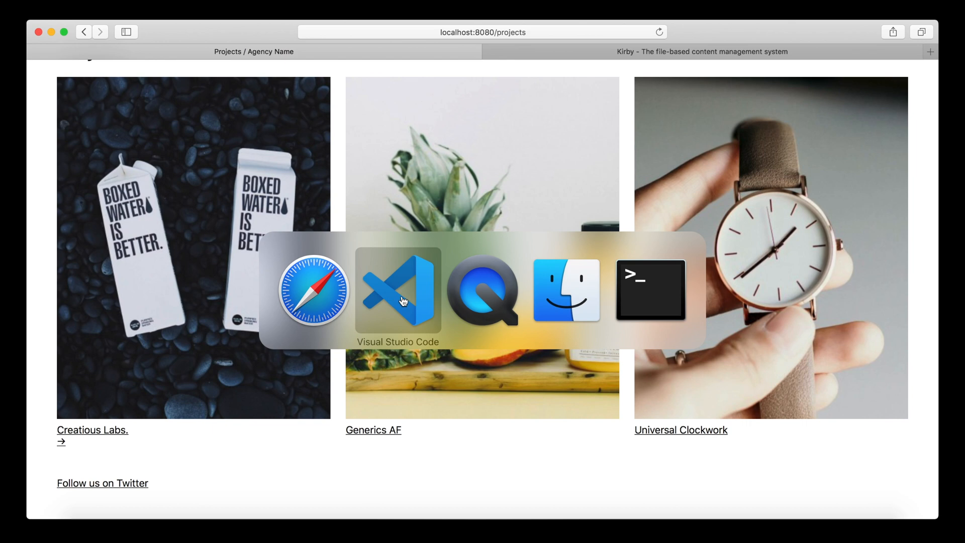
Step: Add <?php else: ?> branches with plain <span> ← and → arrows to both pagination ifs
left_click(398, 290)
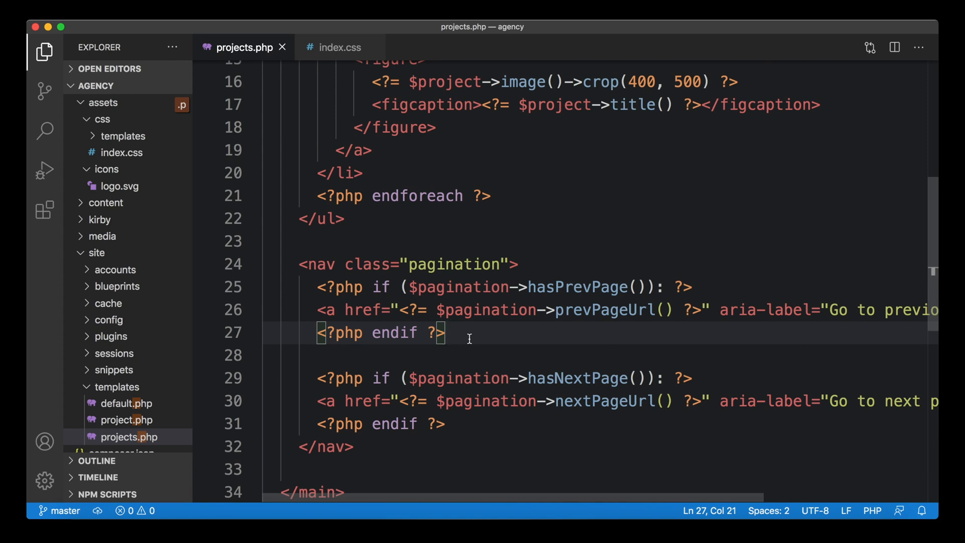
mouse_move(638, 336)
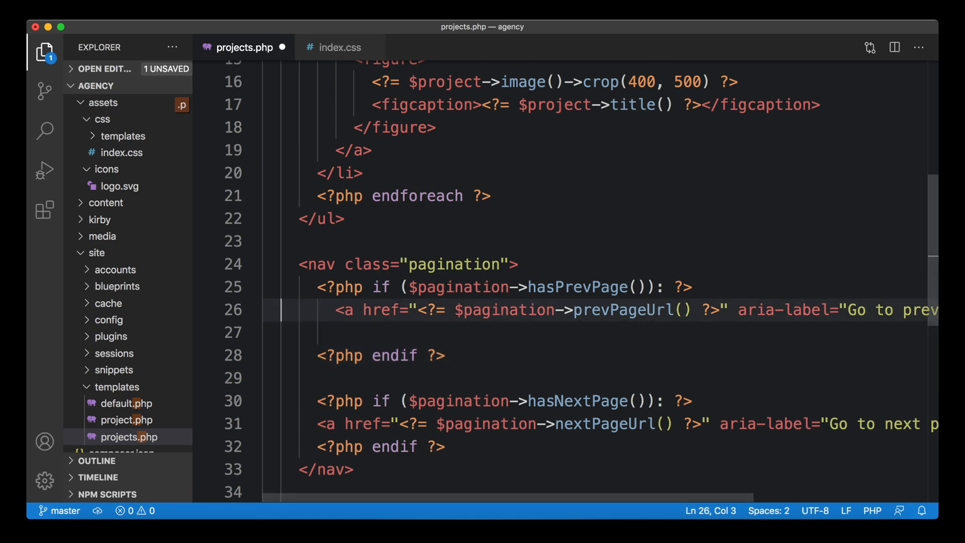
type("<?h")
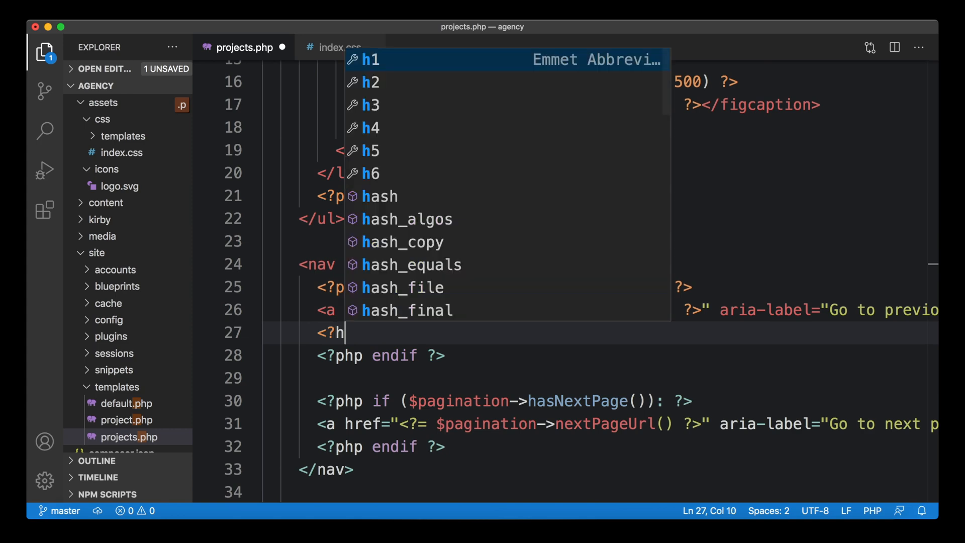
type("php else: ?>")
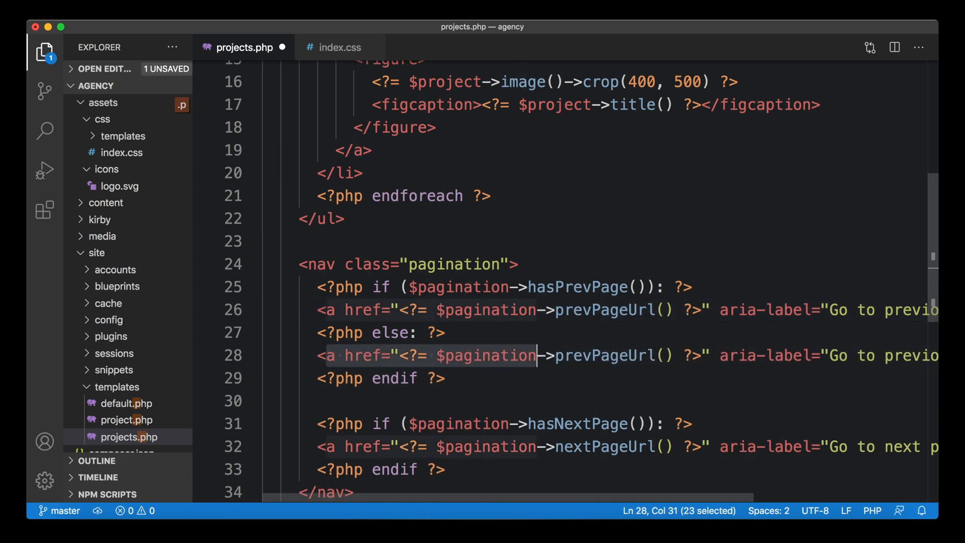
type("span>&larr;</span>")
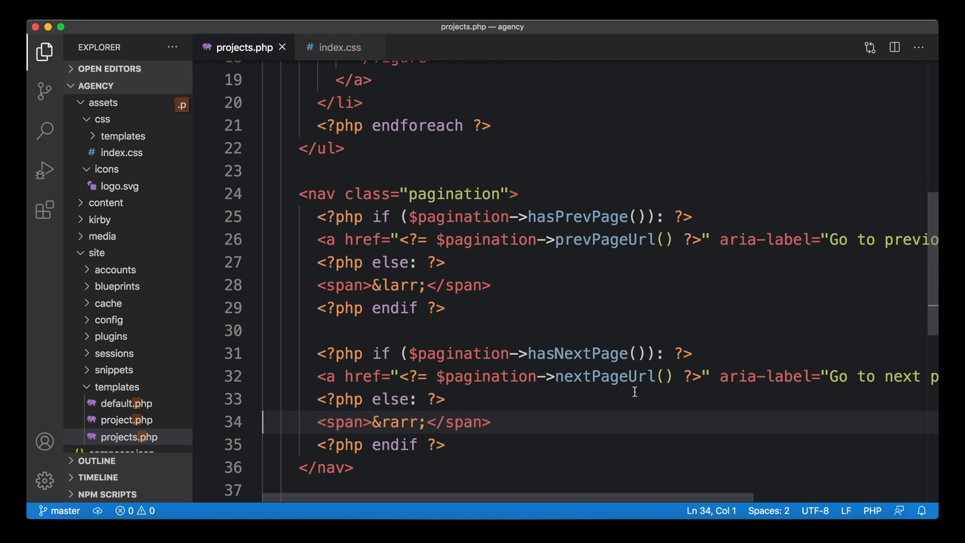
mouse_move(494, 285)
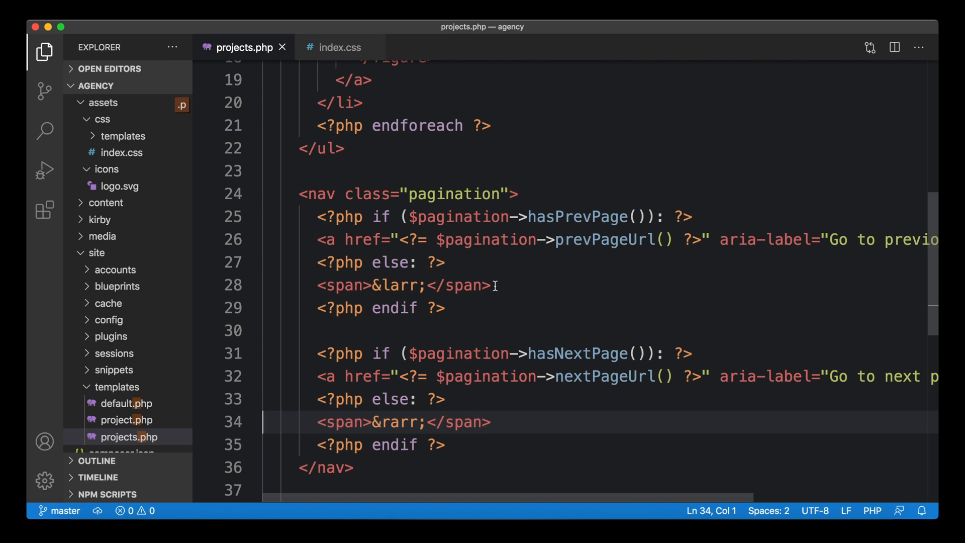
mouse_move(548, 419)
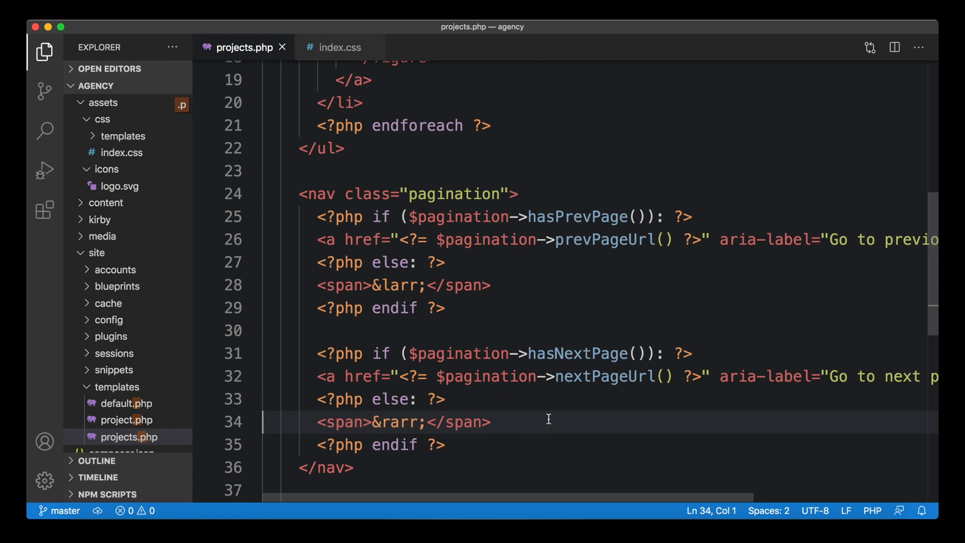
key("cmd+tab")
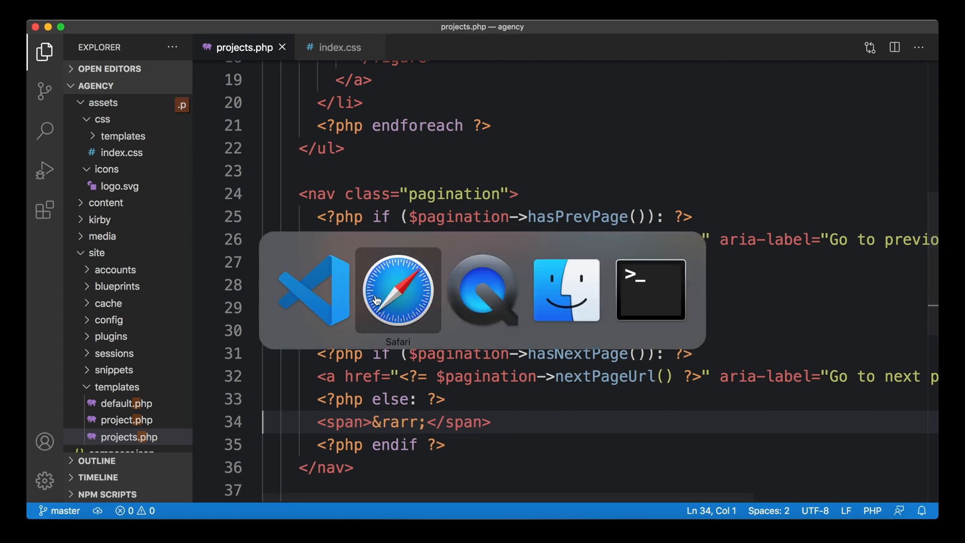
left_click(398, 291)
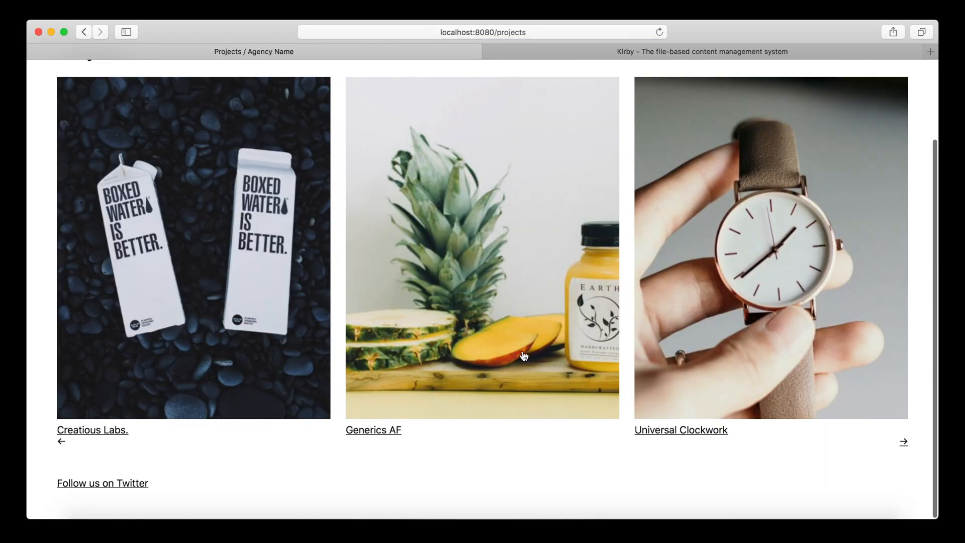
mouse_move(905, 446)
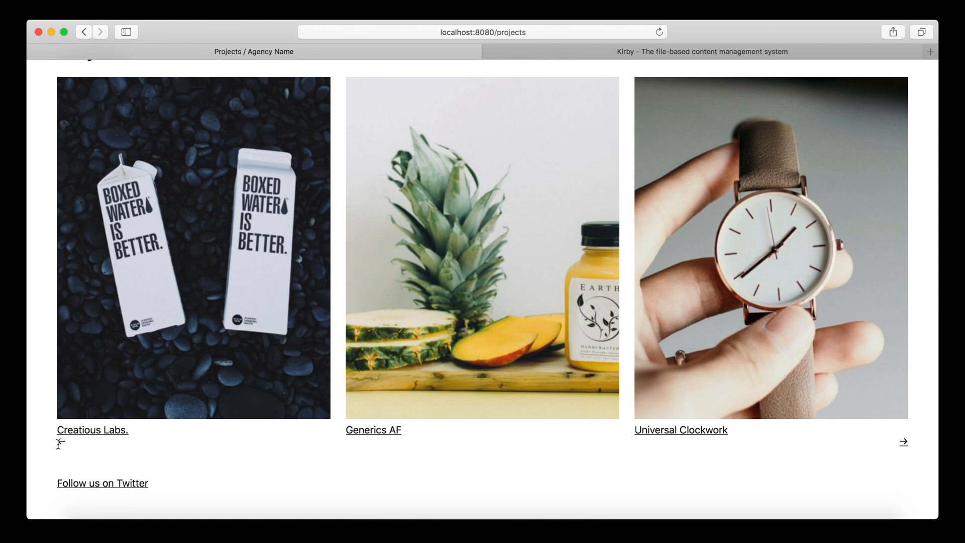
mouse_move(271, 467)
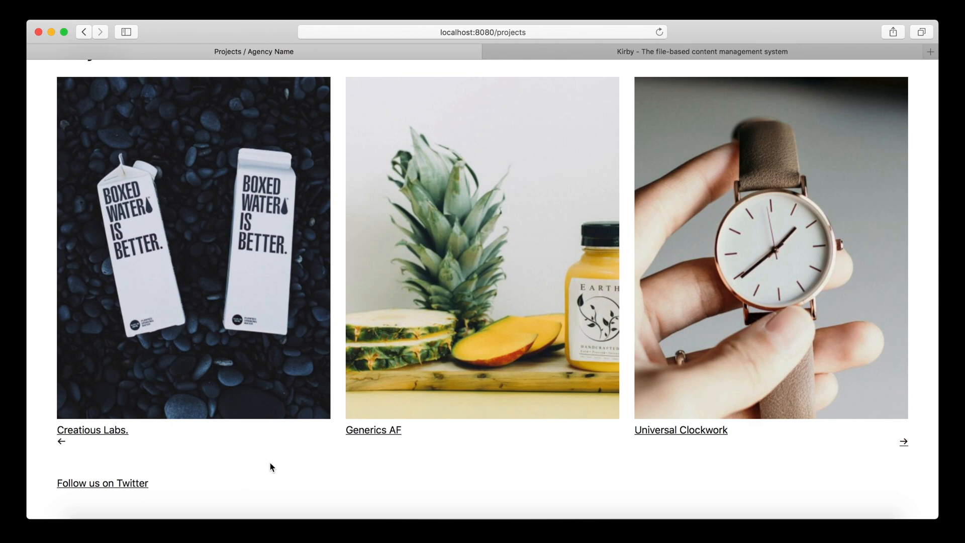
left_click(902, 441)
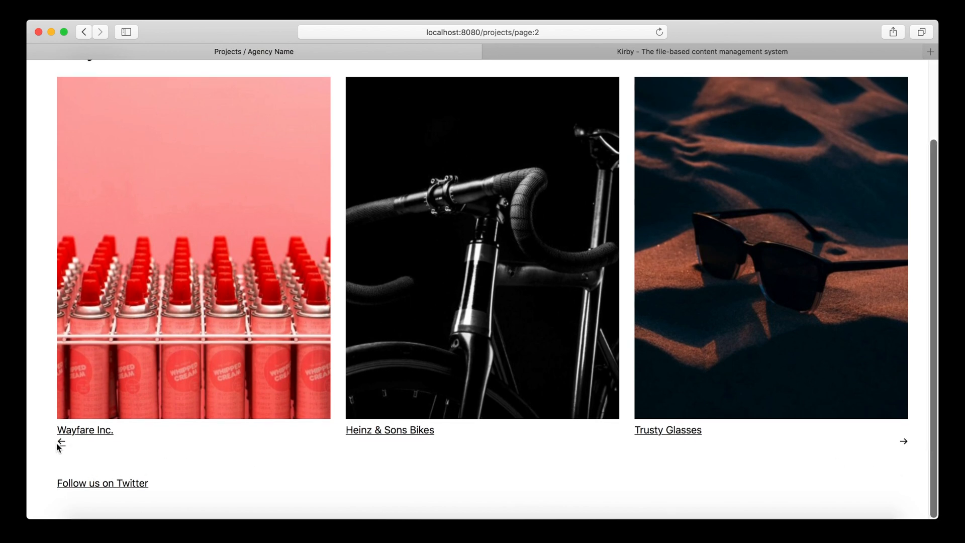
left_click(60, 442)
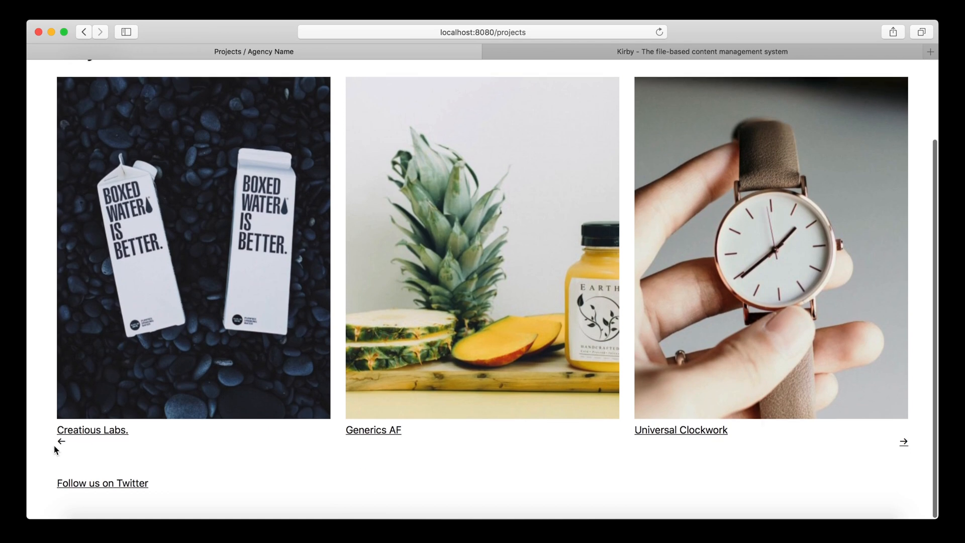
mouse_move(354, 443)
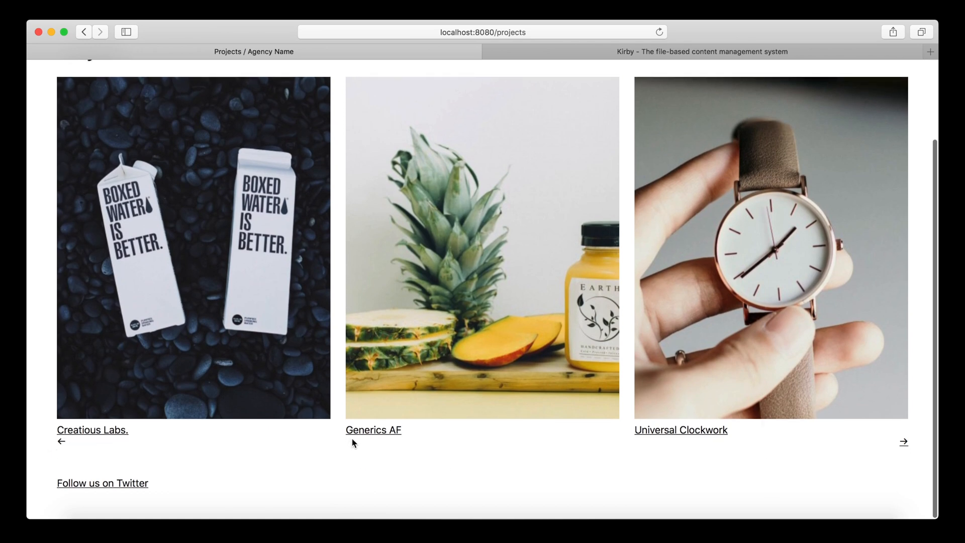
key("Cmd+Tab")
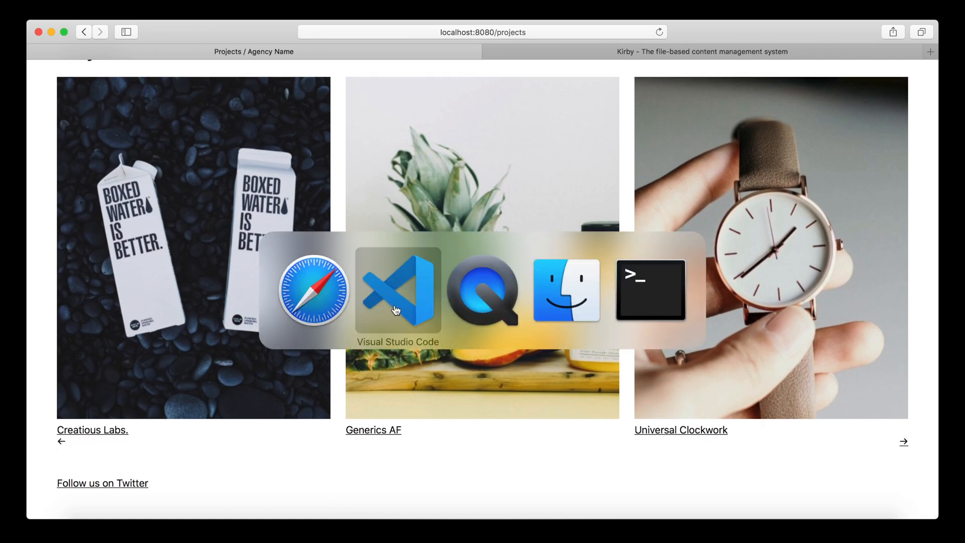
Step: Add a .pagination span rule coloring the plain arrows #999
left_click(398, 291)
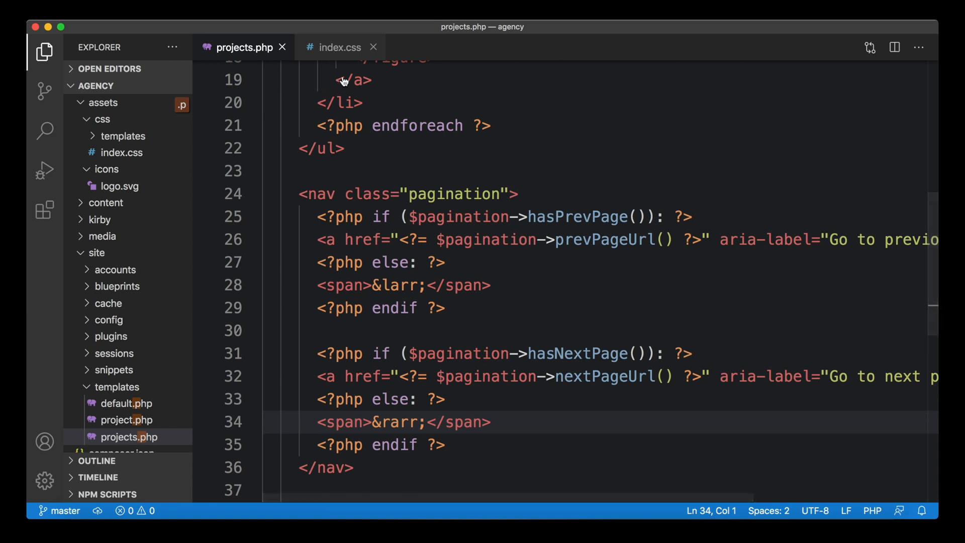
left_click(340, 46)
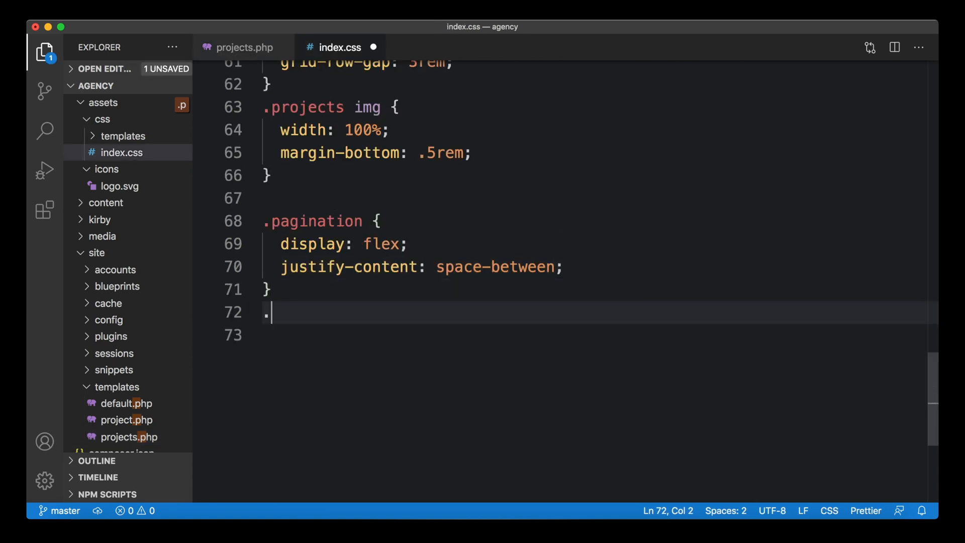
type("pagination")
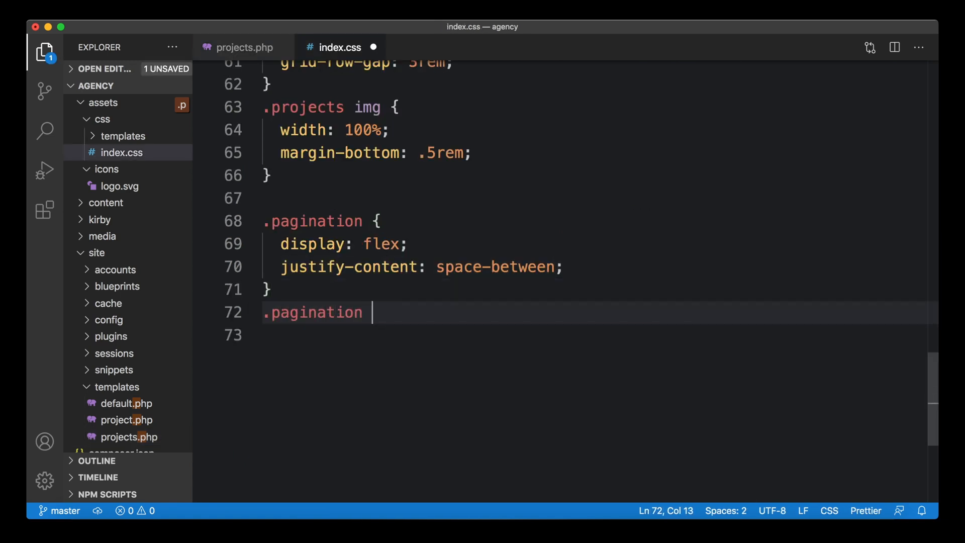
type("span {")
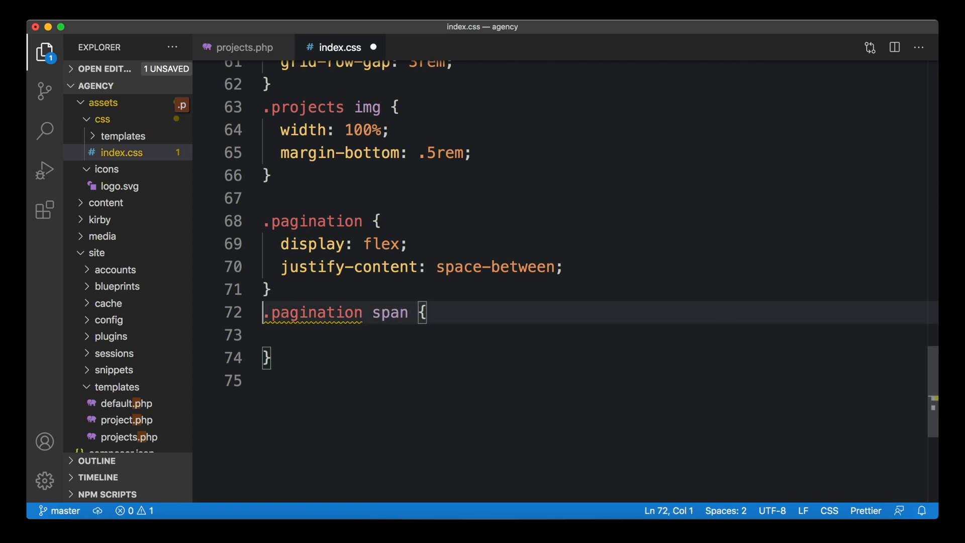
type("color: #")
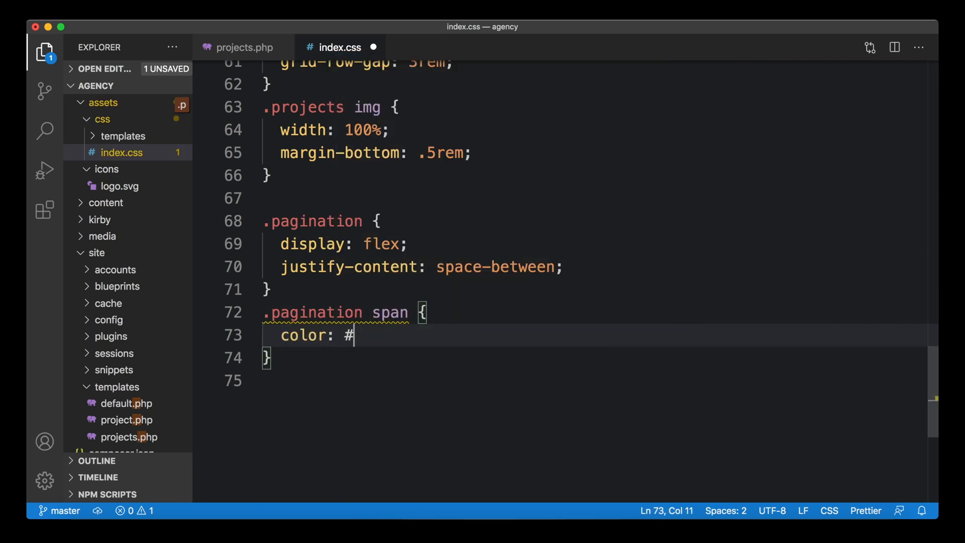
type("999;")
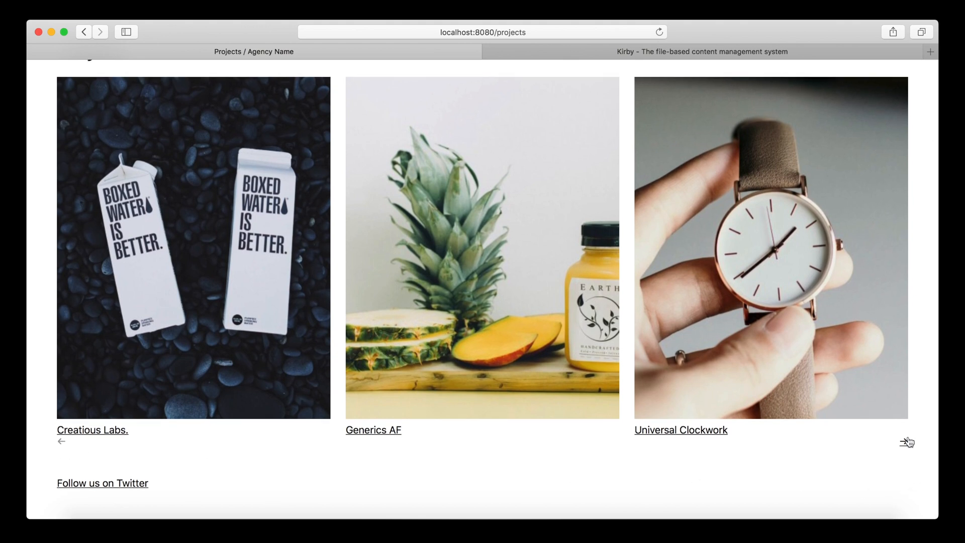
Step: Add padding-top: 3rem to the .pagination rule
left_click(905, 441)
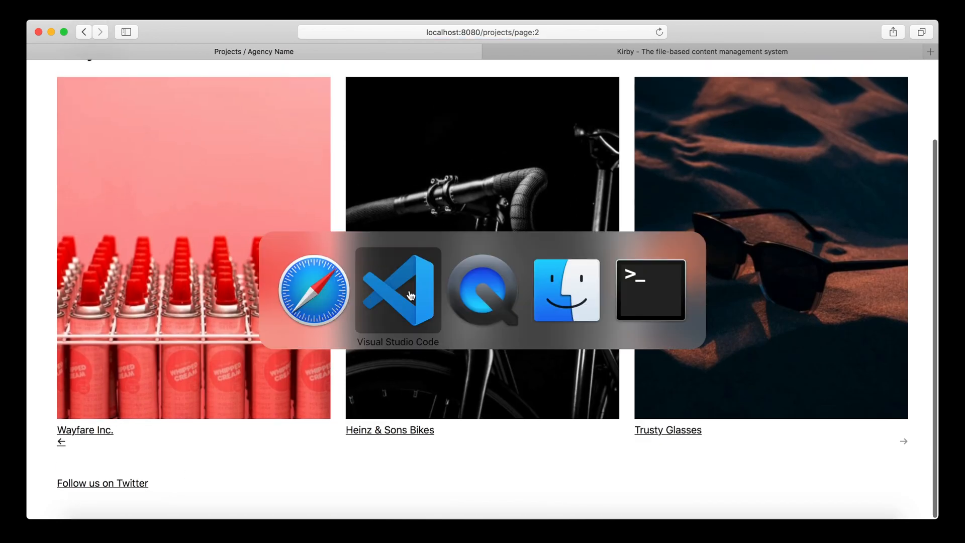
left_click(397, 291)
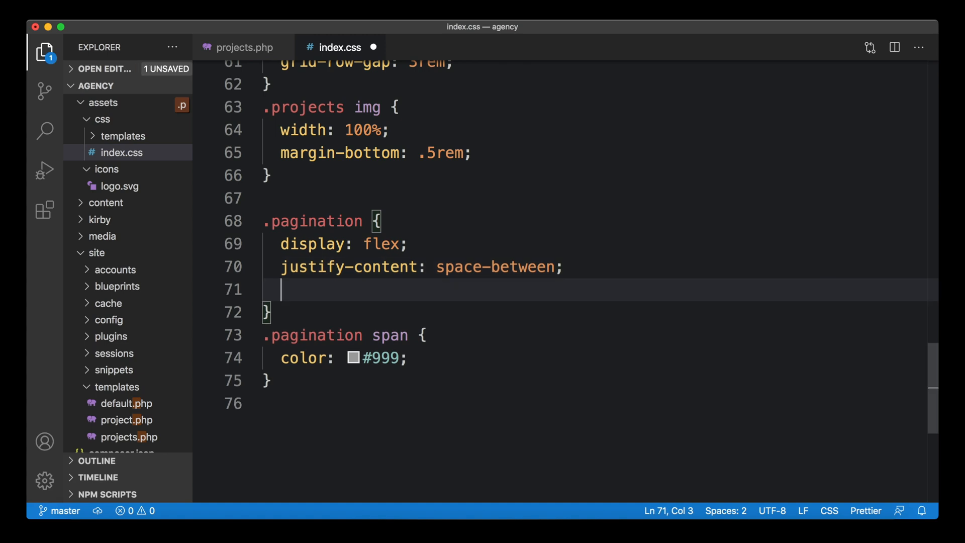
type("padding-top: 3rem")
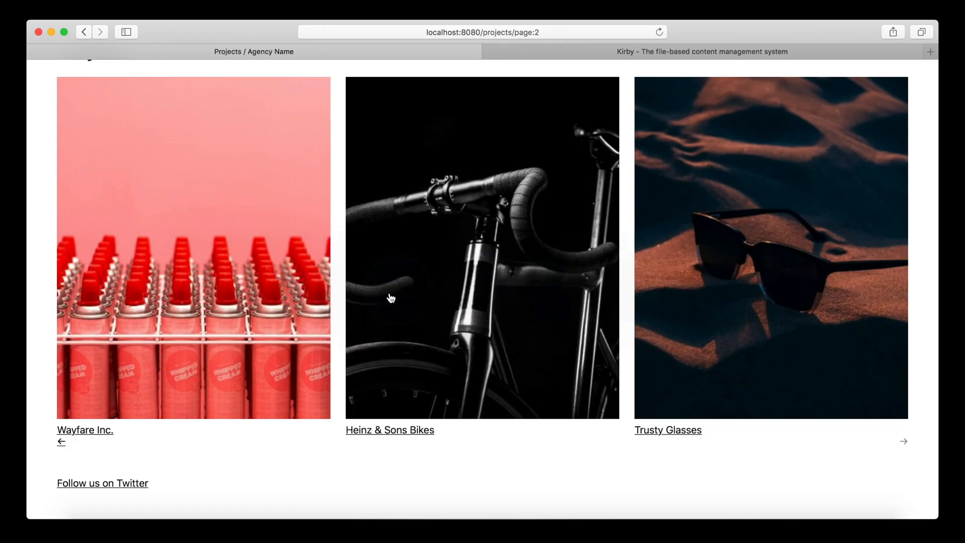
Step: Scroll the reloaded projects page 2 to check the extra space above the arrows
scroll("down", 3)
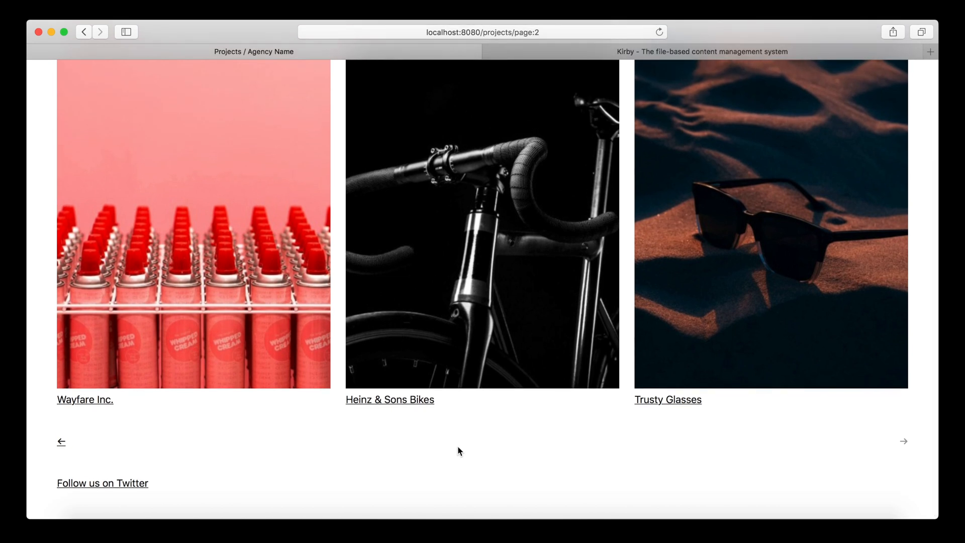
mouse_move(605, 434)
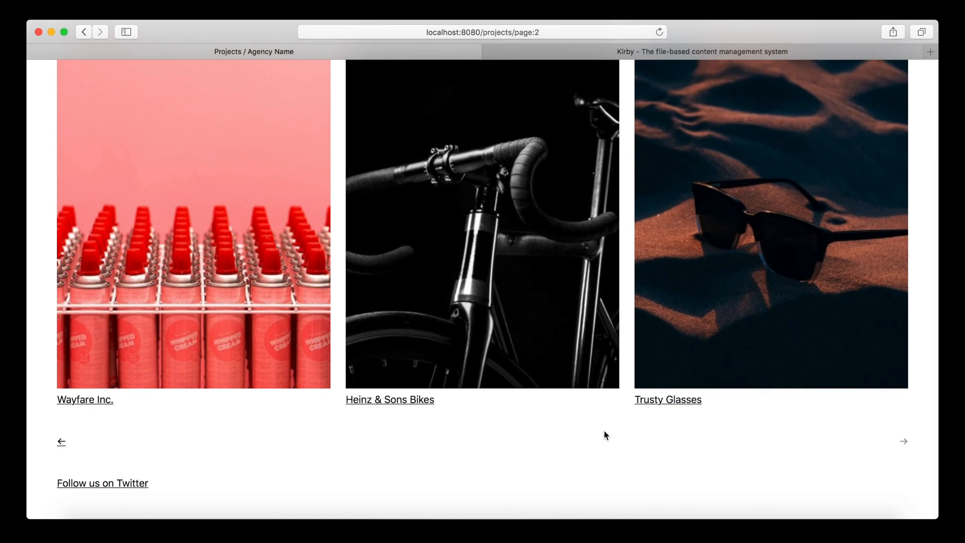
mouse_move(583, 428)
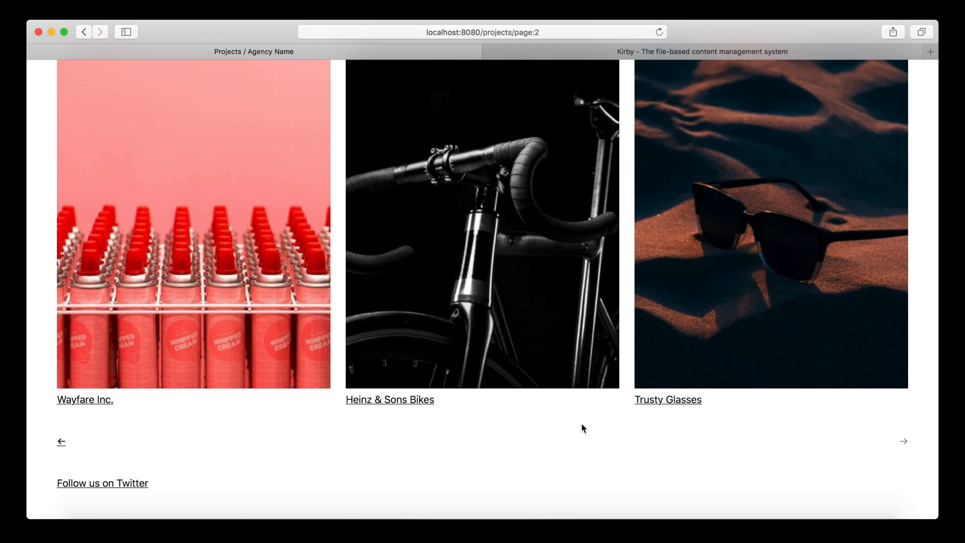
mouse_move(610, 446)
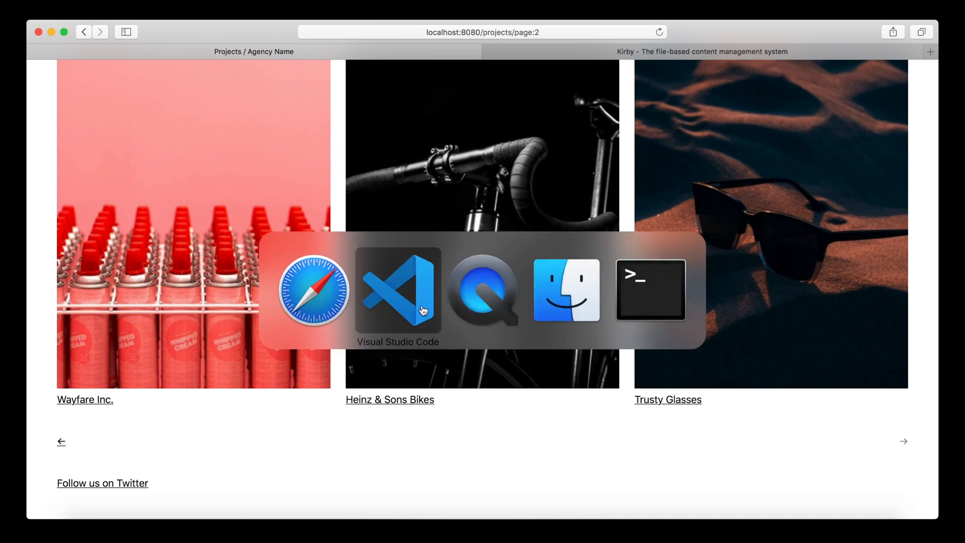
left_click(397, 291)
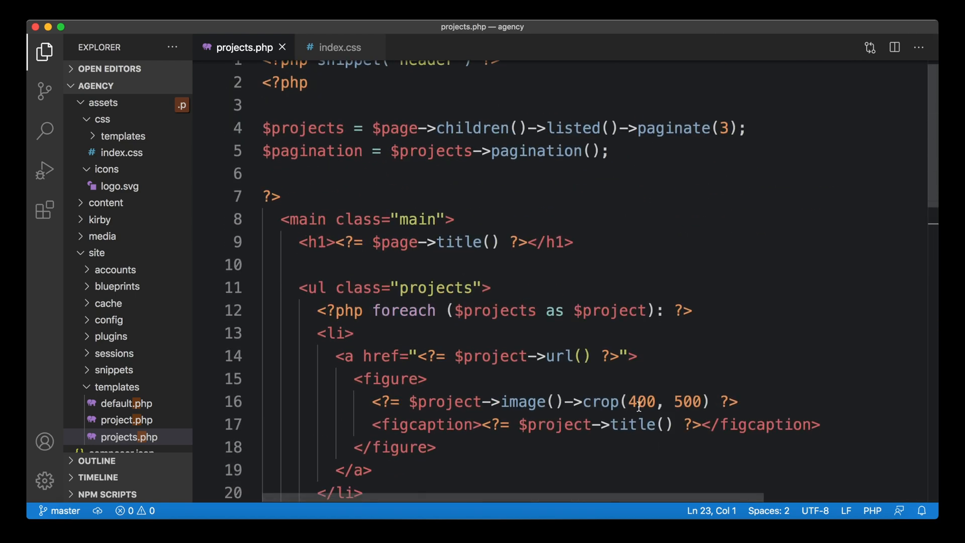
Step: Change paginate(3) to paginate(10) in projects.php
double_click(725, 128)
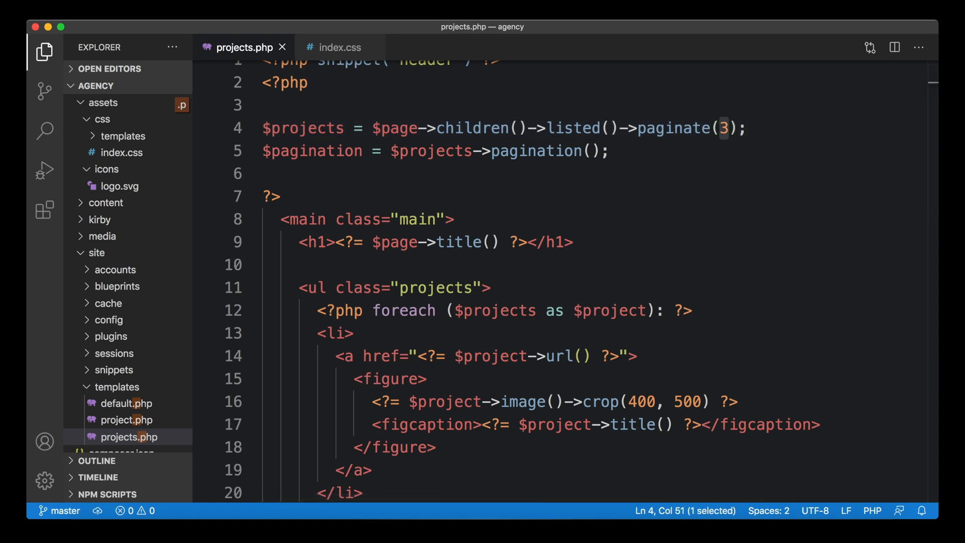
type("10")
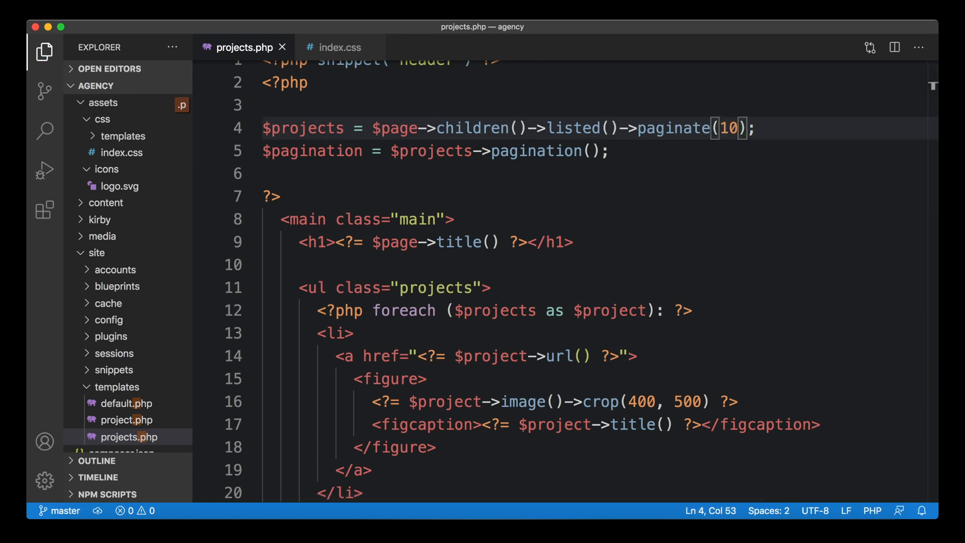
mouse_move(670, 260)
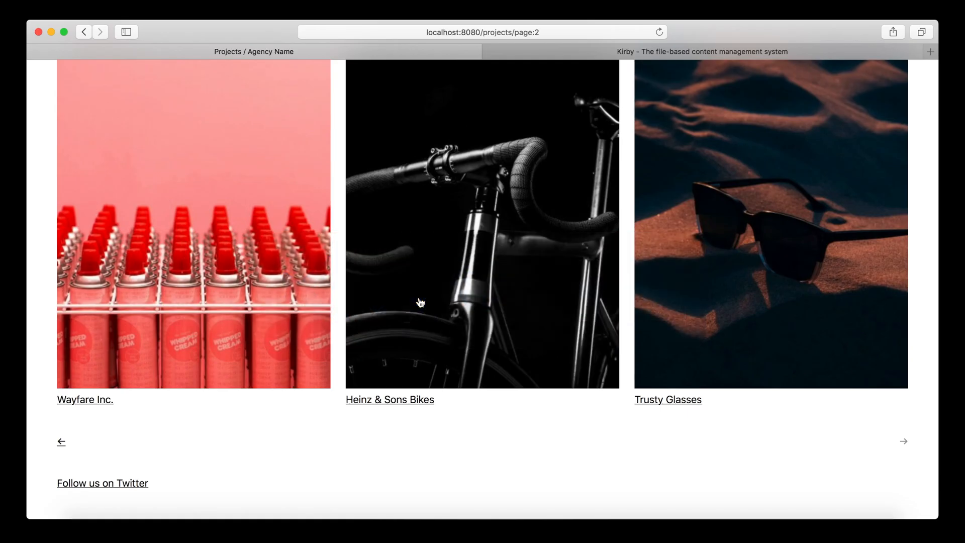
Step: Return to /projects in Safari and scroll down to check both inactive arrows
left_click(482, 32)
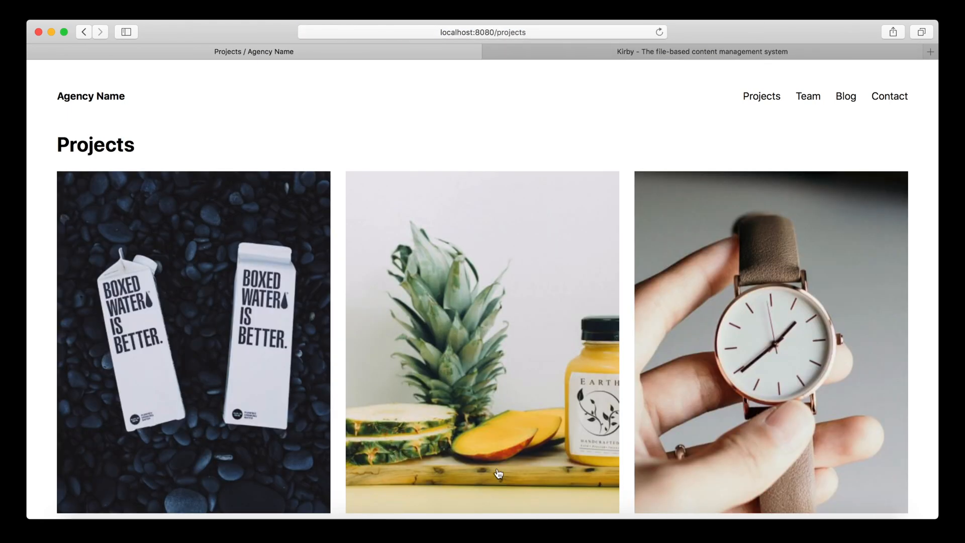
scroll("down", 3)
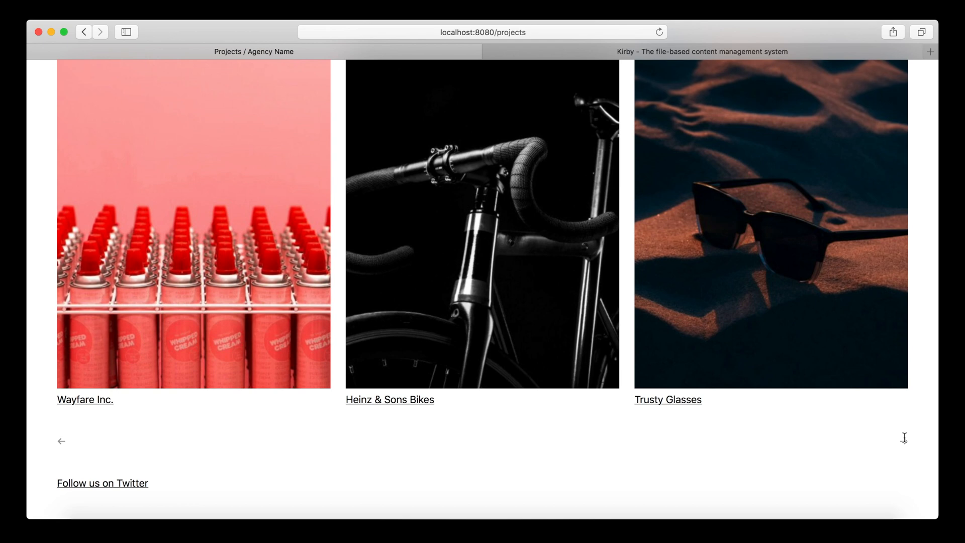
mouse_move(388, 442)
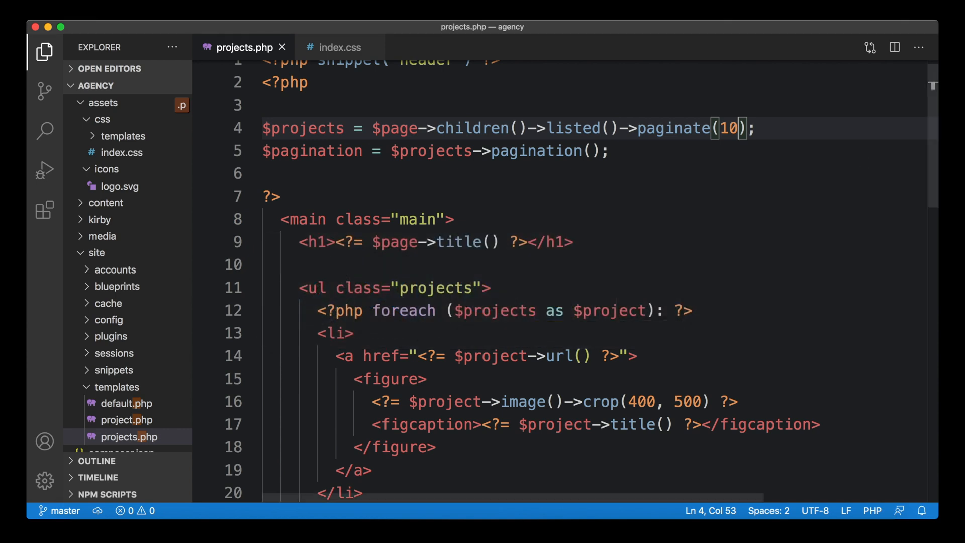
Step: Wrap the pagination nav in a $pagination->hasPages() check and preview the single page
scroll("down", 3)
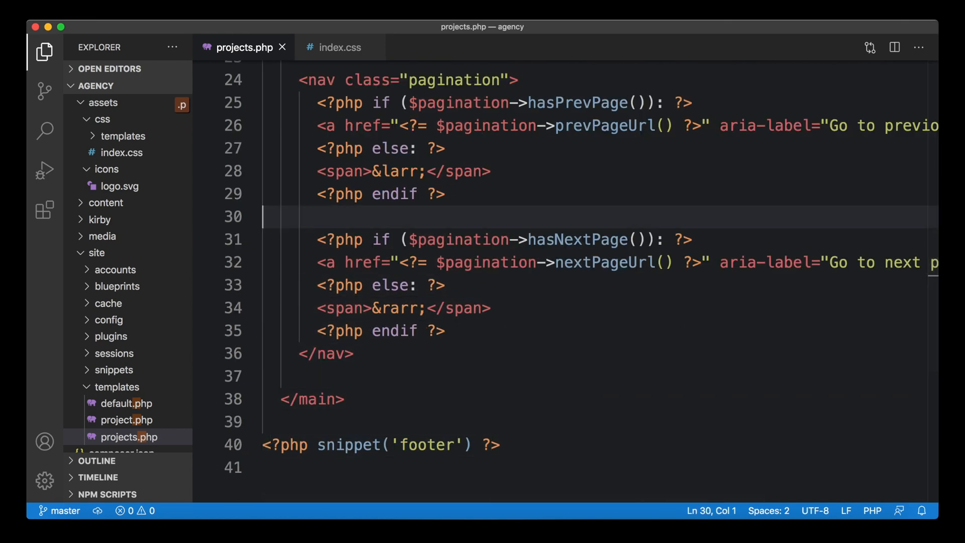
type("<?php if ($pagination->hasPrevPage()): ?>")
type("<?php endif ?>")
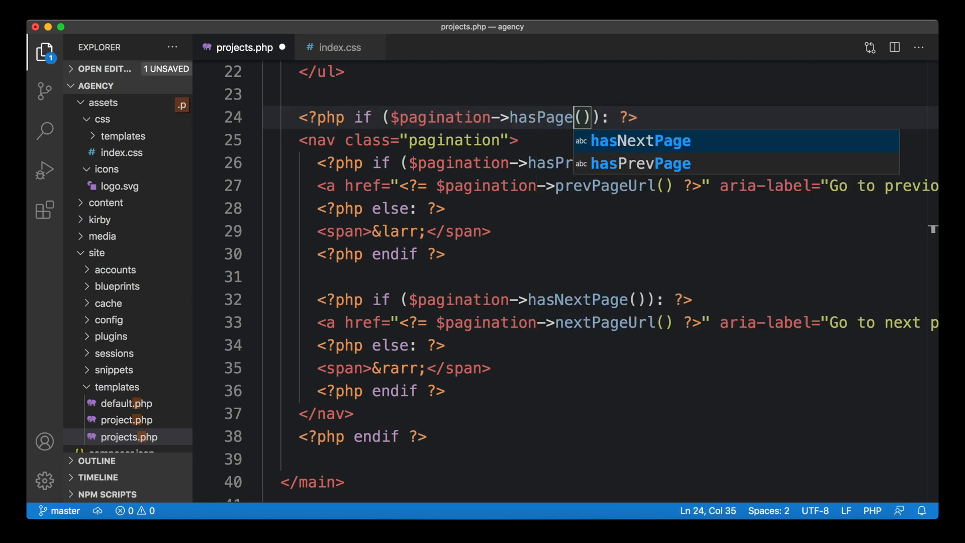
type("s")
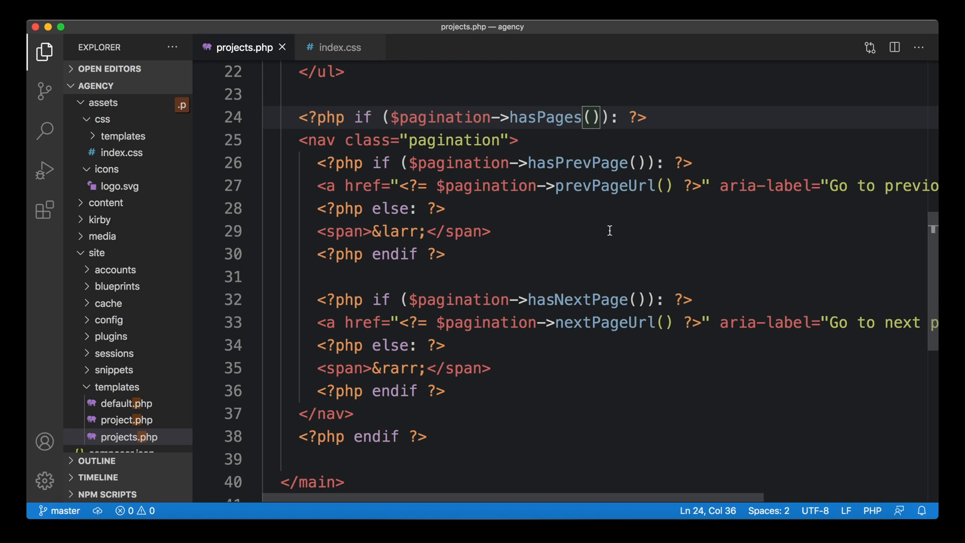
mouse_move(480, 258)
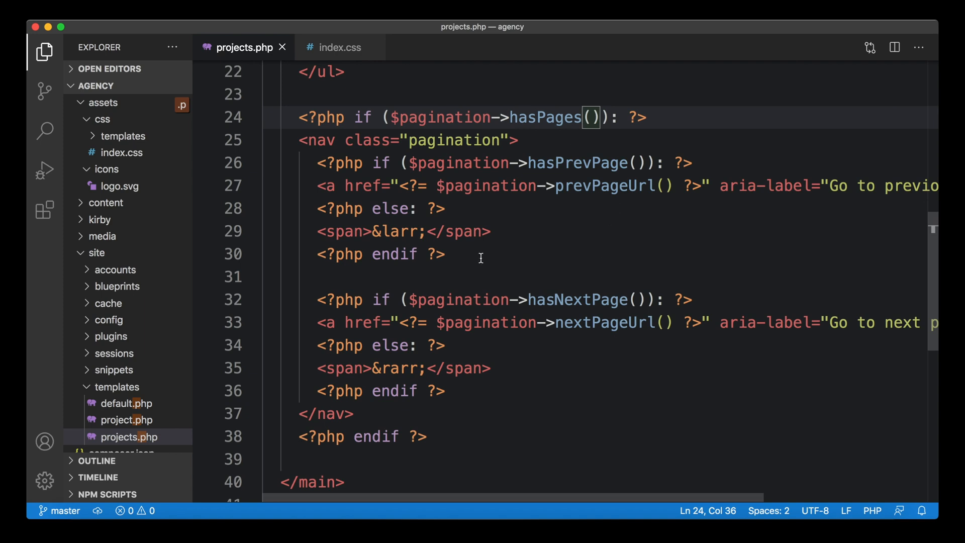
mouse_move(302, 351)
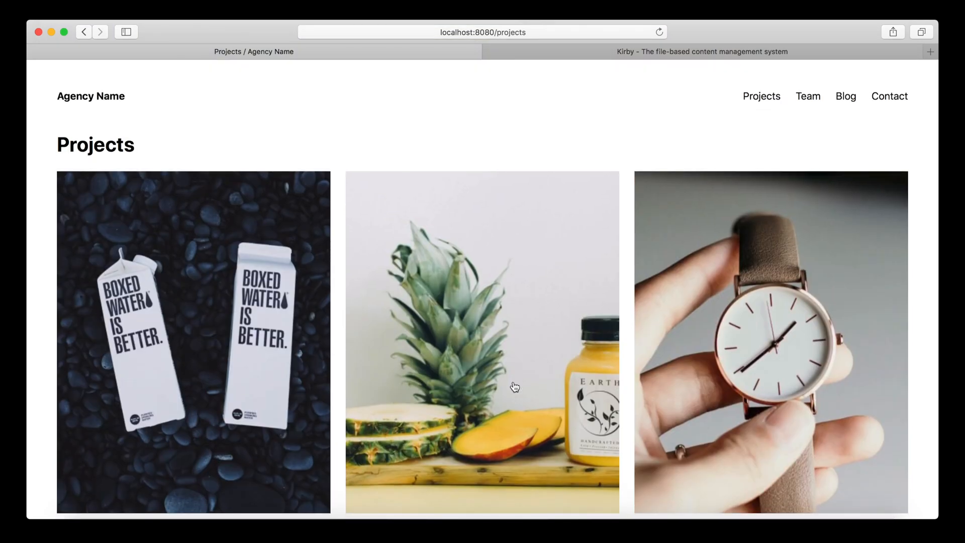
scroll("down", 3)
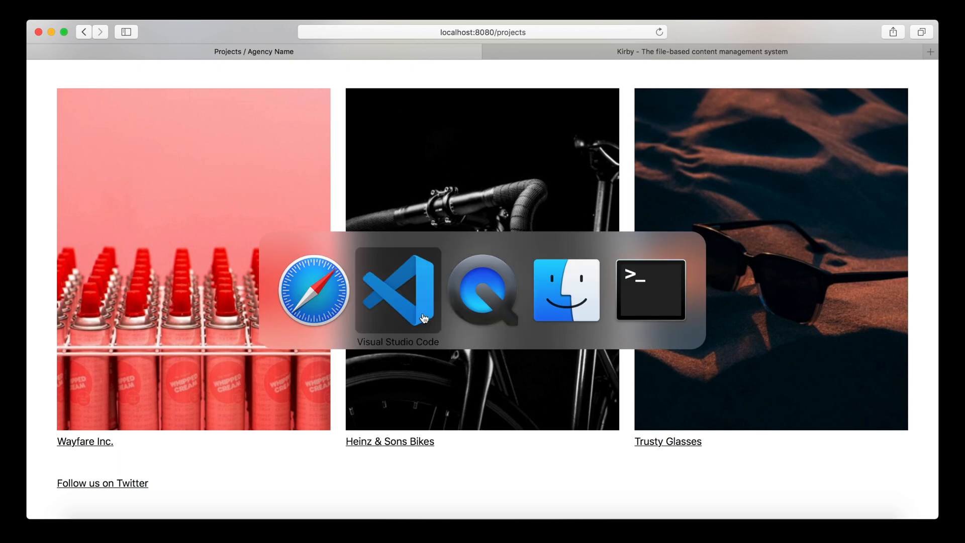
left_click(397, 289)
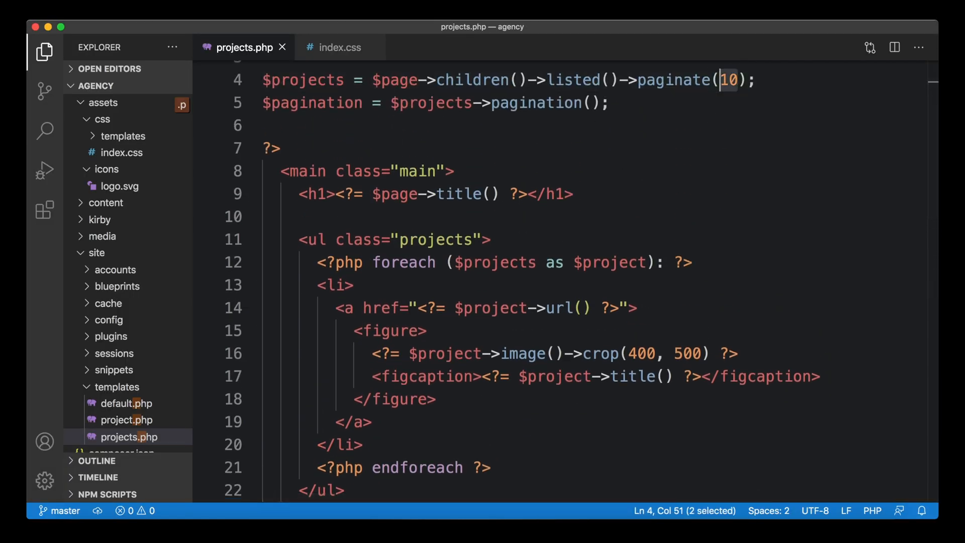
Step: Change paginate(10) back to paginate(3) in projects.php
type("3")
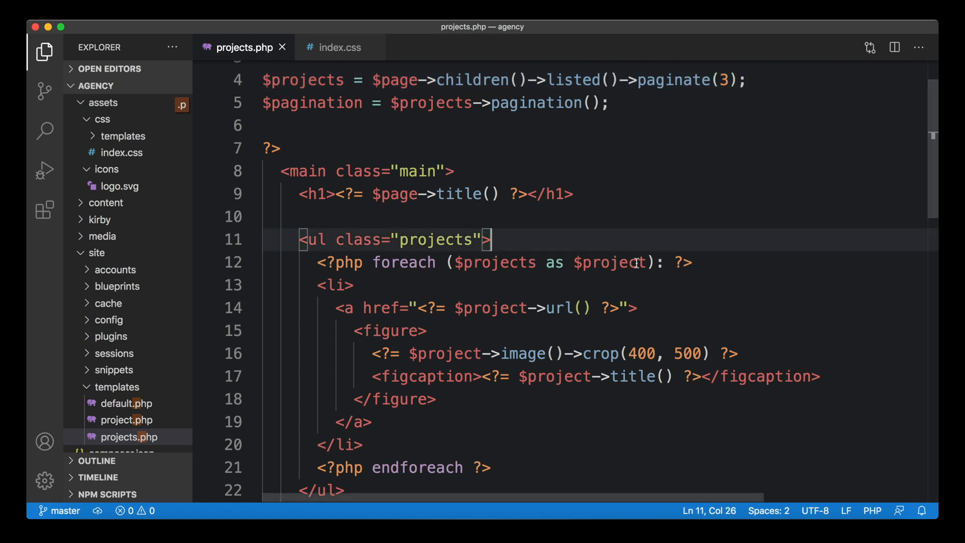
scroll("down", 3)
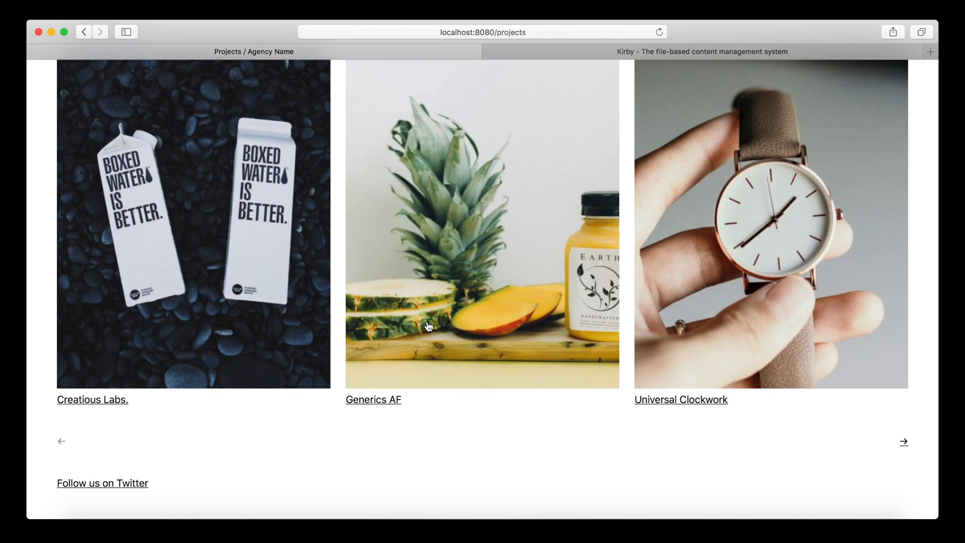
mouse_move(907, 444)
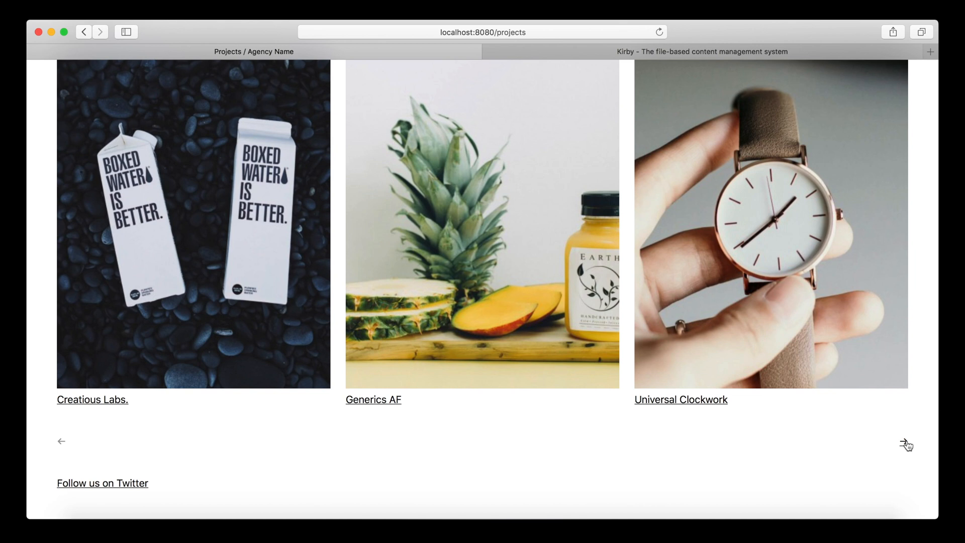
mouse_move(672, 241)
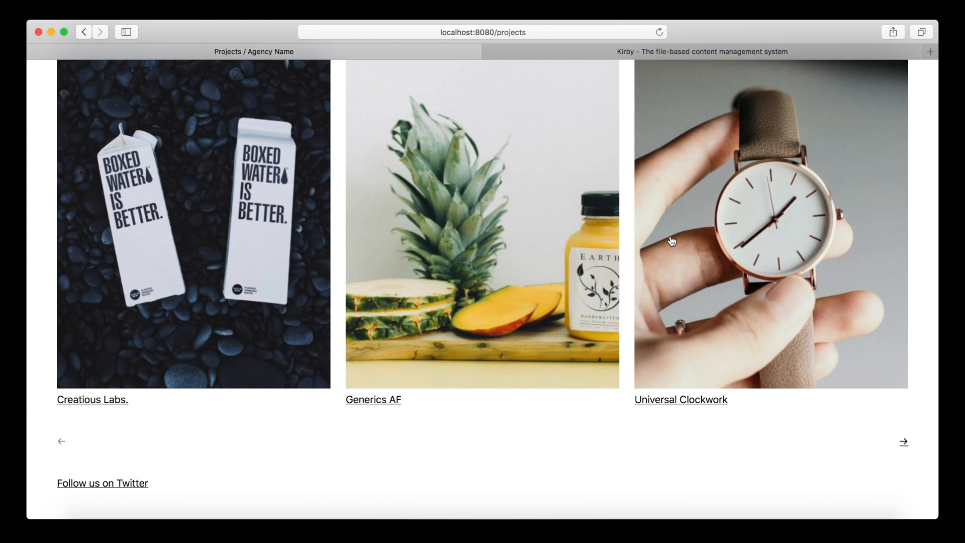
mouse_move(443, 296)
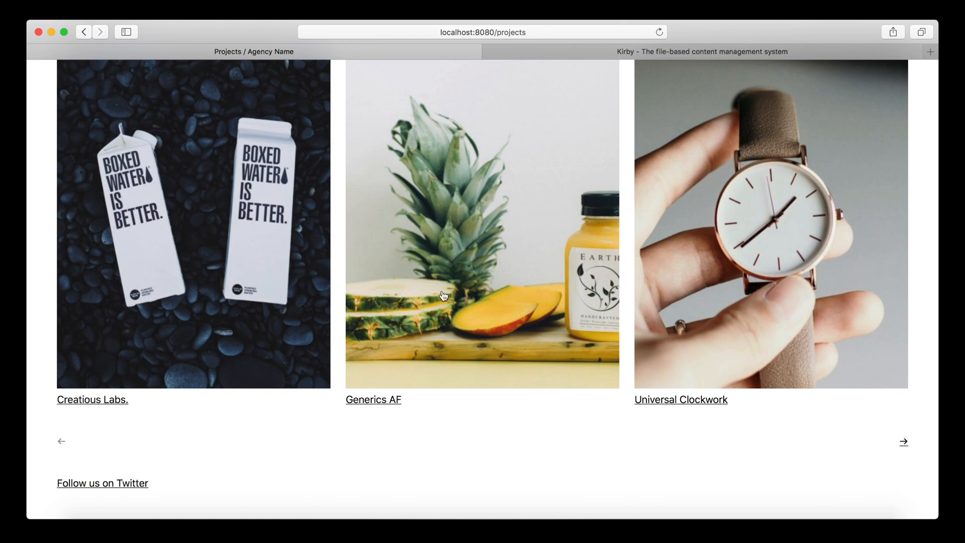
mouse_move(613, 57)
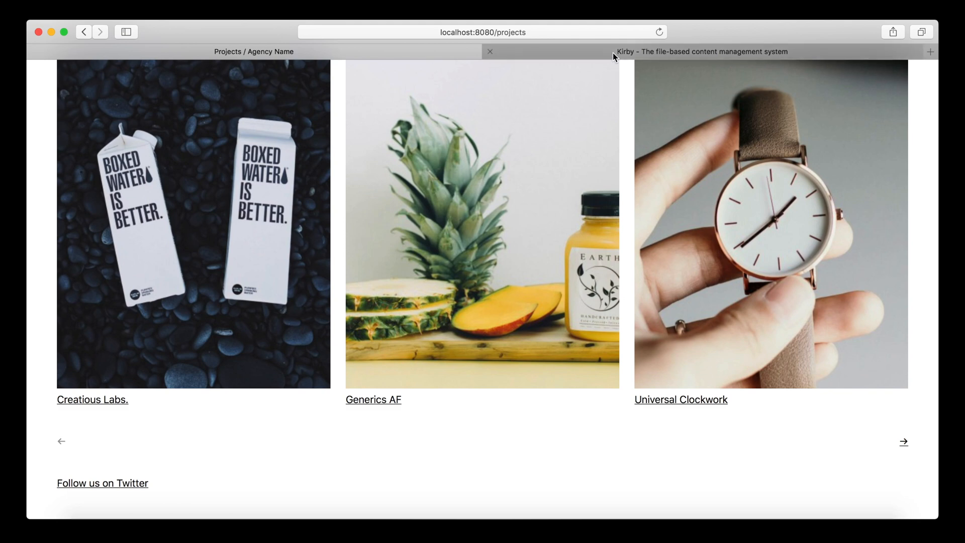
mouse_move(701, 52)
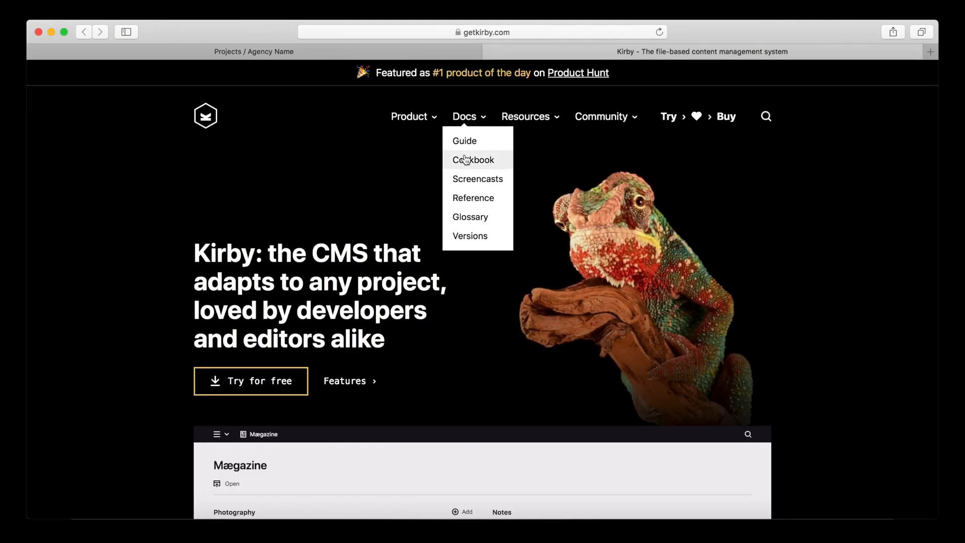
Step: Open the $pagination object page in Kirby's reference to see its methods, like hasNextPage()
left_click(473, 198)
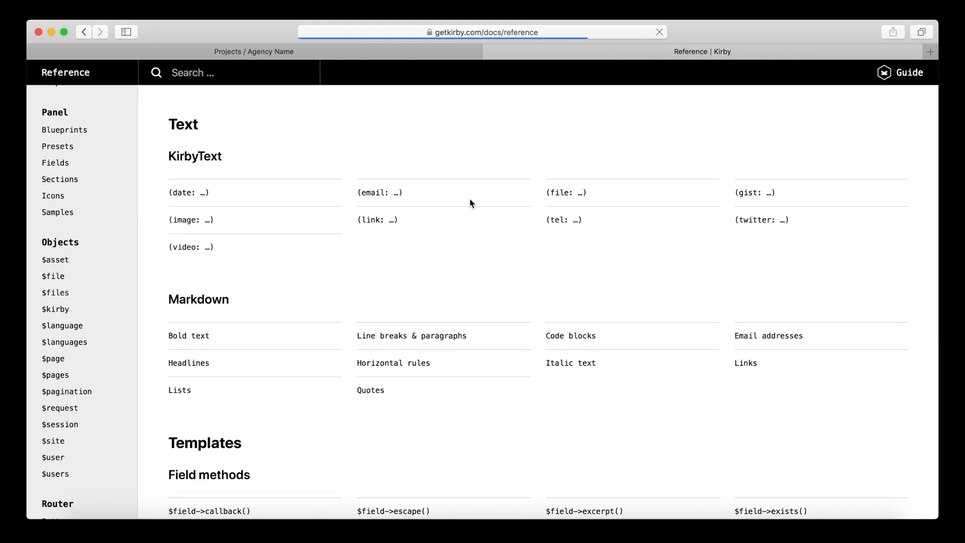
scroll("down", 3)
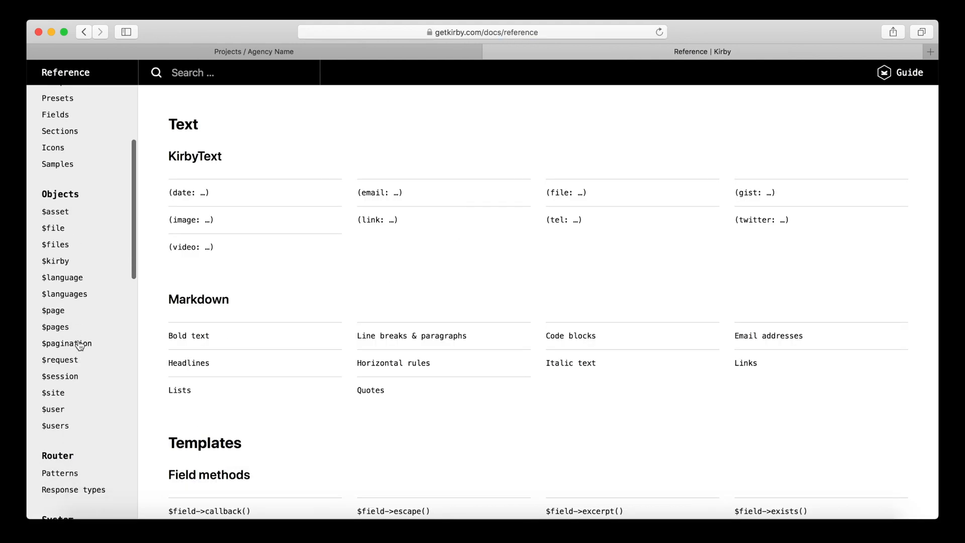
left_click(66, 343)
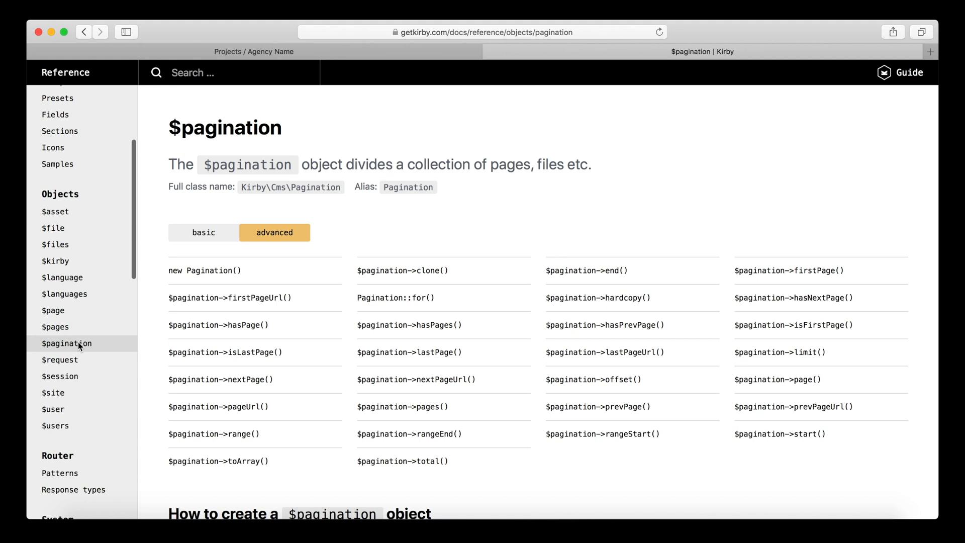
mouse_move(661, 379)
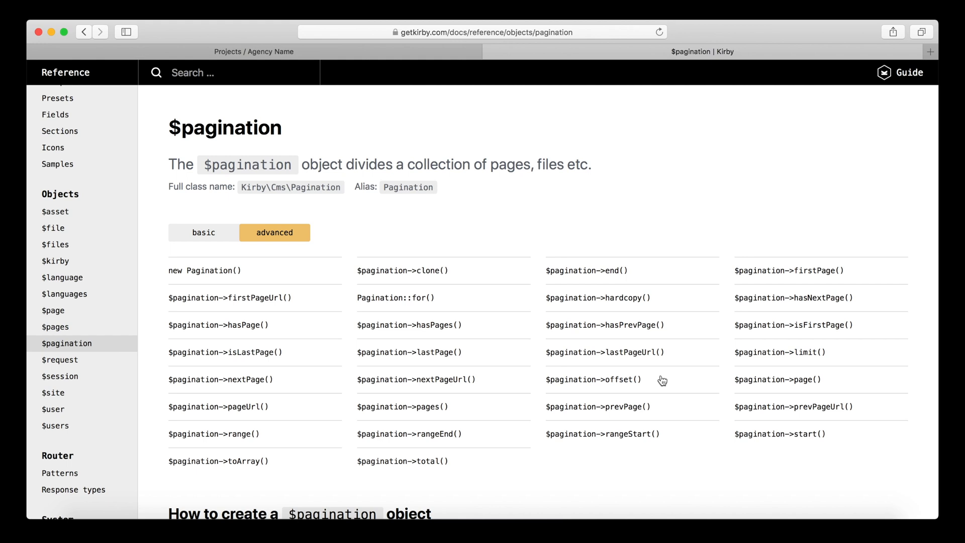
mouse_move(513, 392)
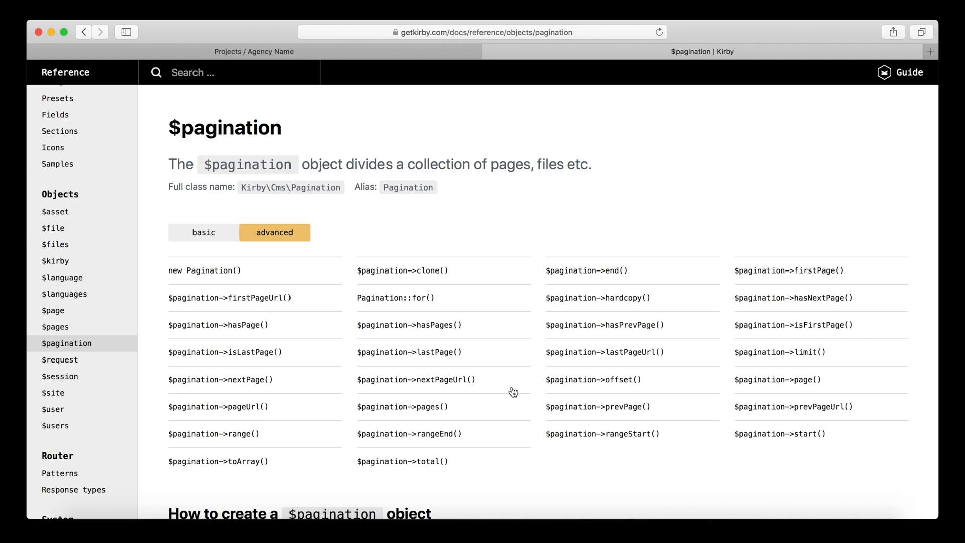
mouse_move(505, 403)
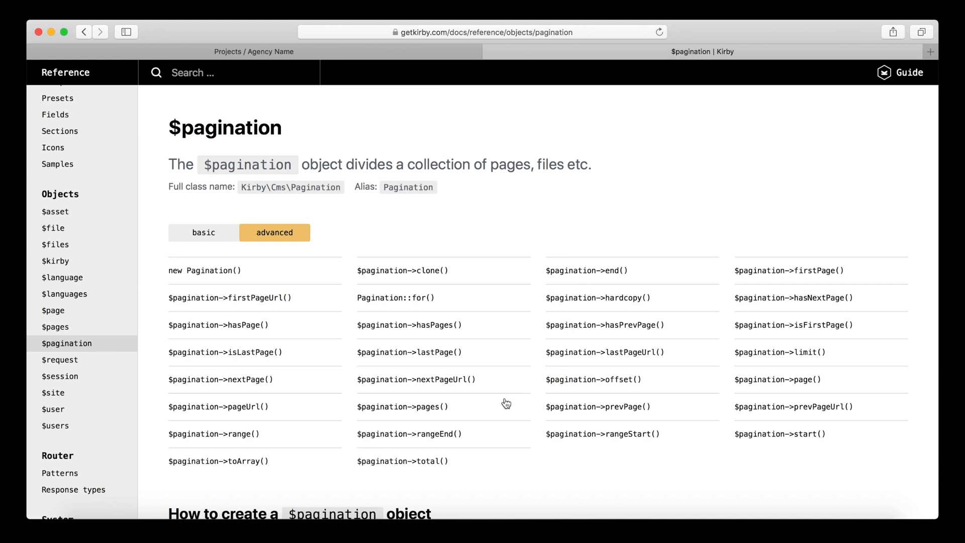
mouse_move(534, 406)
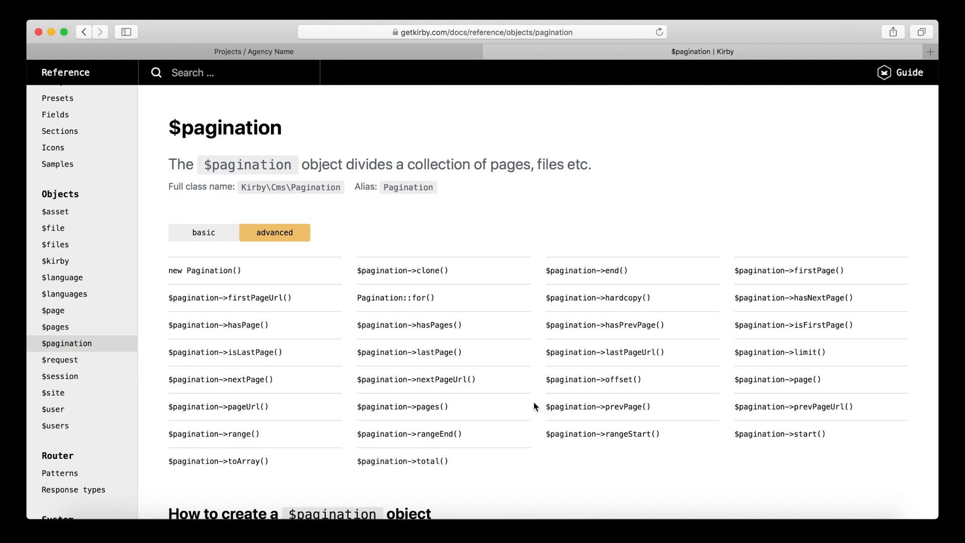
mouse_move(358, 151)
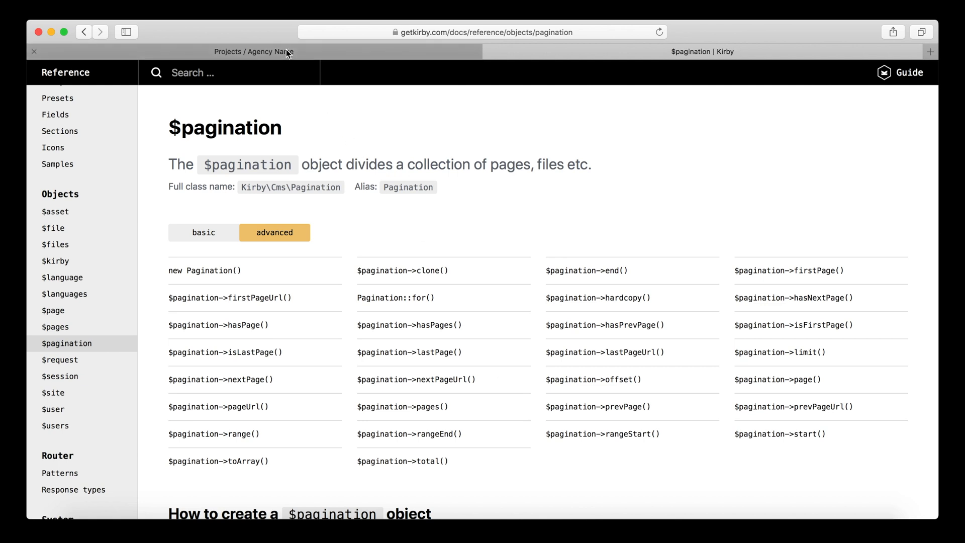
Step: Return to the localhost:8080/projects tab showing the project grid and arrows
left_click(254, 52)
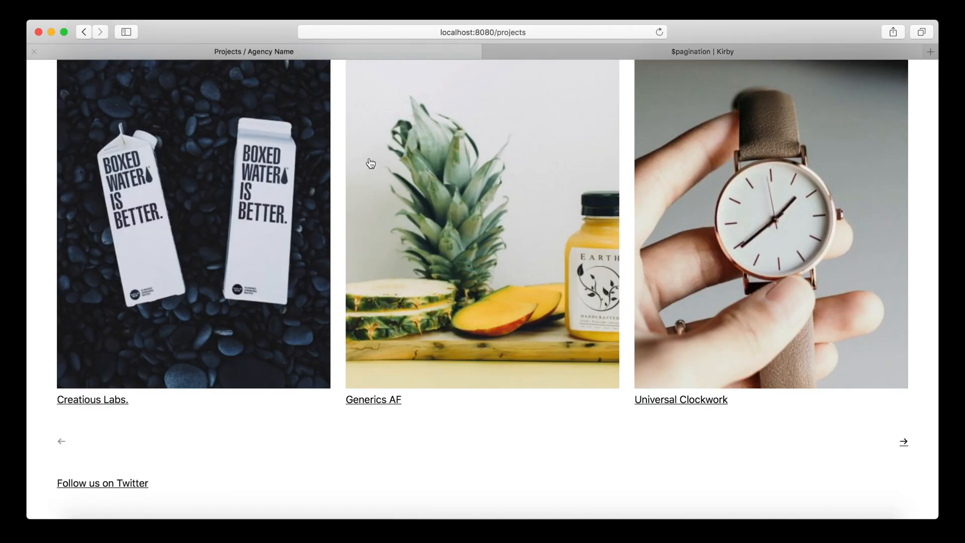
mouse_move(694, 369)
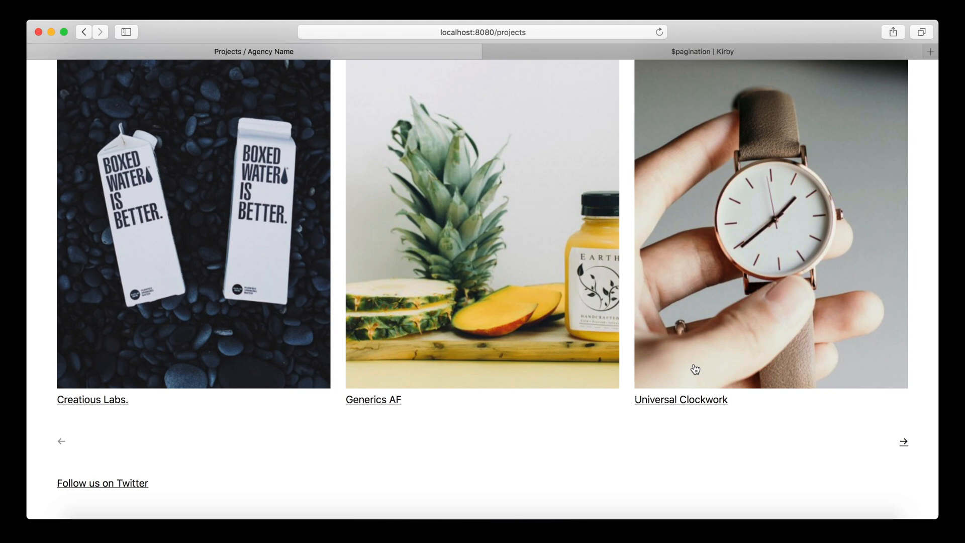
mouse_move(457, 477)
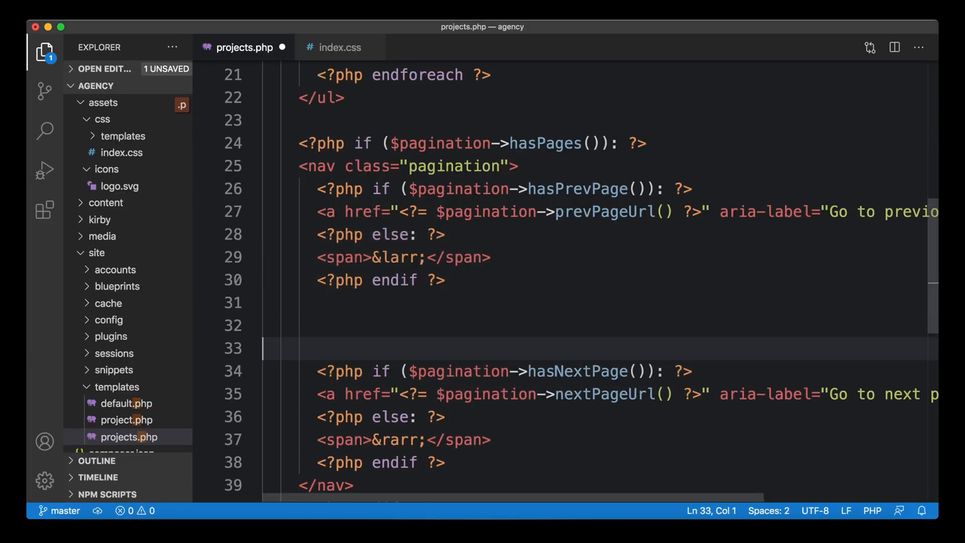
Step: Insert a span 'Page <?= $pagination->page() ?> of <?= $pagination->pages() ?>' between the arrows and save
type("<span")
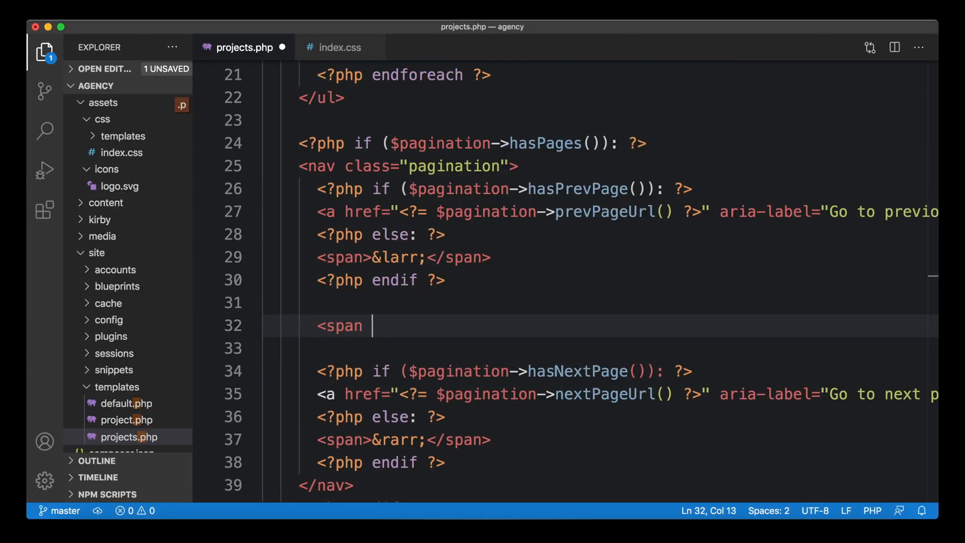
type("></span>")
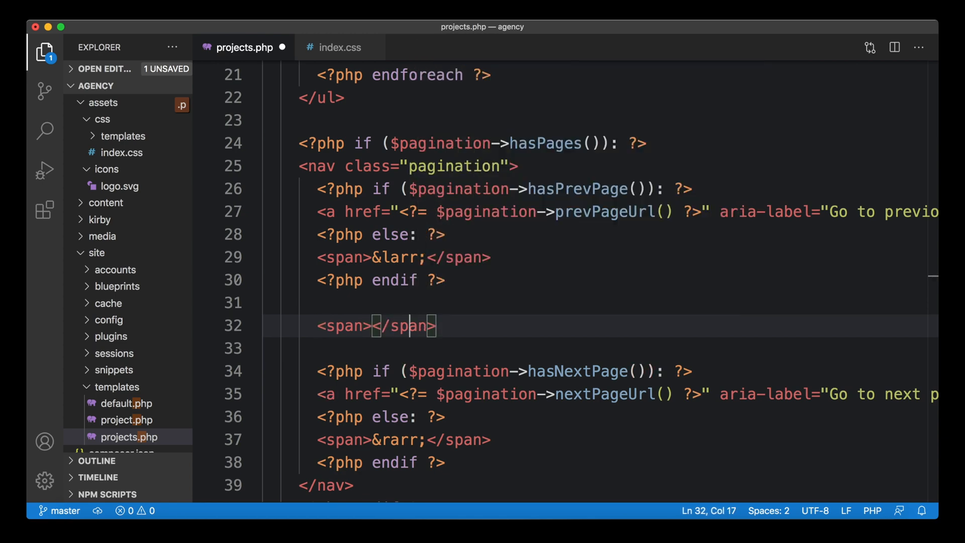
type("Page")
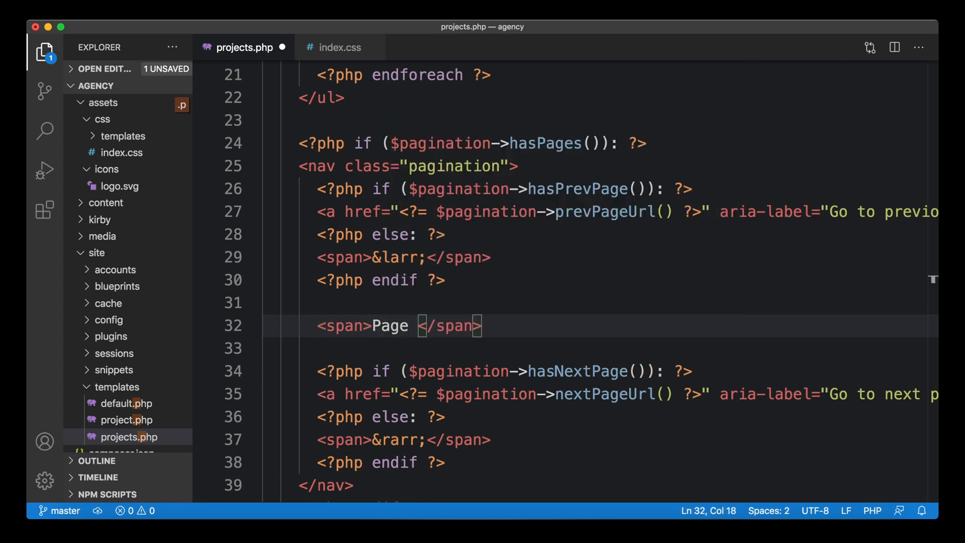
type("x of total")
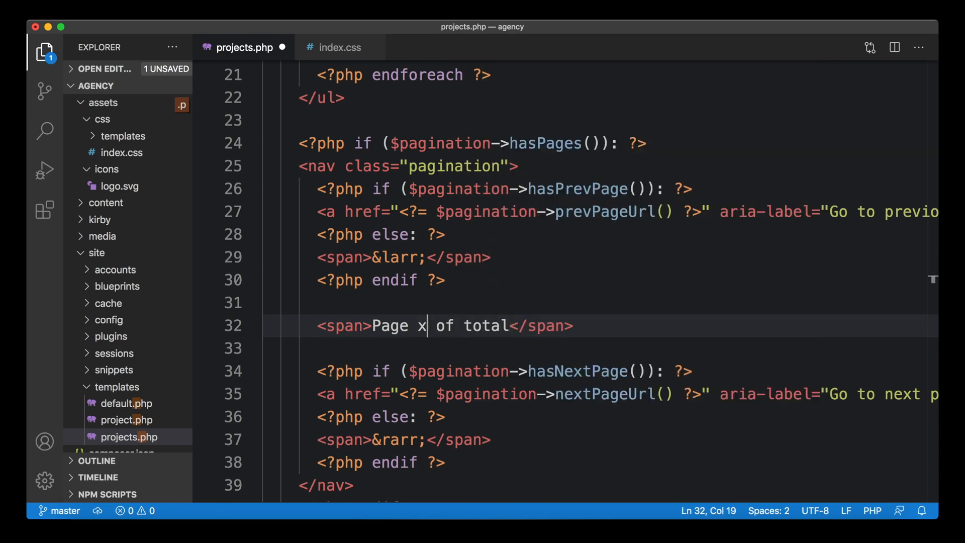
type("<?= ?>")
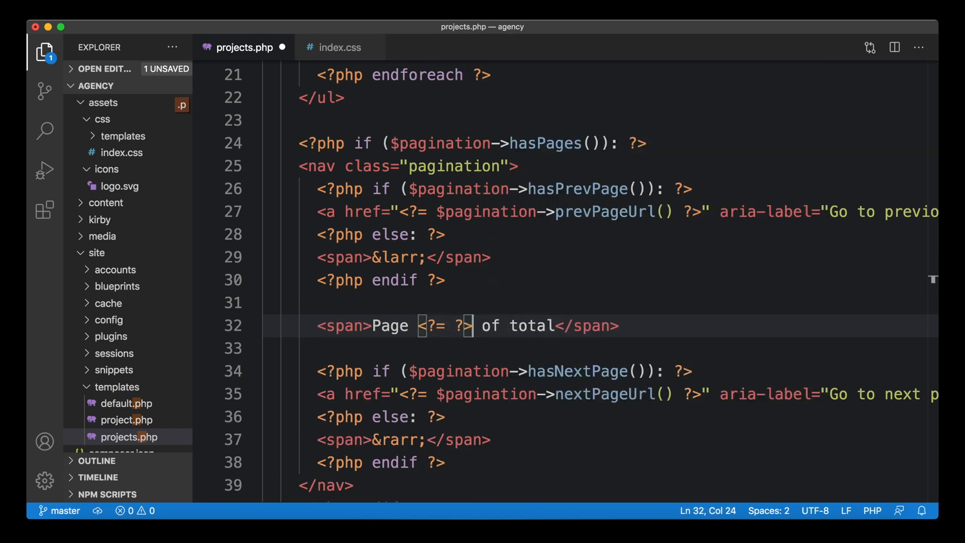
type("$page")
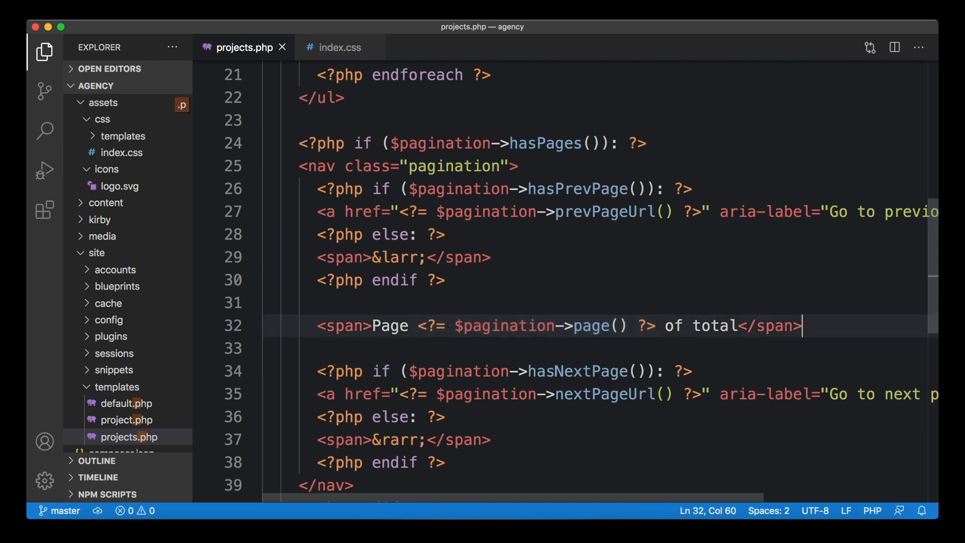
type("<?= $pagination->page() ?>")
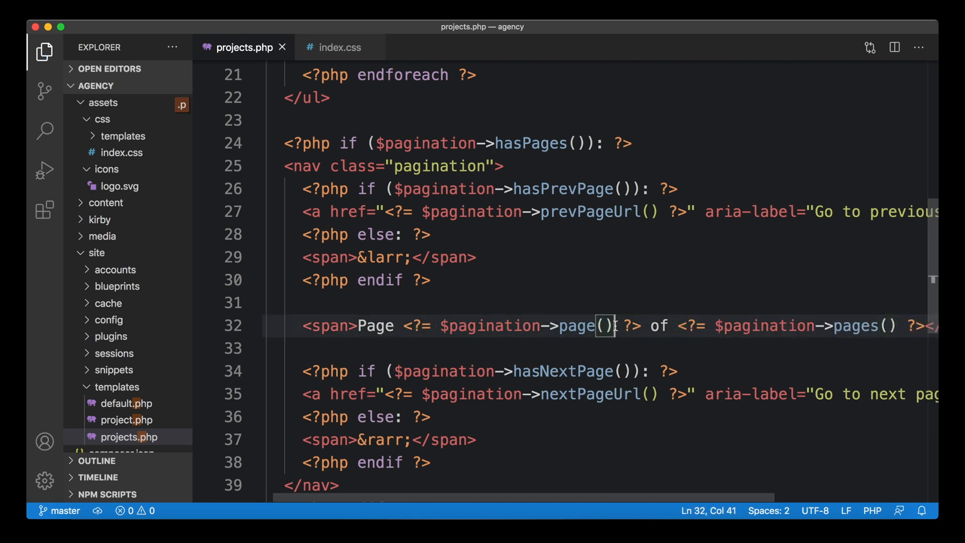
left_click(403, 325)
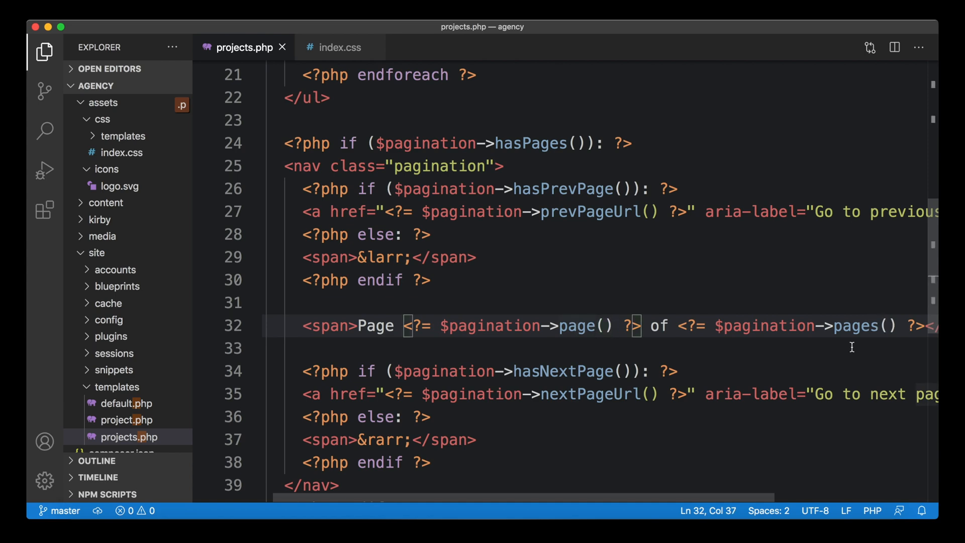
key("cmd+tab")
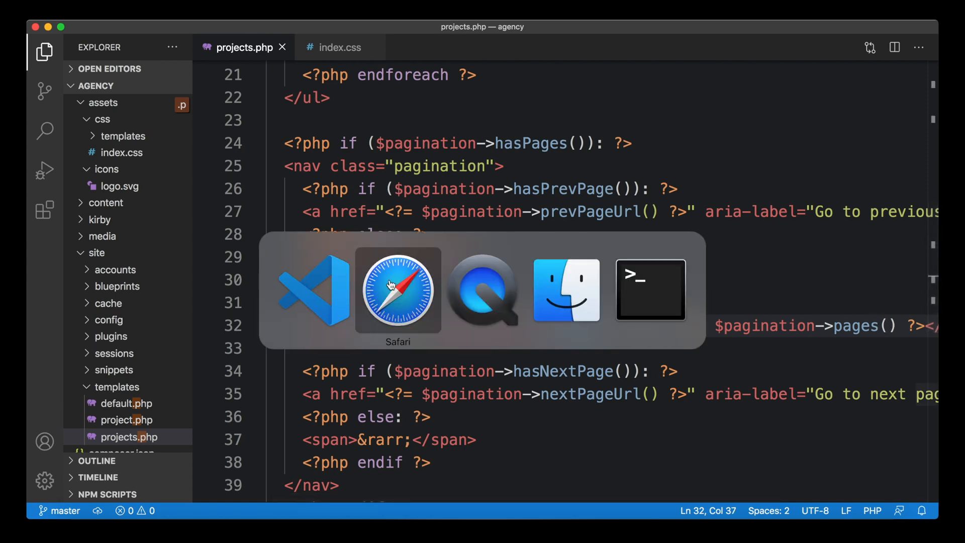
Step: Confirm the projects page reads 'Page 1 of 2', then navigate to page 2
left_click(397, 291)
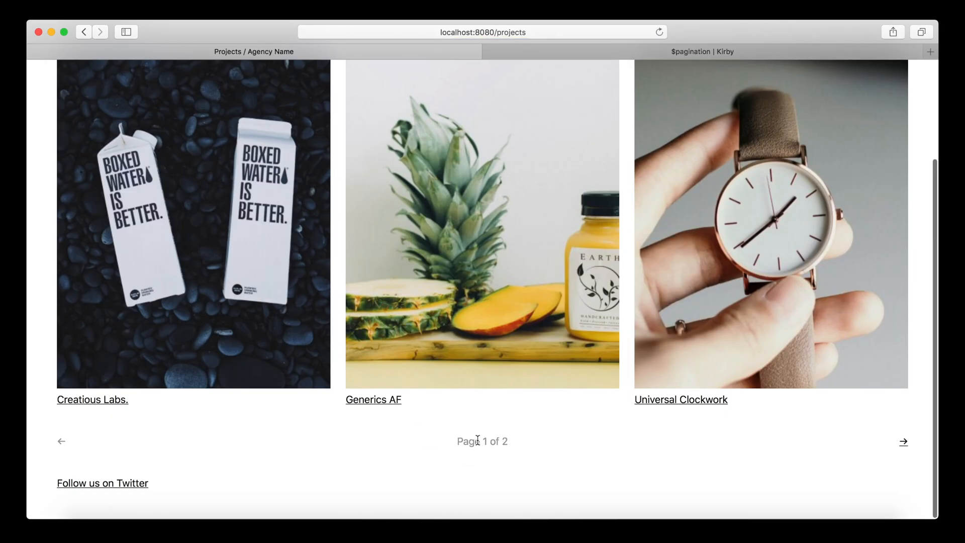
mouse_move(806, 480)
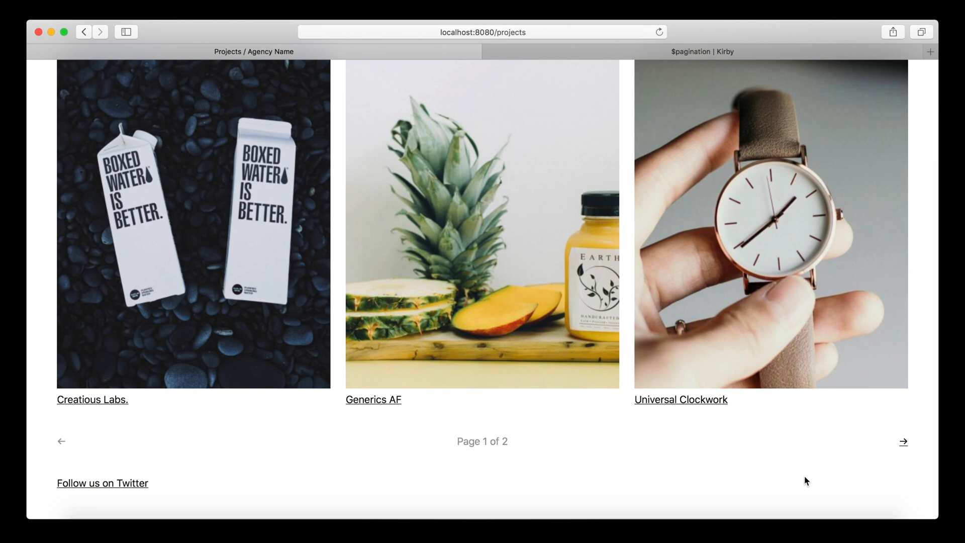
left_click(902, 442)
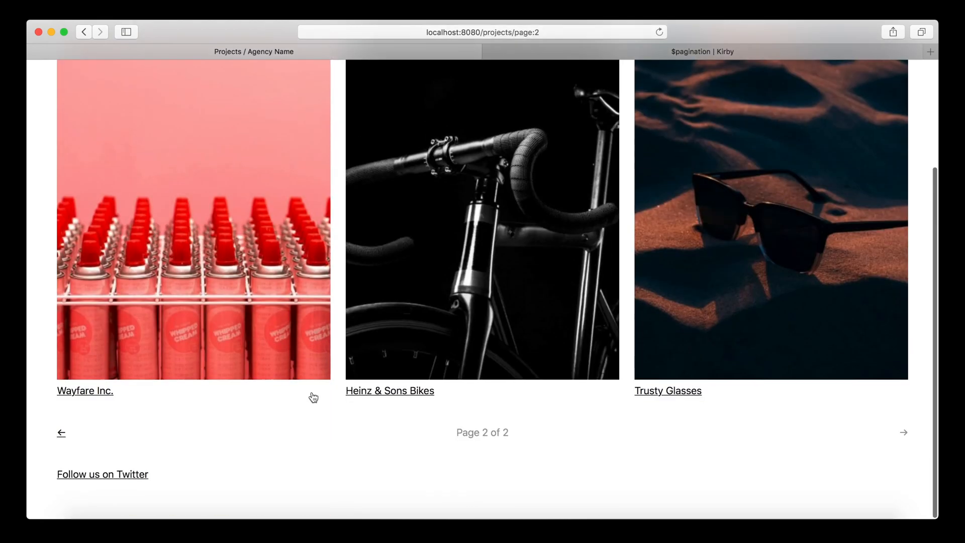
scroll("down", 3)
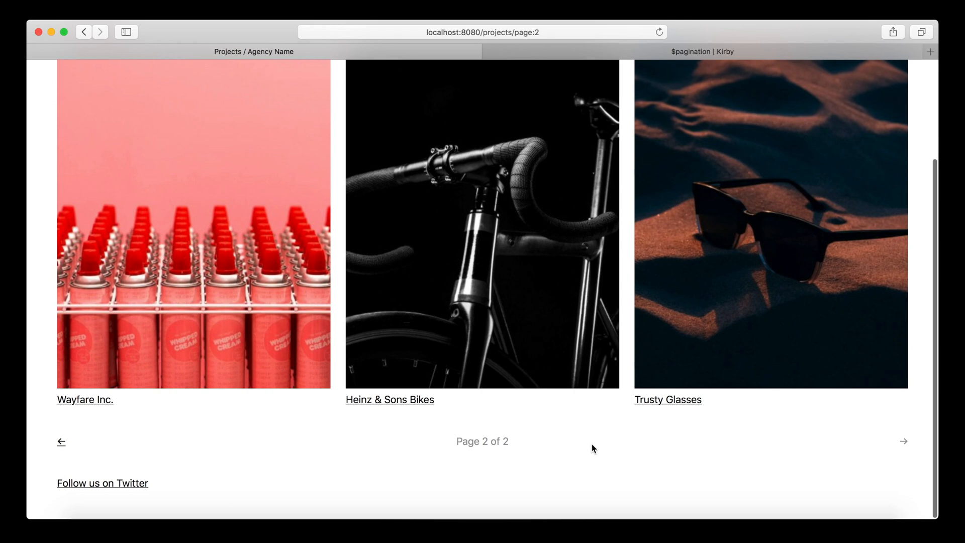
left_click(60, 441)
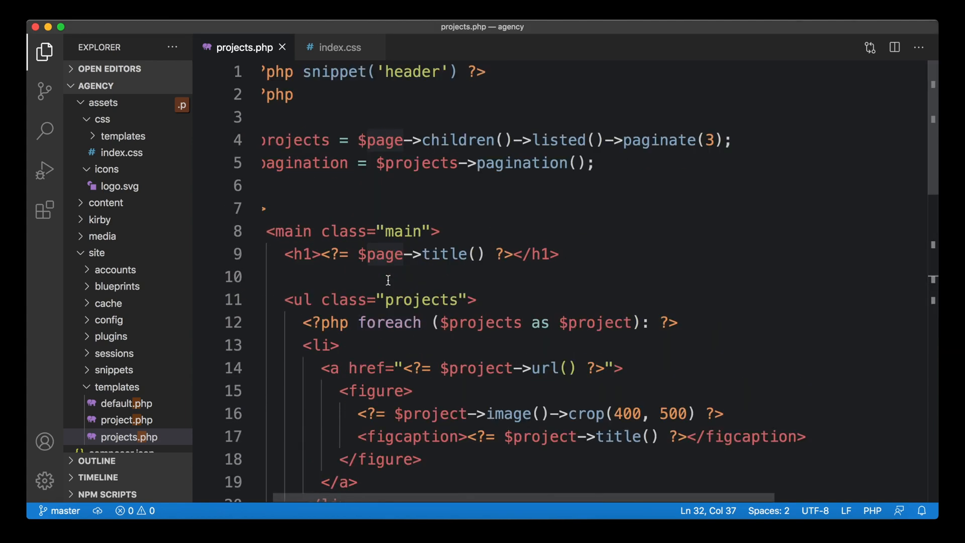
scroll("left", 3)
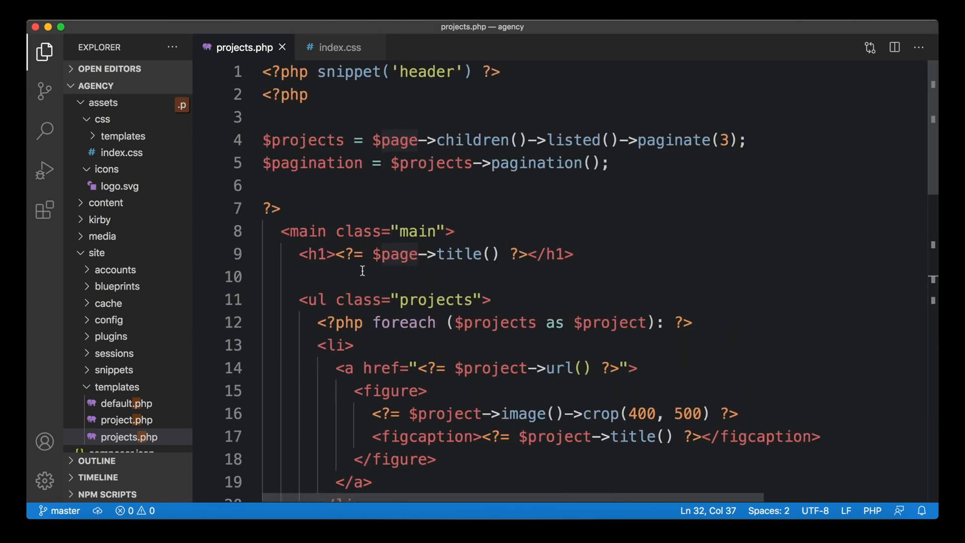
mouse_move(474, 131)
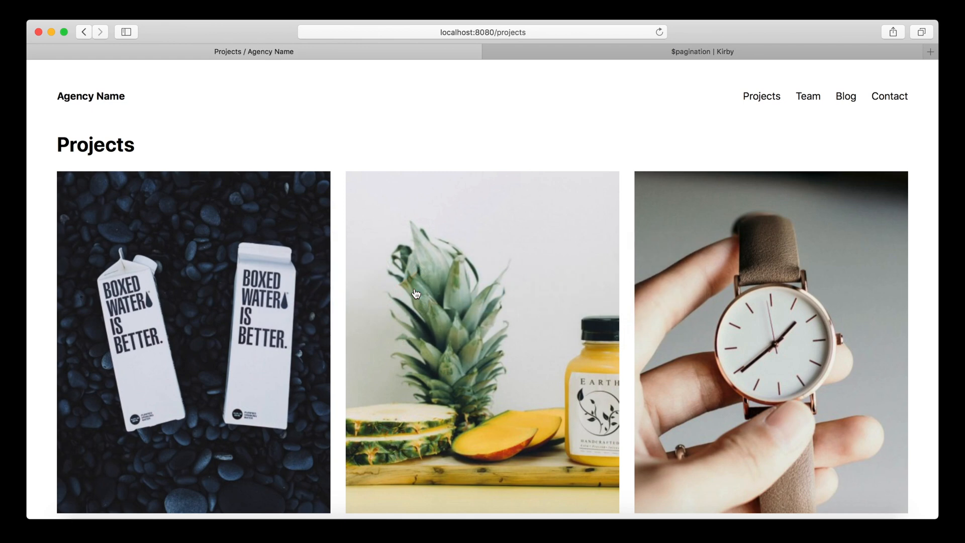
Step: Scroll the first projects page down to the 'Page 1 of 2' pagination bar
scroll("down", 3)
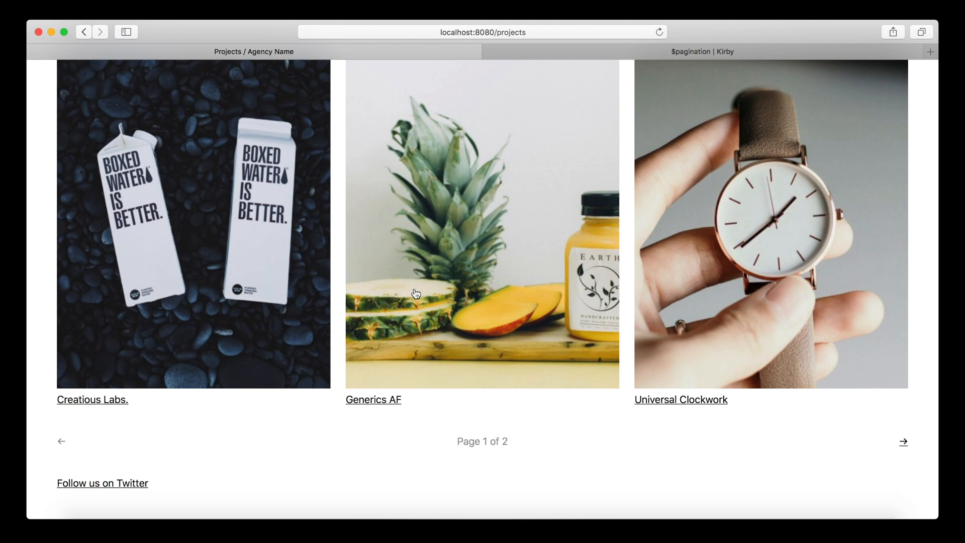
mouse_move(420, 293)
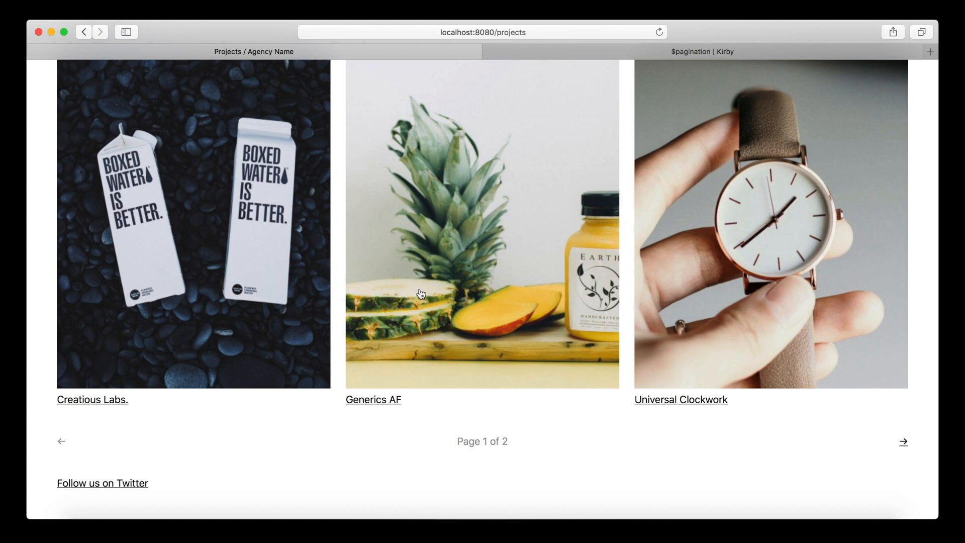